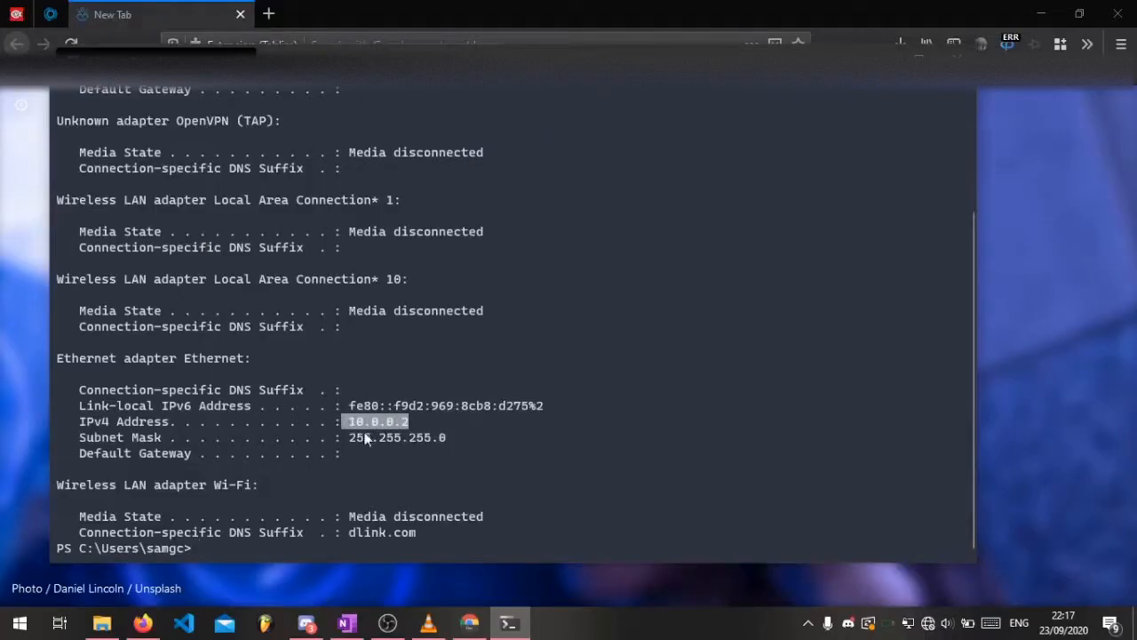
- After confirming the PC's 10.0.0.2 address, focus a fresh browser tab's address bar
{"action": "left_click", "coordinate": [403, 44]}
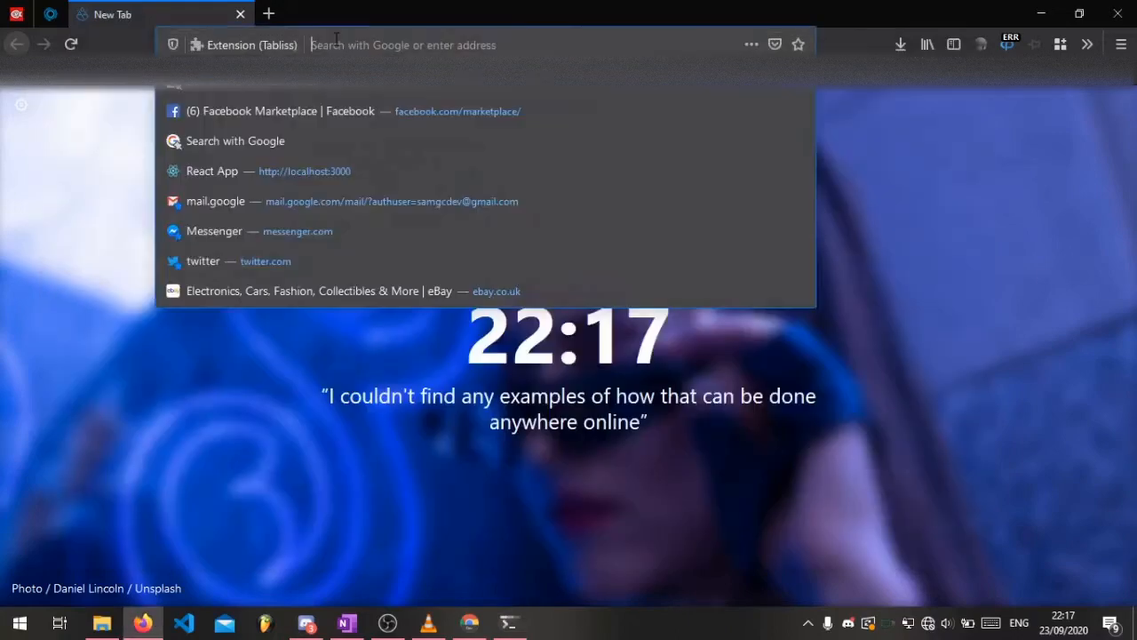
- Browse to 10.0.0.1, check management VLAN ID 1, and select the first IP octet
{"action": "type", "text": "10.0.0.1"}
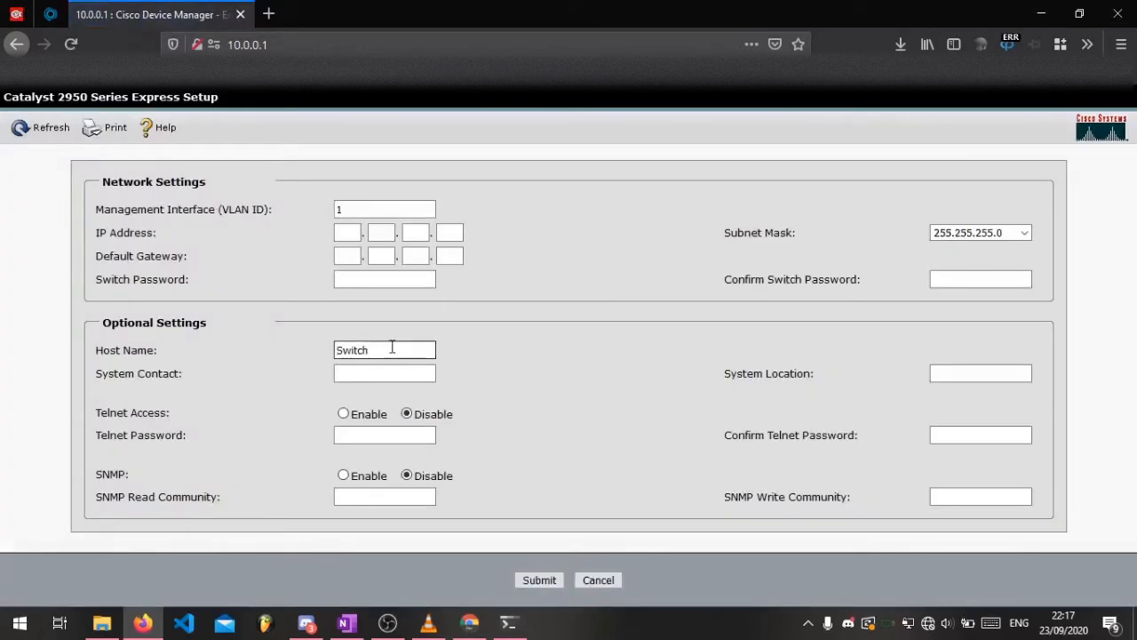
{"action": "mouse_move", "coordinate": [470, 298]}
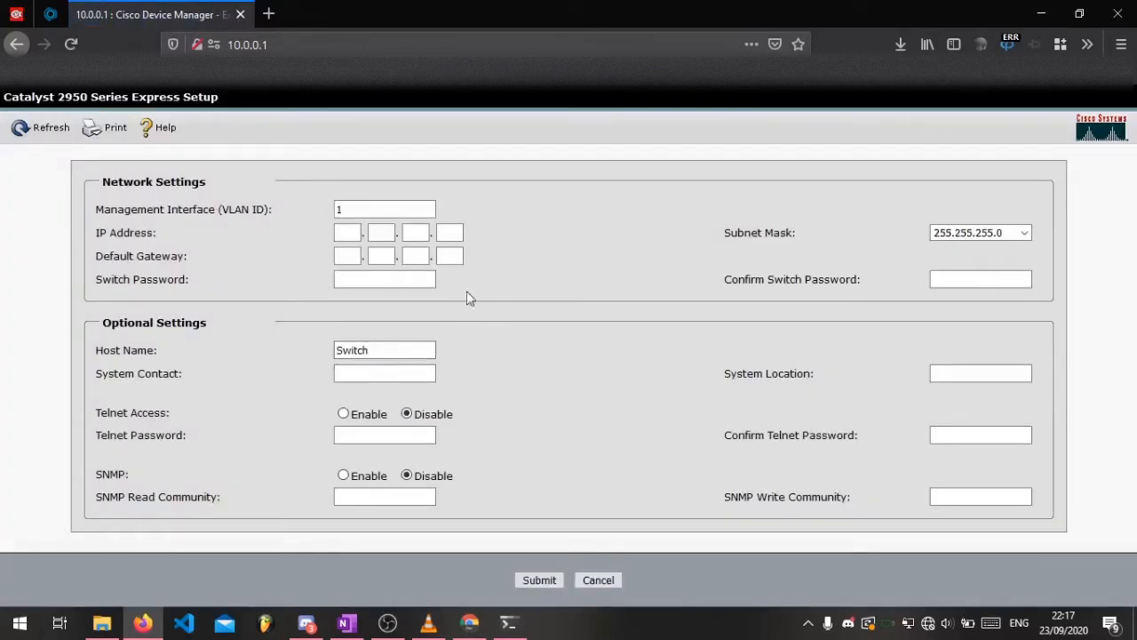
{"action": "mouse_move", "coordinate": [325, 257]}
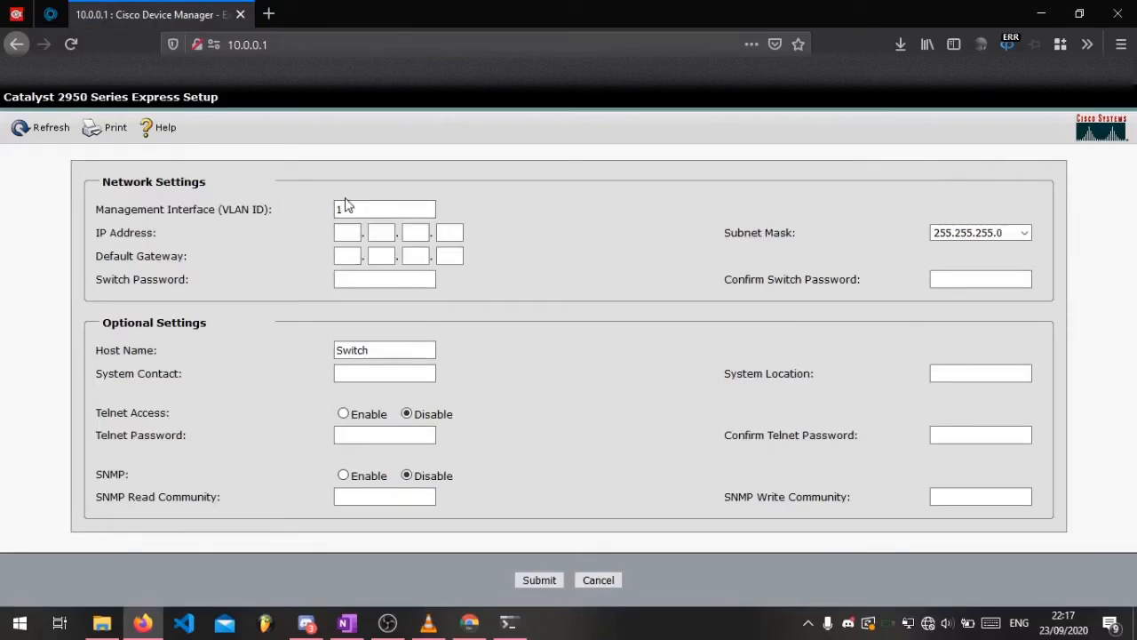
{"action": "left_click", "coordinate": [384, 209]}
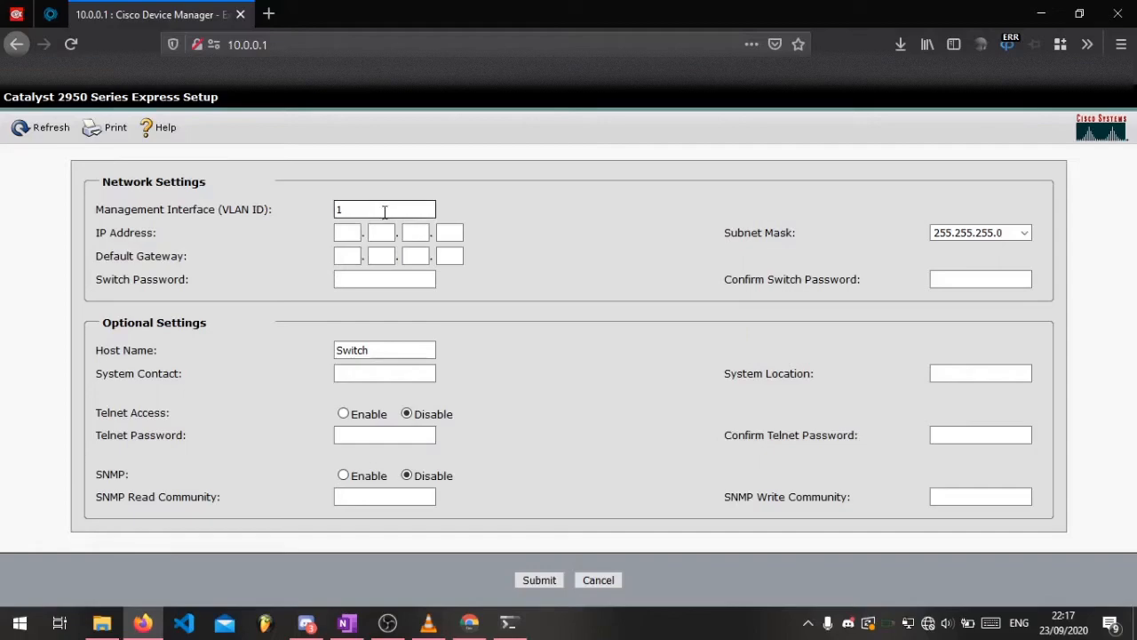
{"action": "mouse_move", "coordinate": [372, 209]}
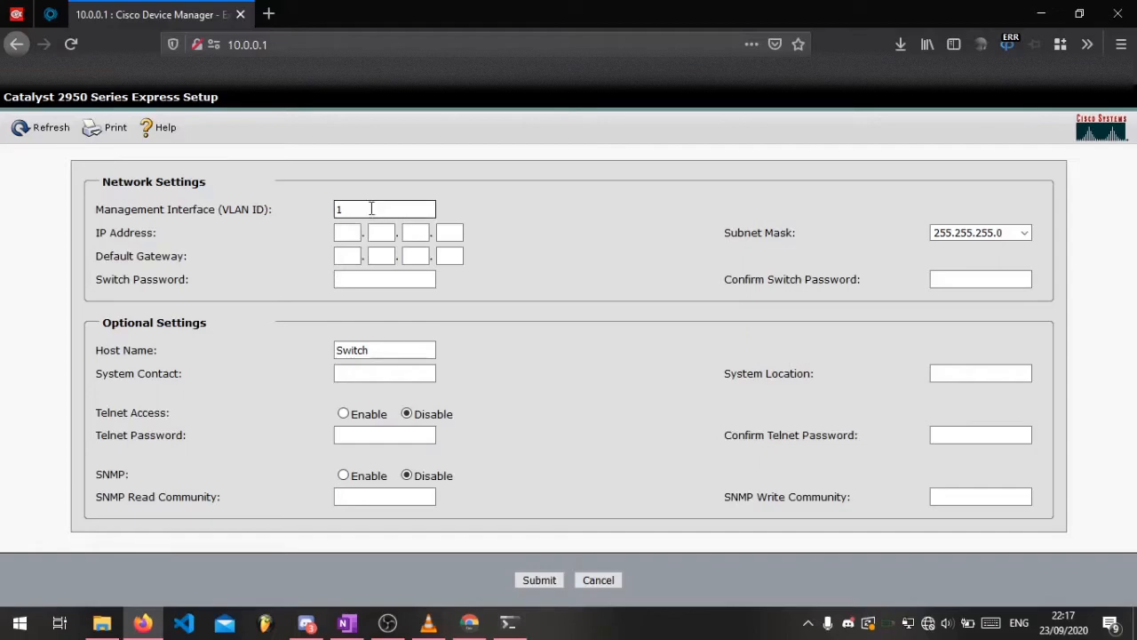
{"action": "left_click", "coordinate": [347, 232]}
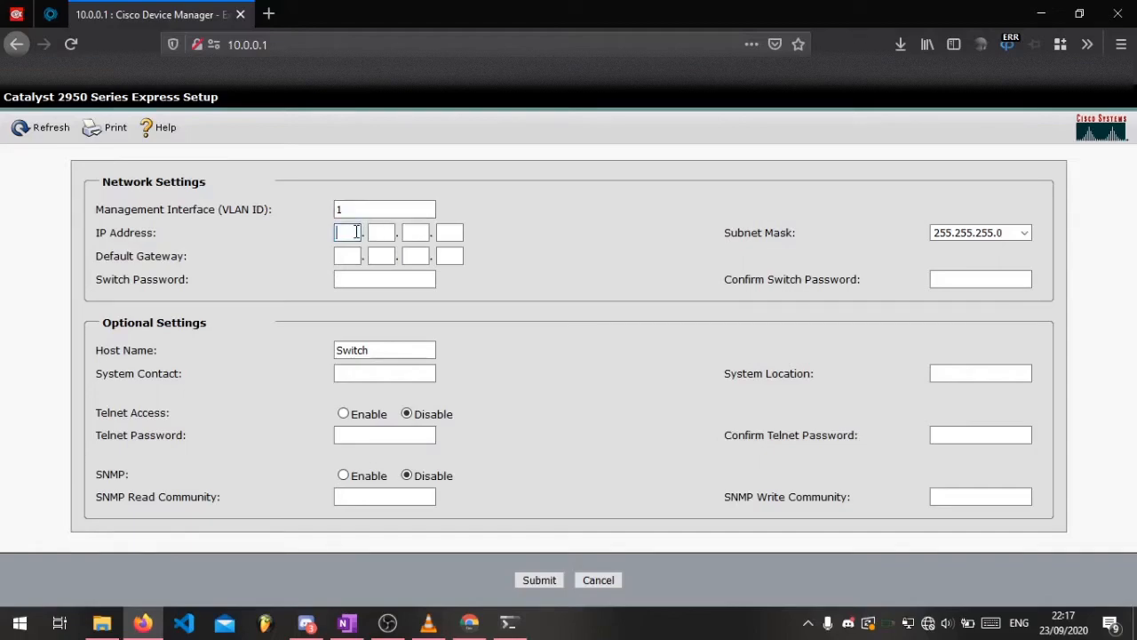
- Enter switch IP address 200.0.0.241 and default gateway 200.0.0.1
{"action": "type", "text": "200"}
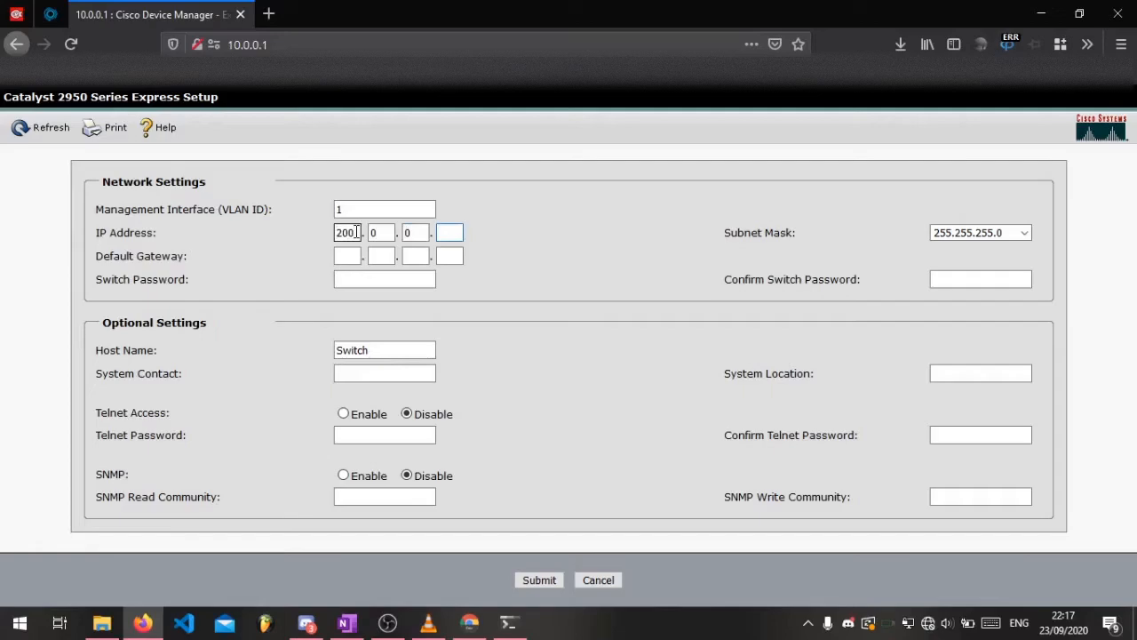
{"action": "type", "text": "241"}
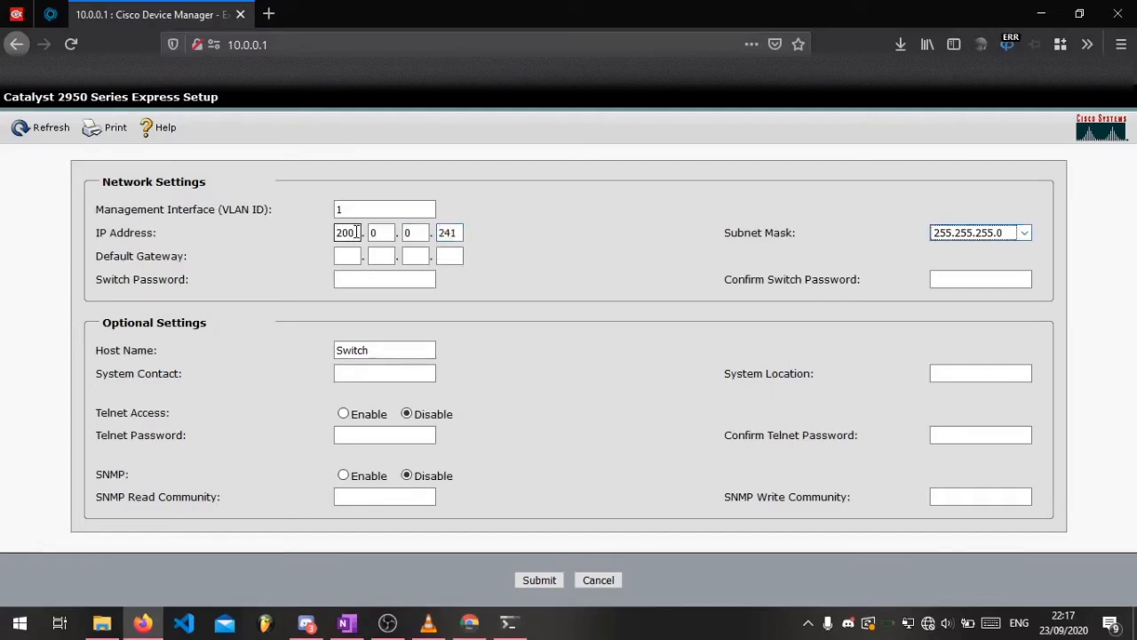
{"action": "left_click", "coordinate": [346, 256]}
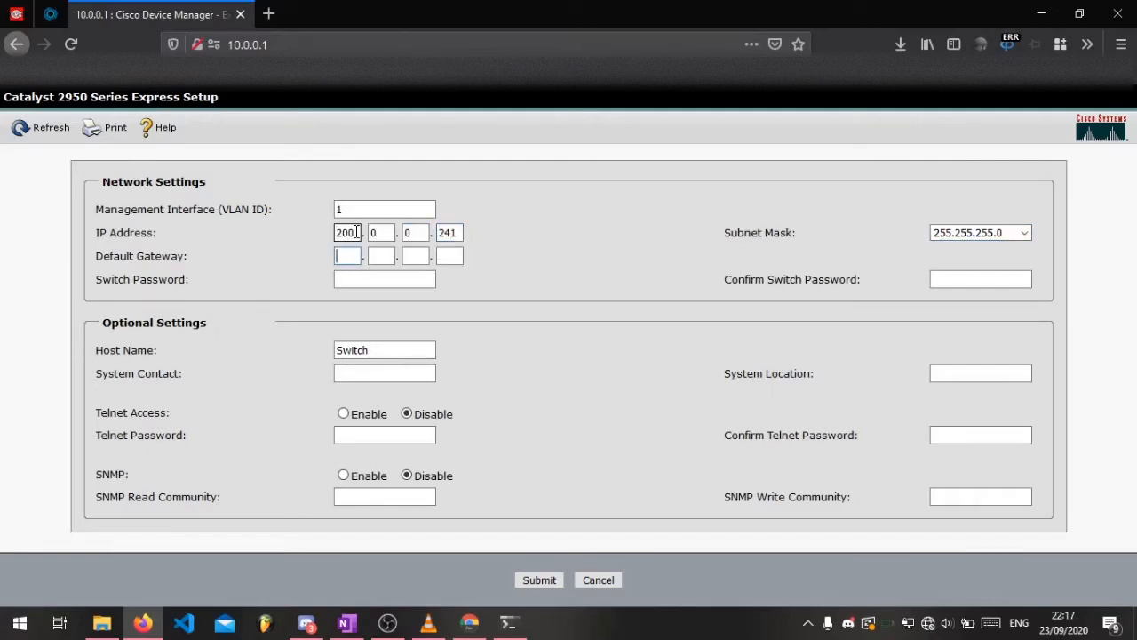
{"action": "type", "text": "200"}
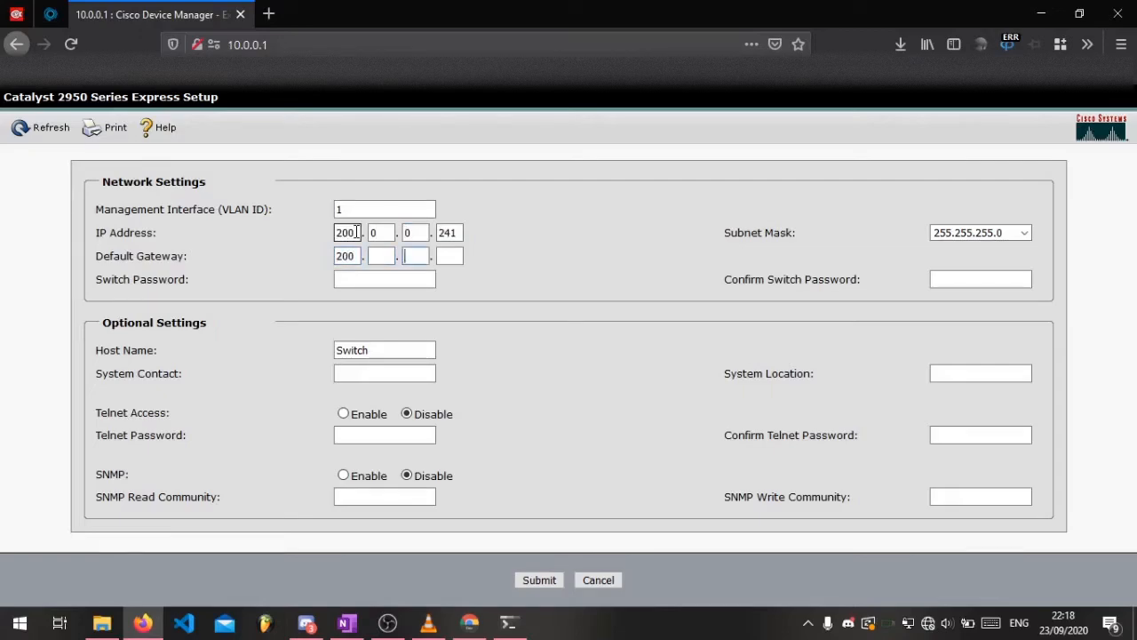
{"action": "type", "text": "1"}
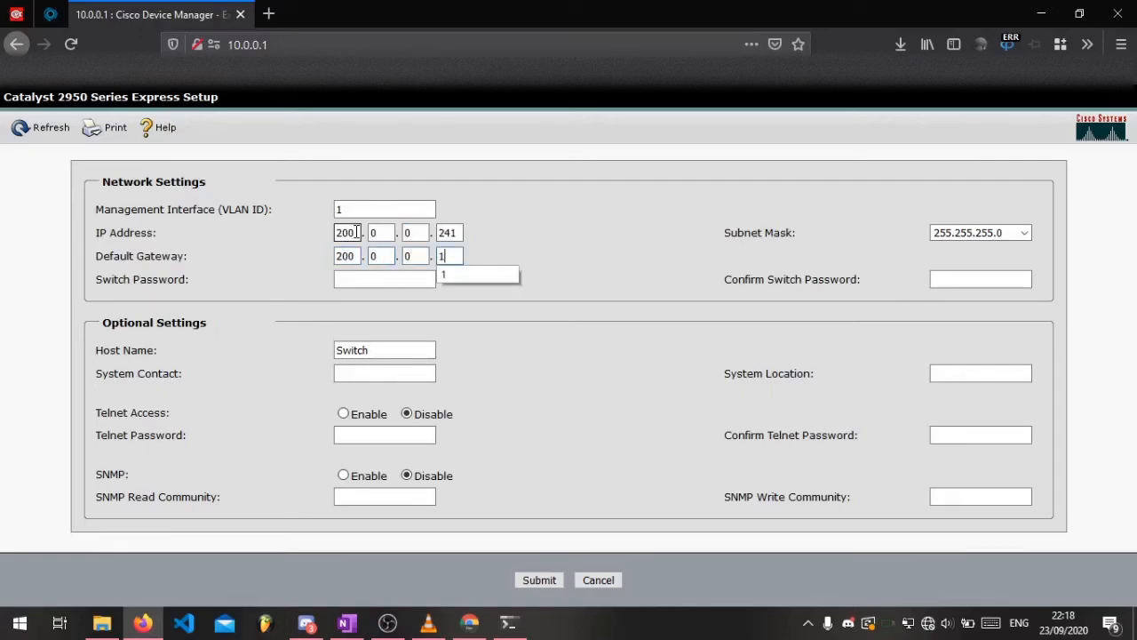
- Set the switch password, host name CCSwitch, Telnet with password, and submit
{"action": "left_click", "coordinate": [384, 279]}
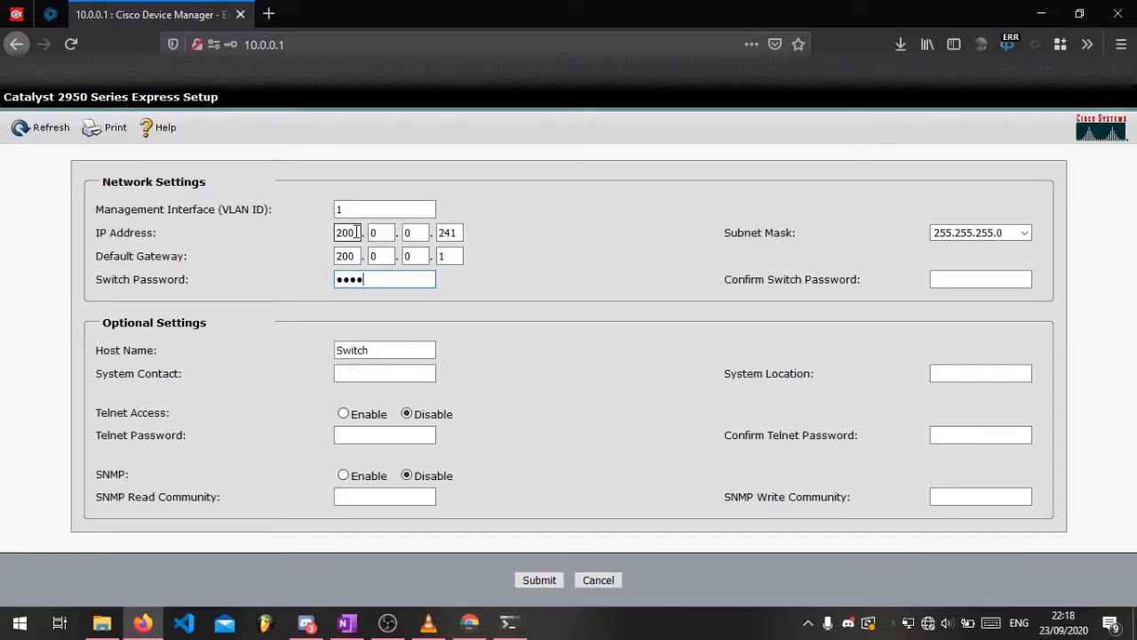
{"action": "type", "text": "••"}
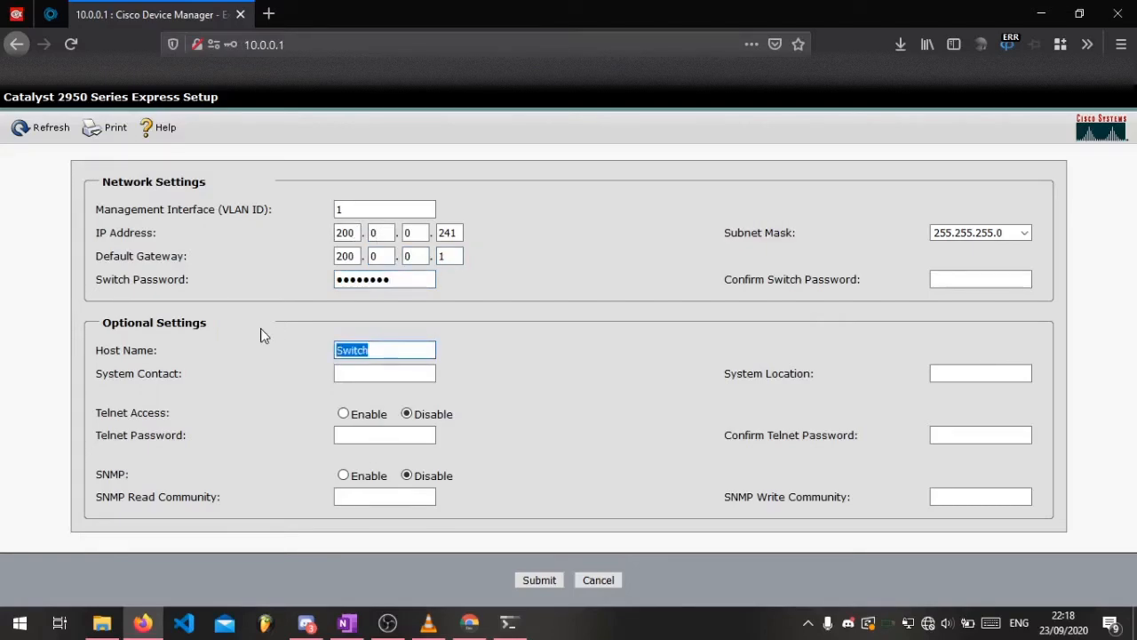
{"action": "type", "text": "Ci"}
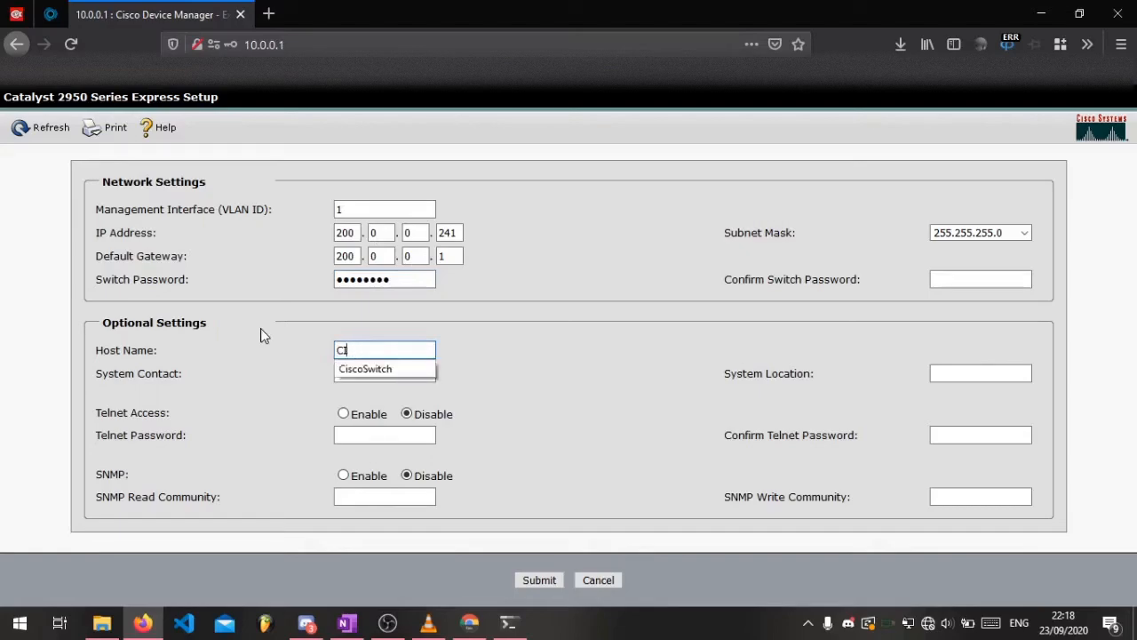
{"action": "type", "text": "CSwitch"}
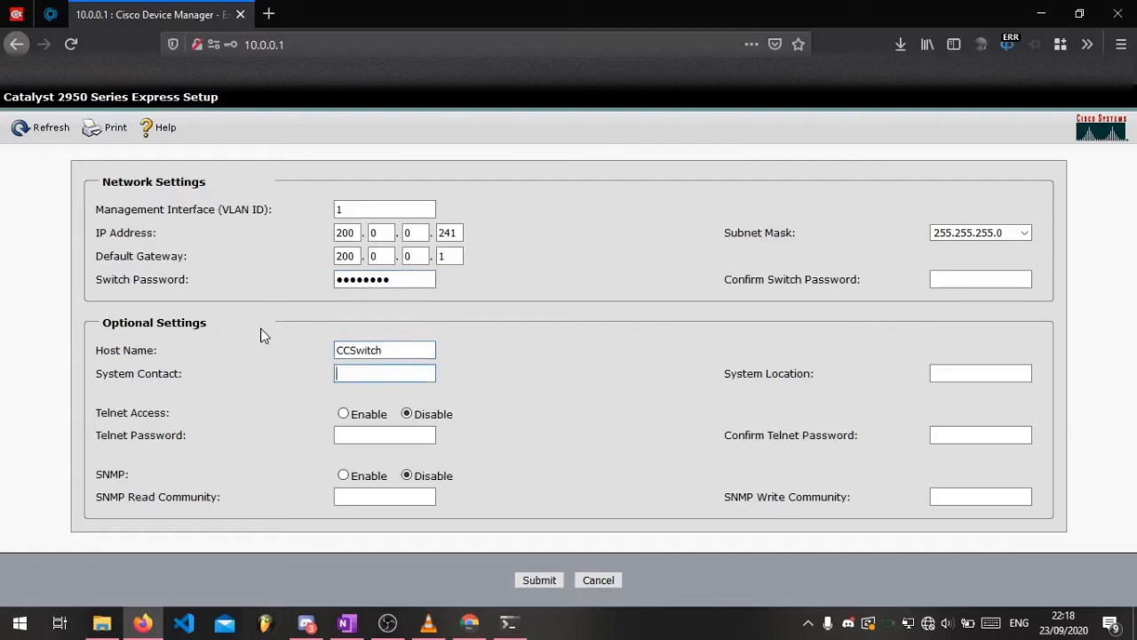
{"action": "left_click", "coordinate": [980, 373]}
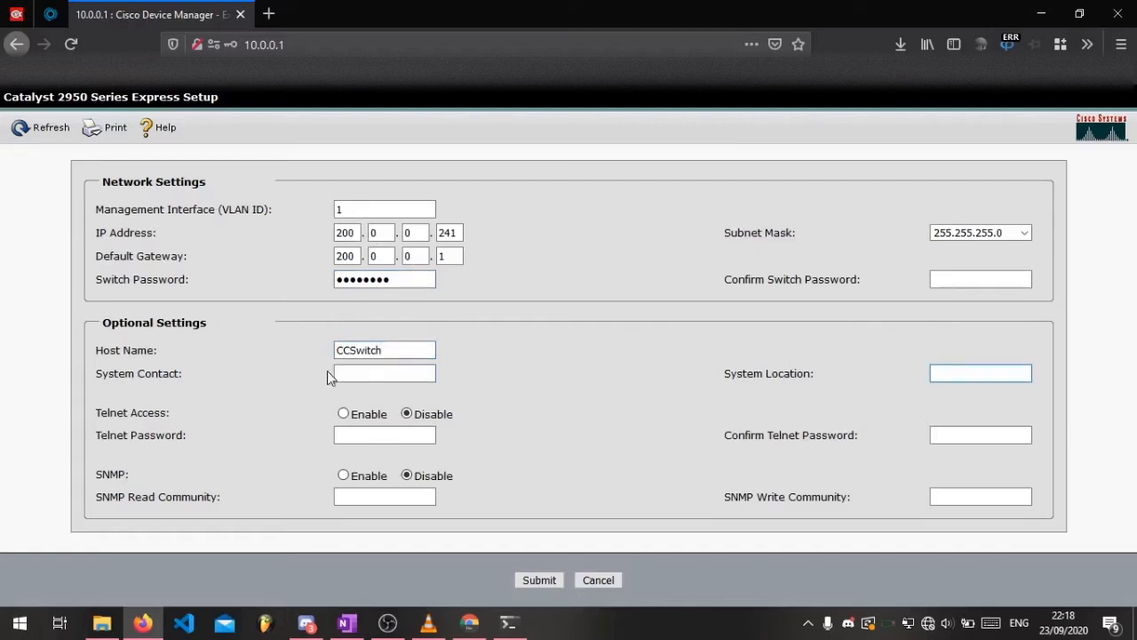
{"action": "left_click", "coordinate": [343, 413]}
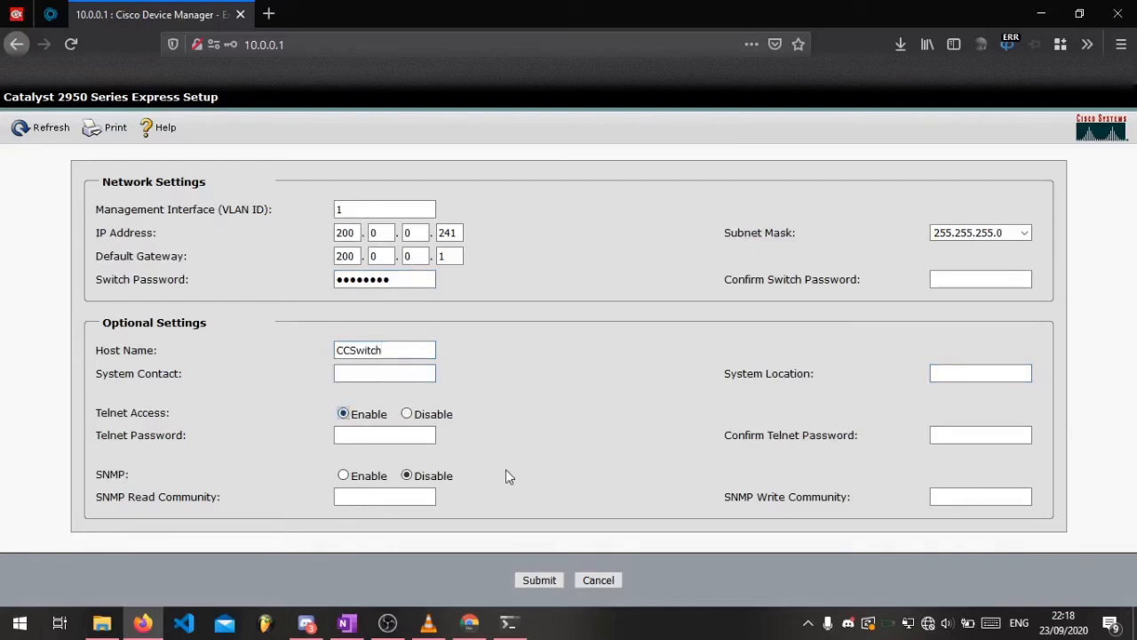
{"action": "left_click", "coordinate": [384, 434]}
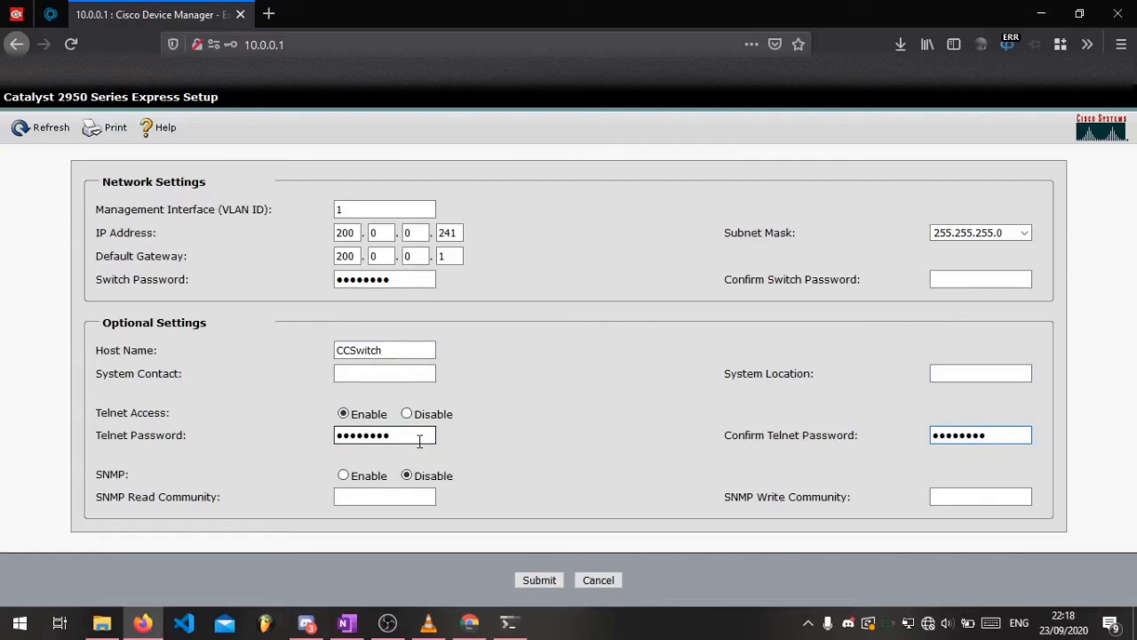
{"action": "left_click", "coordinate": [539, 580]}
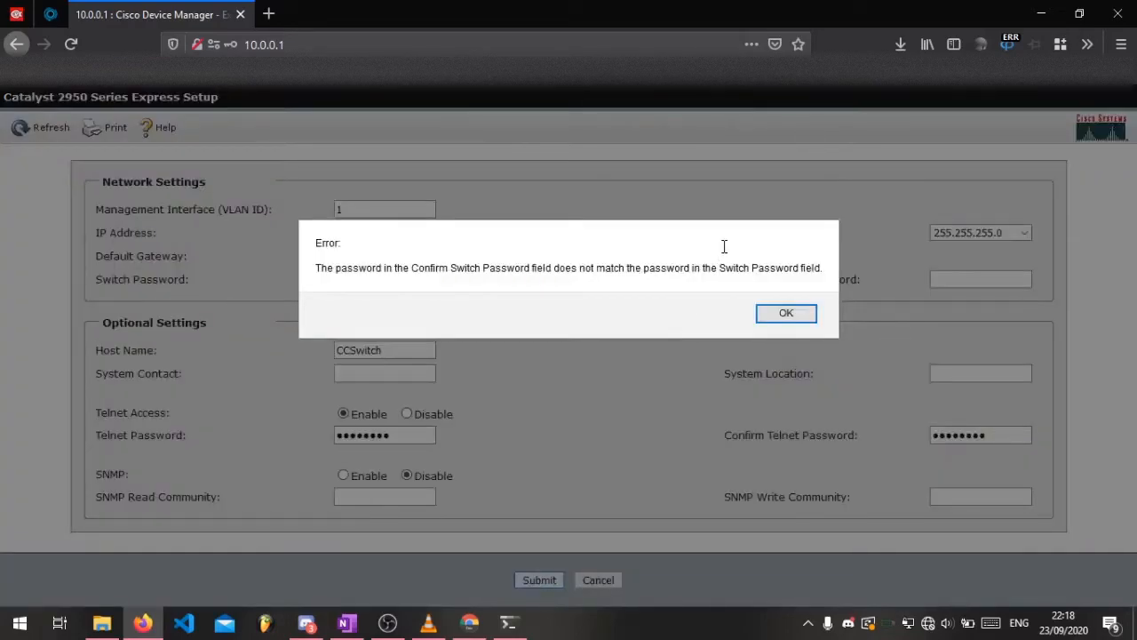
- Dismiss the mismatch error, resubmit with confirmation password, and accept moving to 200.0.0.241
{"action": "left_click", "coordinate": [786, 313]}
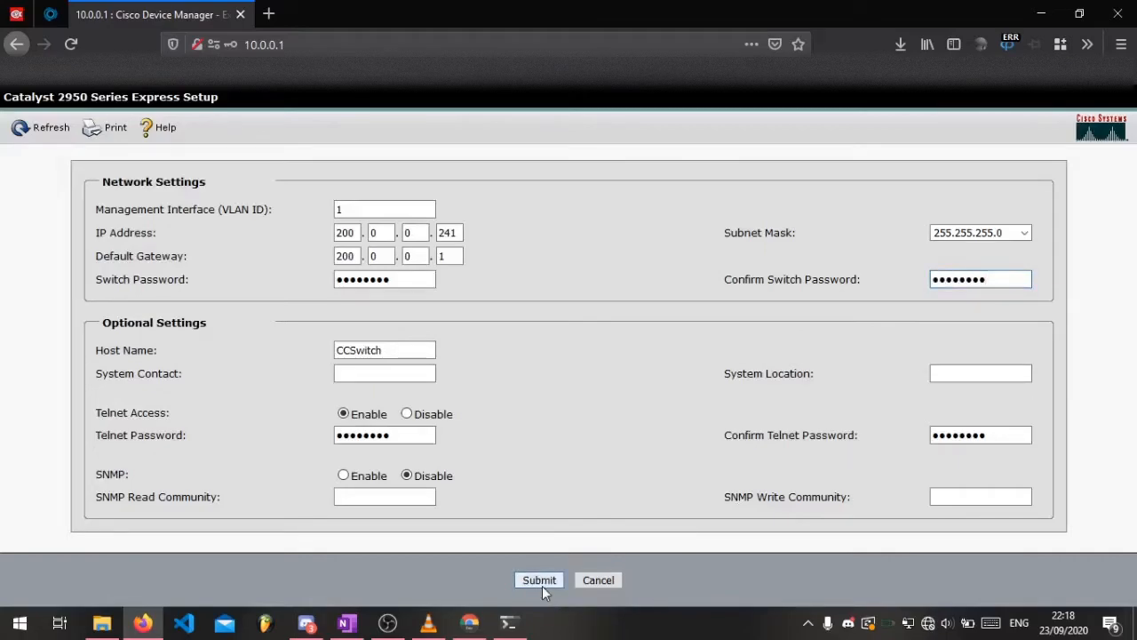
{"action": "left_click", "coordinate": [538, 579]}
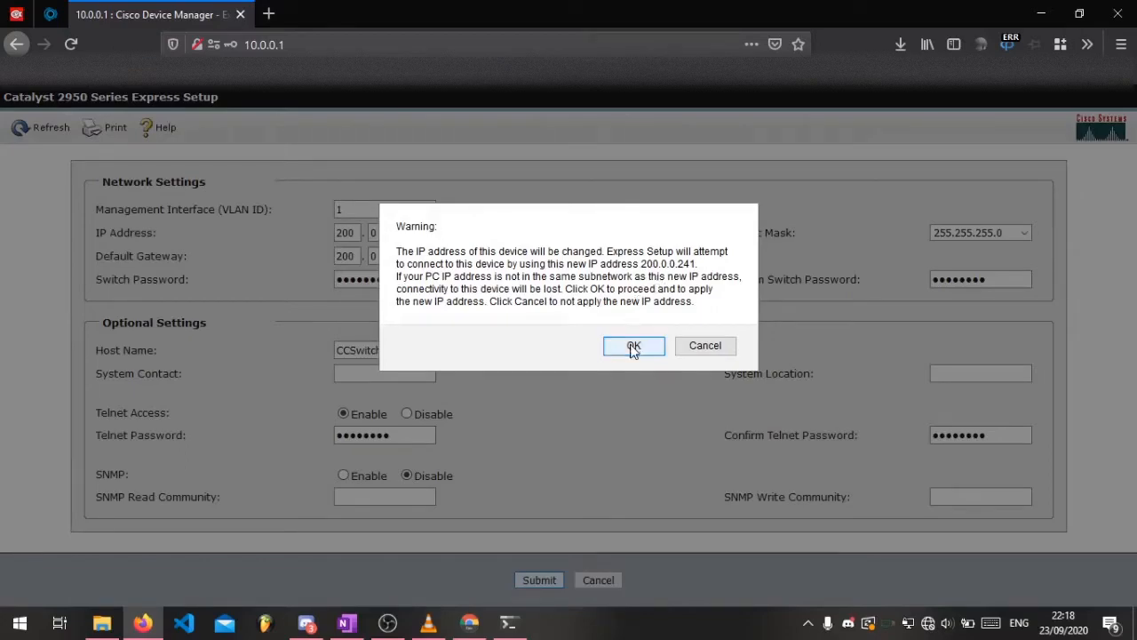
{"action": "left_click", "coordinate": [634, 346]}
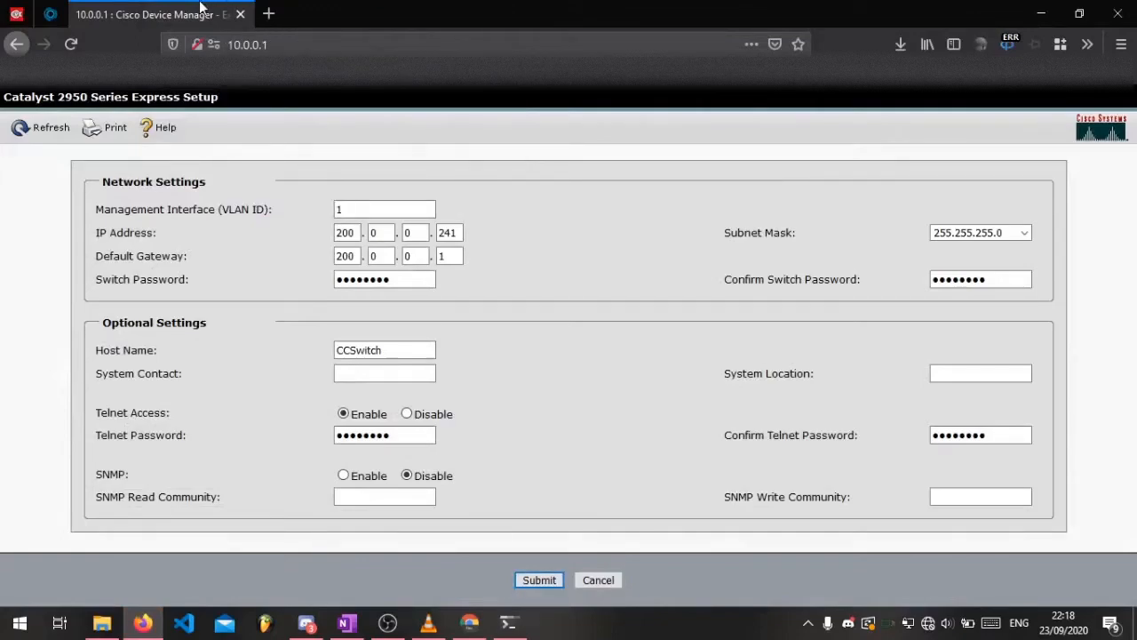
{"action": "left_click", "coordinate": [538, 580]}
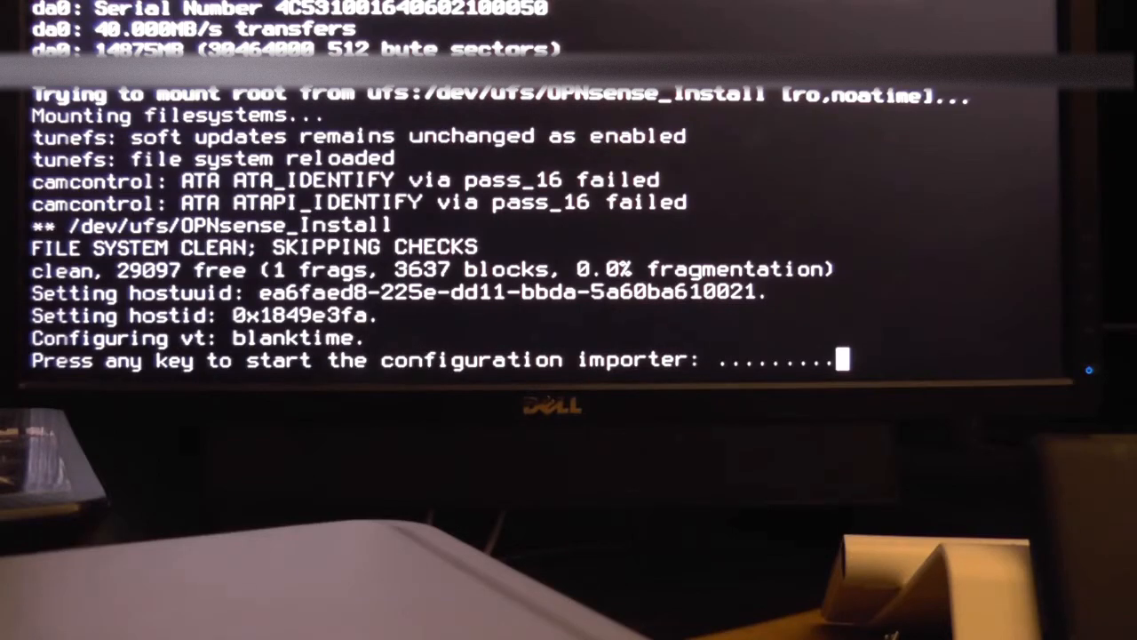
- Start the importer and manual assignment, then add VLAN tag 888 on parent em0
{"action": "key", "text": "enter"}
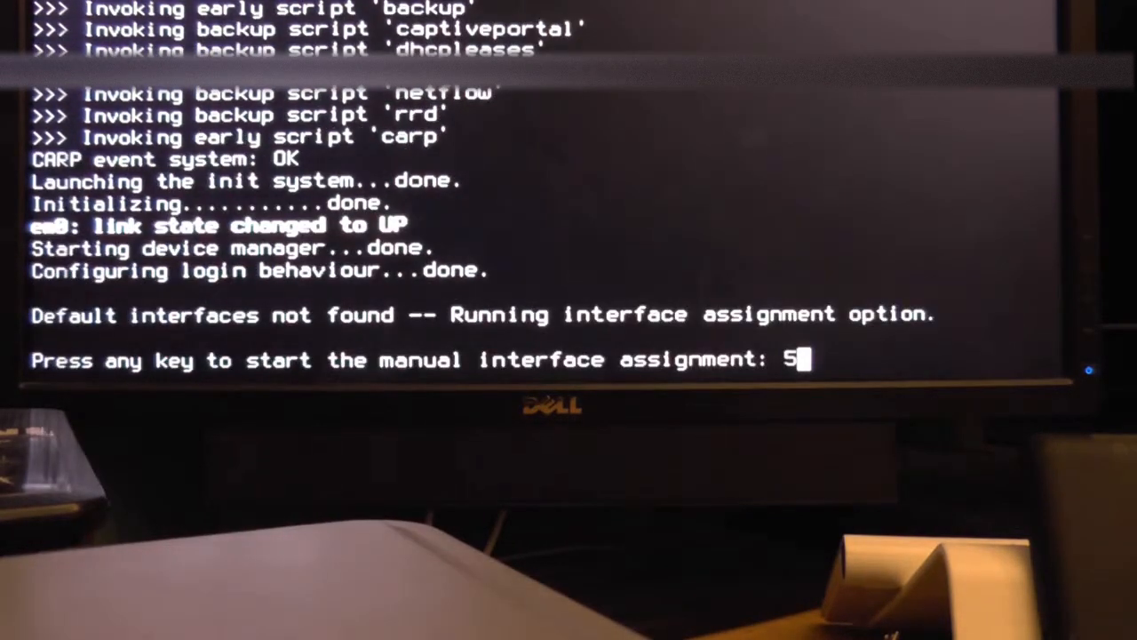
{"action": "key", "text": "enter"}
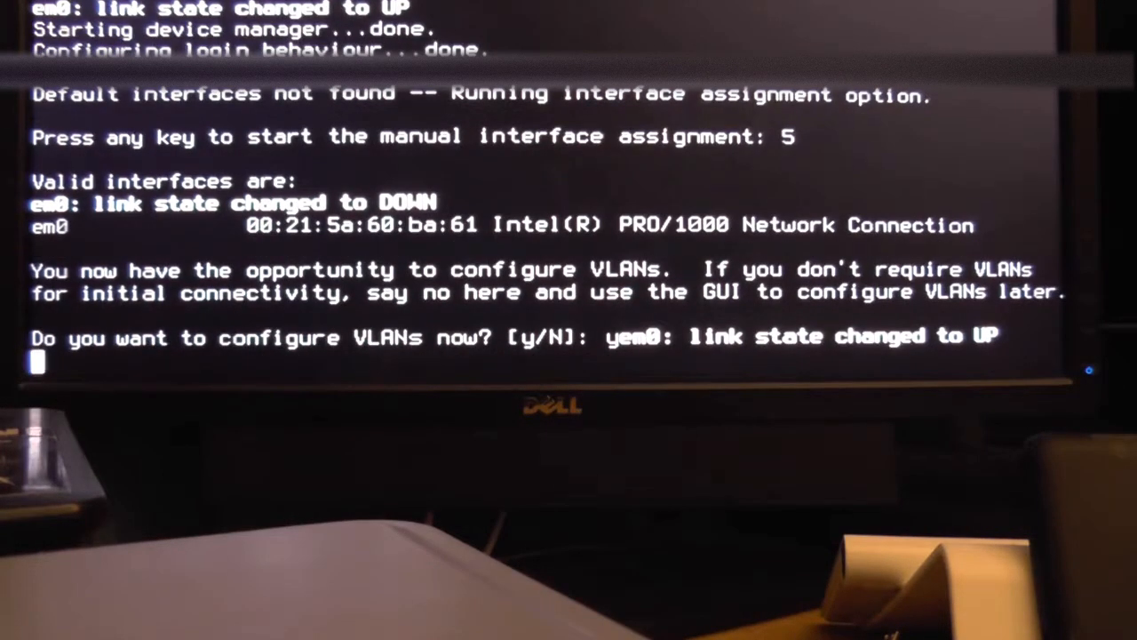
{"action": "type", "text": "y"}
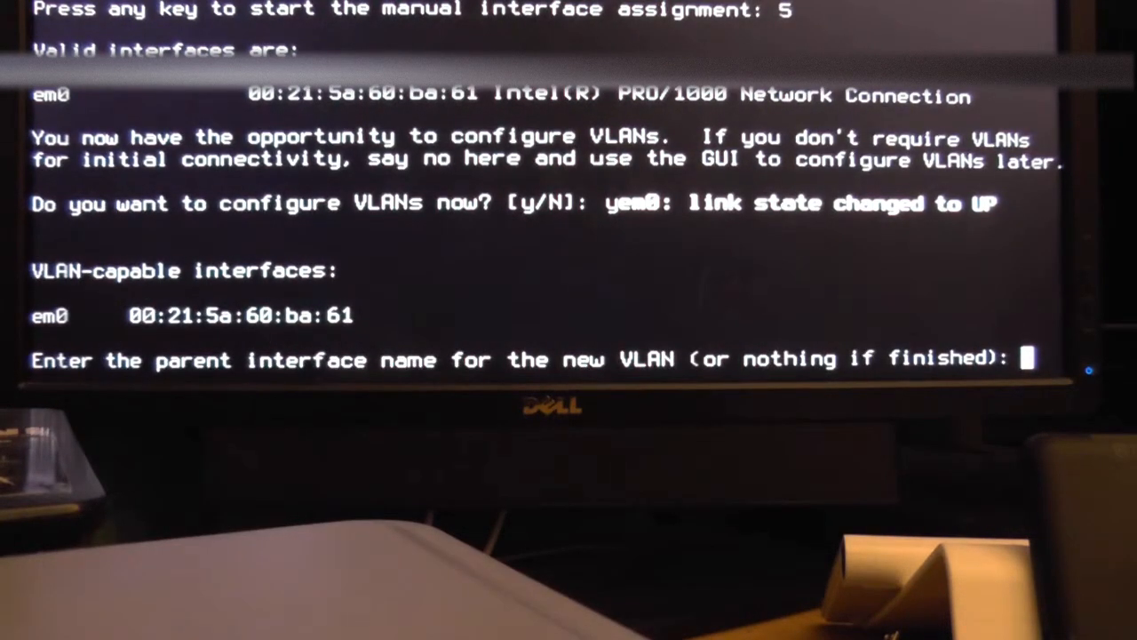
{"action": "type", "text": "em0"}
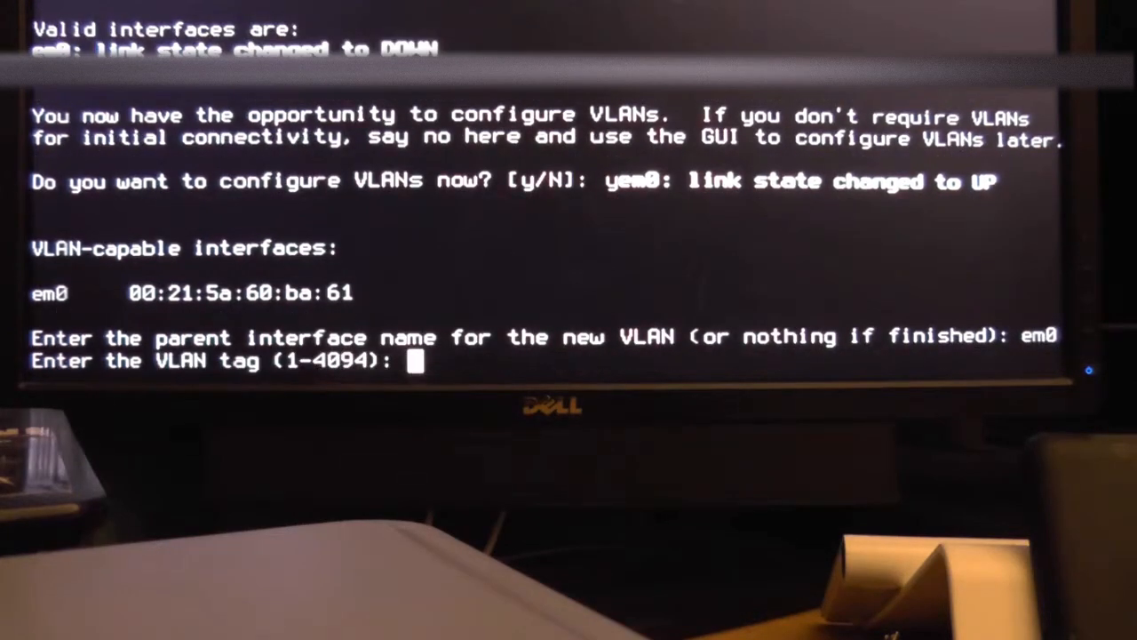
{"action": "type", "text": "888"}
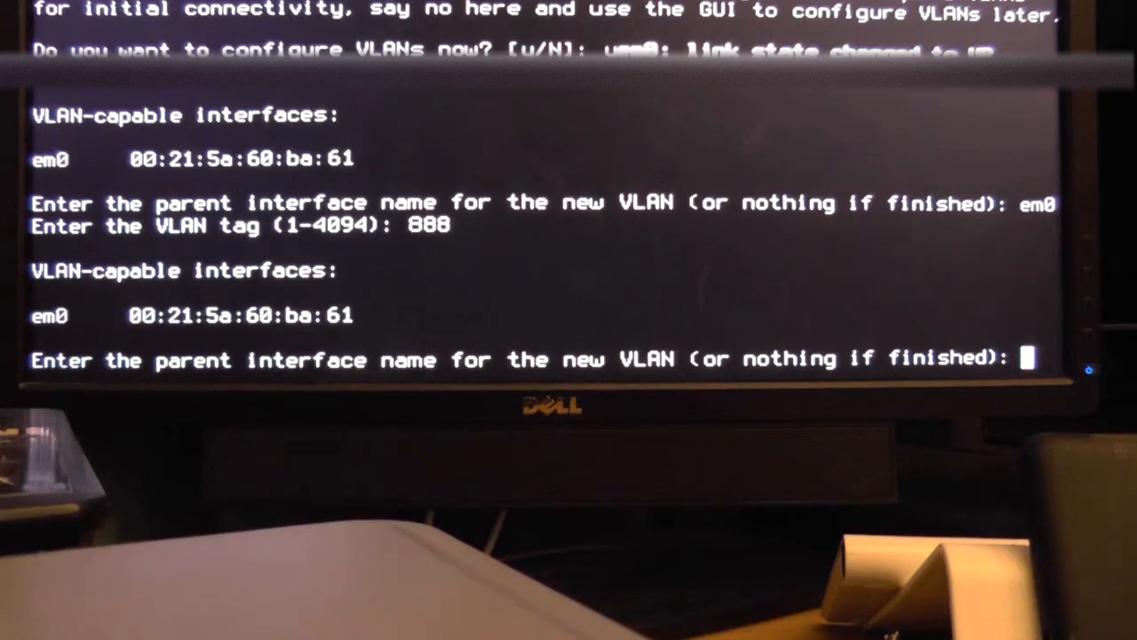
{"action": "key", "text": "enter"}
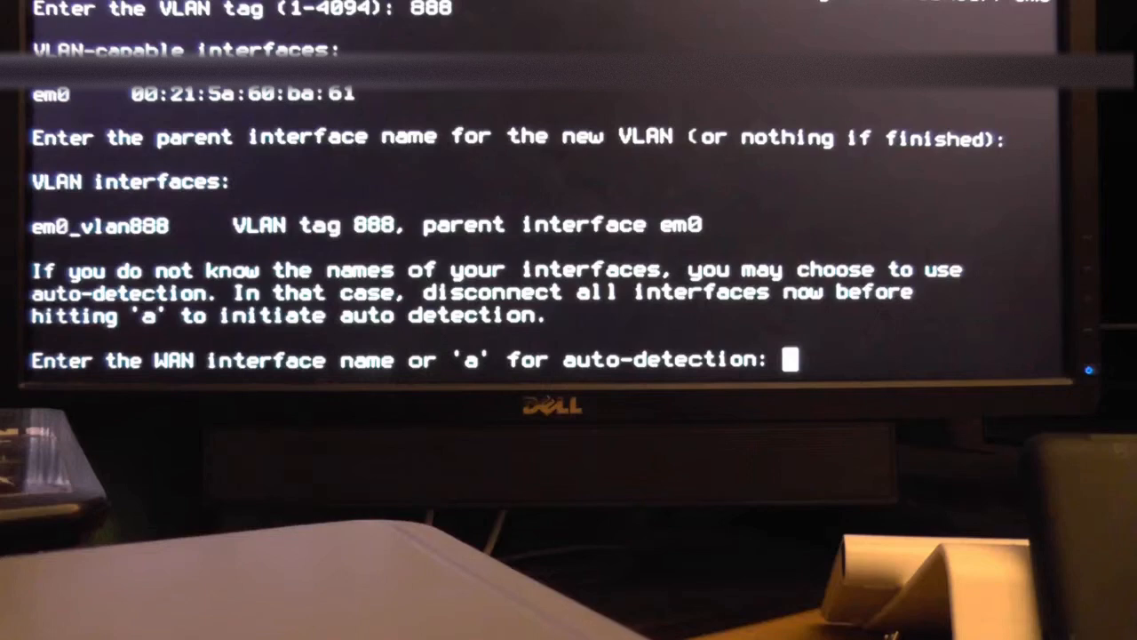
- Enter em0_vlan888 for the WAN interface and em0 for LAN
{"action": "type", "text": "em0_vlan888"}
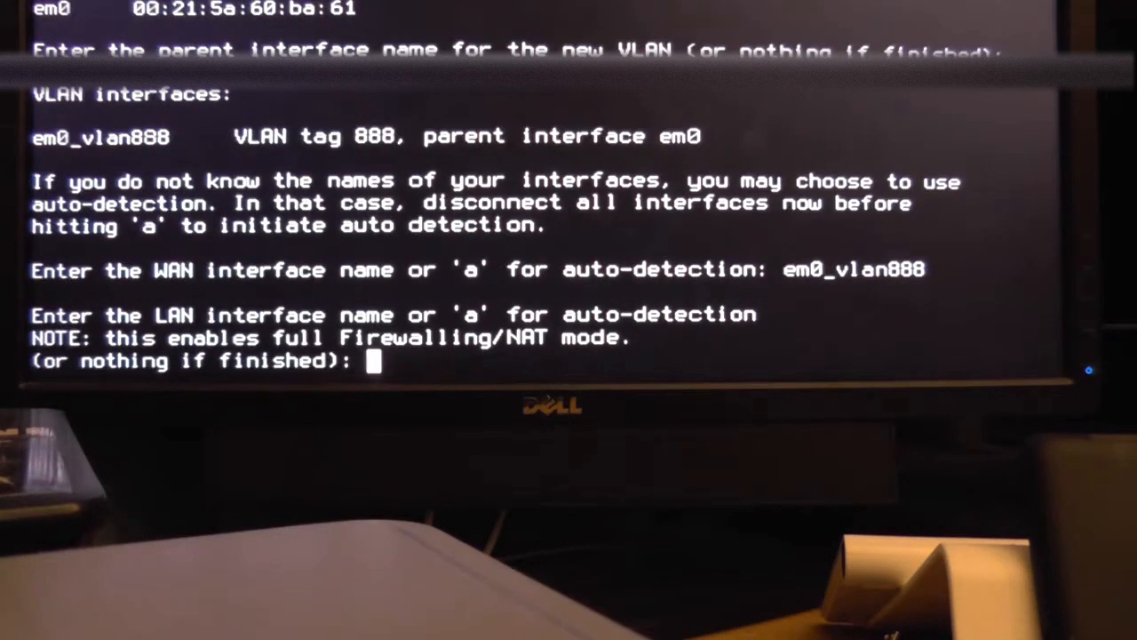
{"action": "type", "text": "em0"}
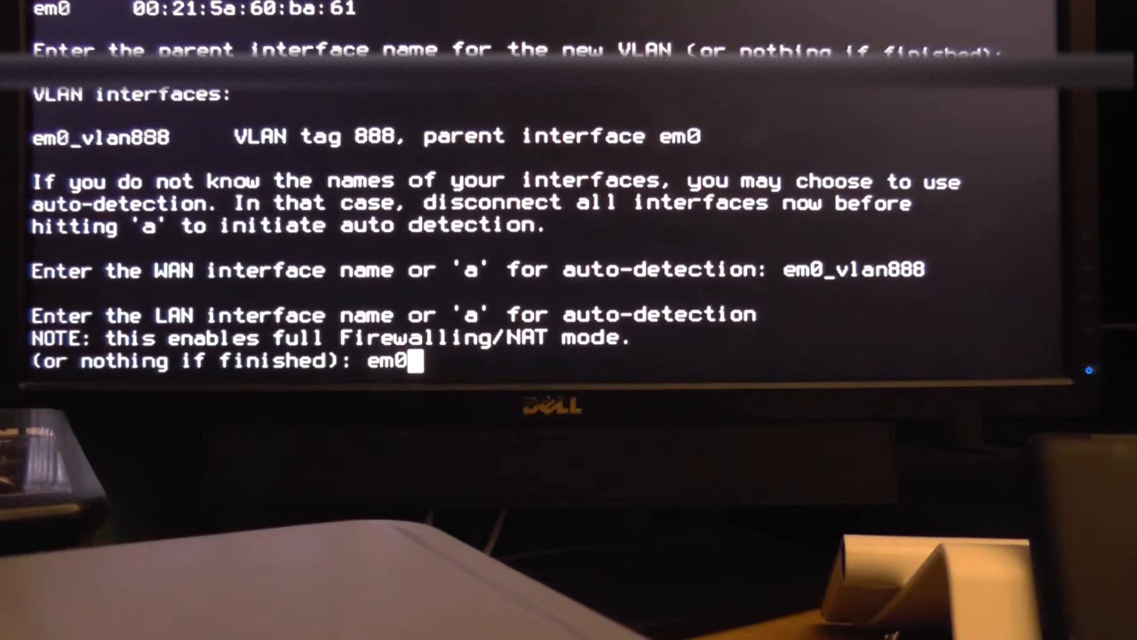
{"action": "key", "text": "enter"}
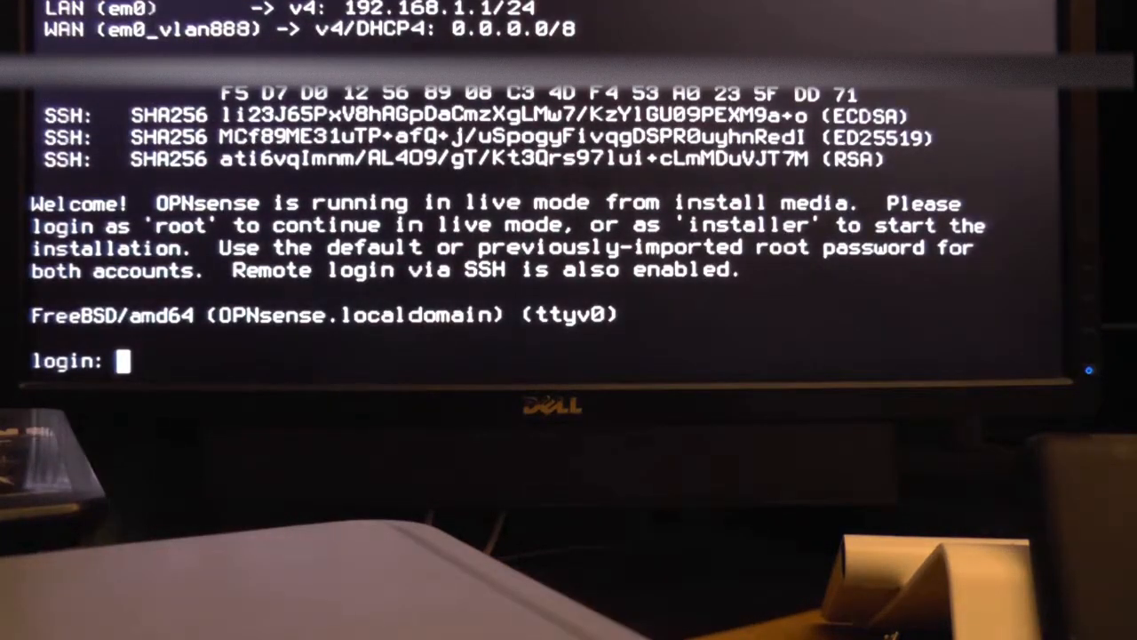
- Log in to the console as root and choose option 2, Set interface IP address
{"action": "type", "text": "root"}
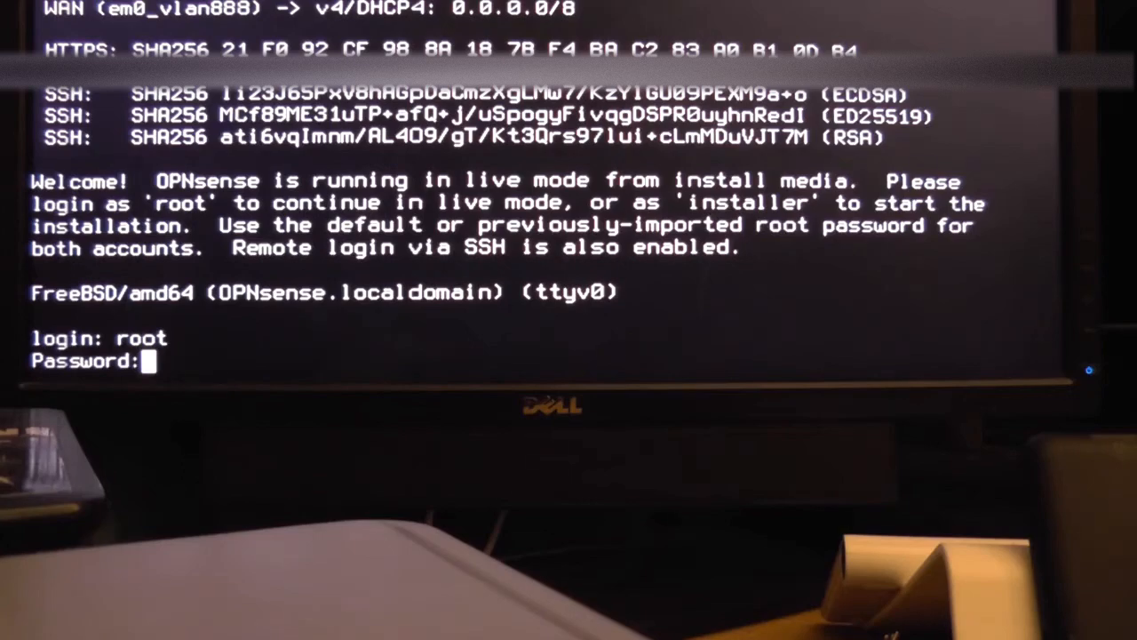
{"action": "key", "text": "enter"}
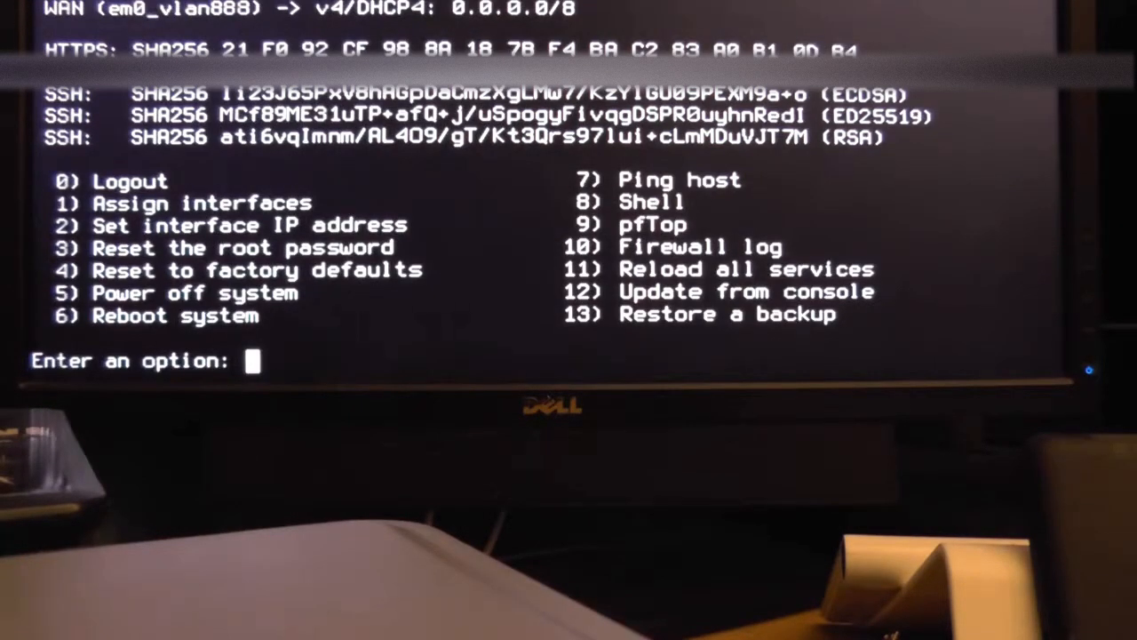
{"action": "type", "text": "2"}
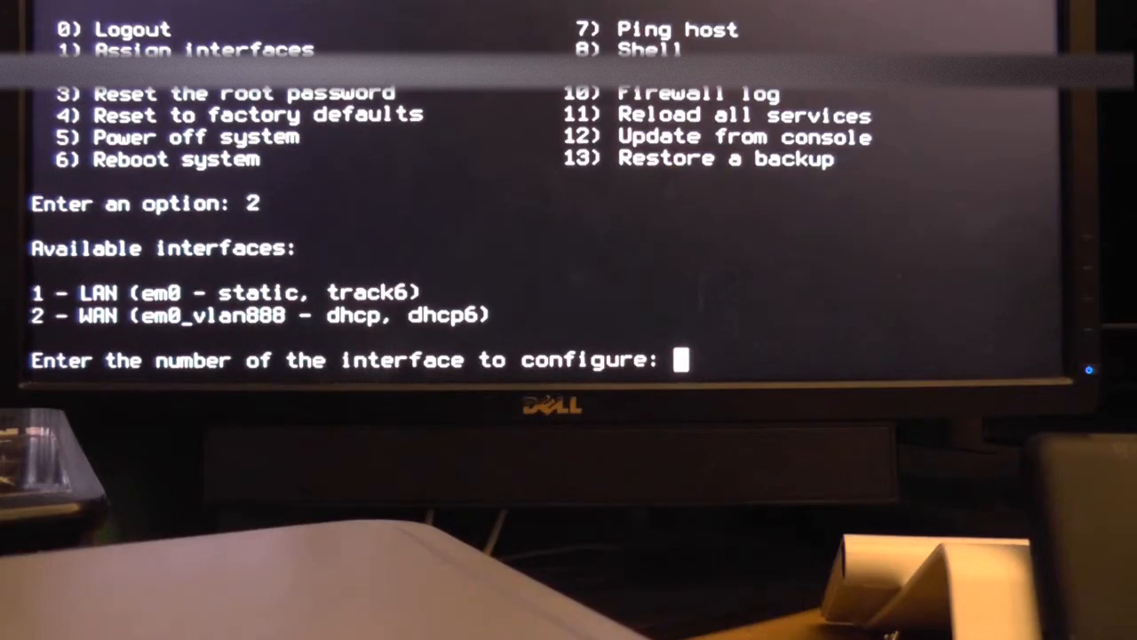
- Give LAN 200.0.0.1/24, no gateway, IPv6 tracking, and DHCP from 200.0.0.100
{"action": "type", "text": "1"}
{"action": "type", "text": "200.0.0.1"}
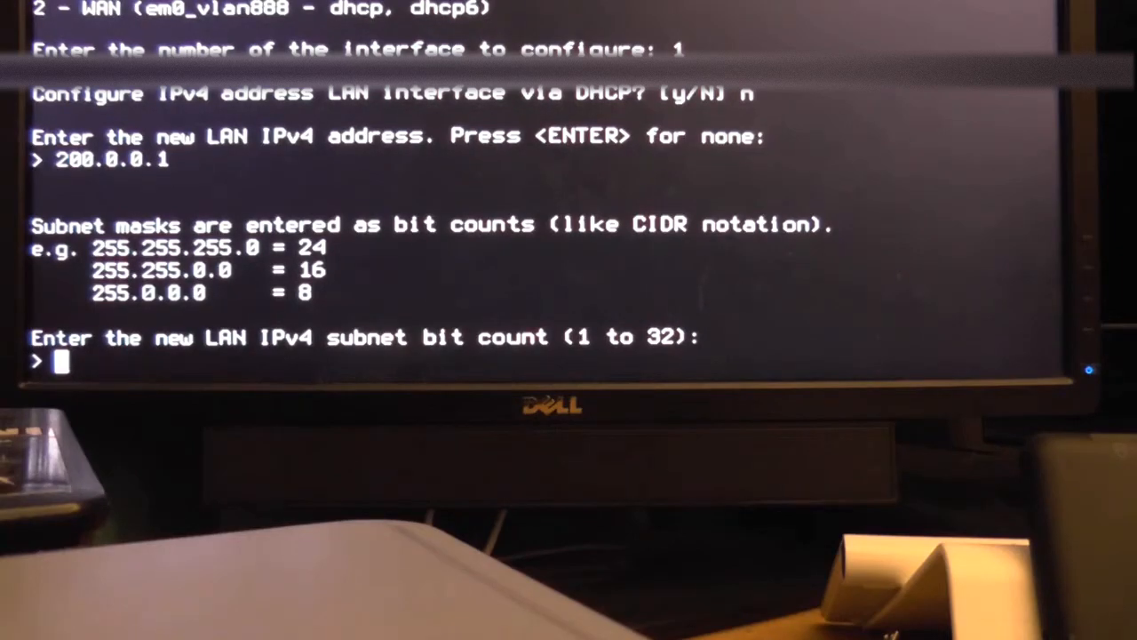
{"action": "type", "text": "24"}
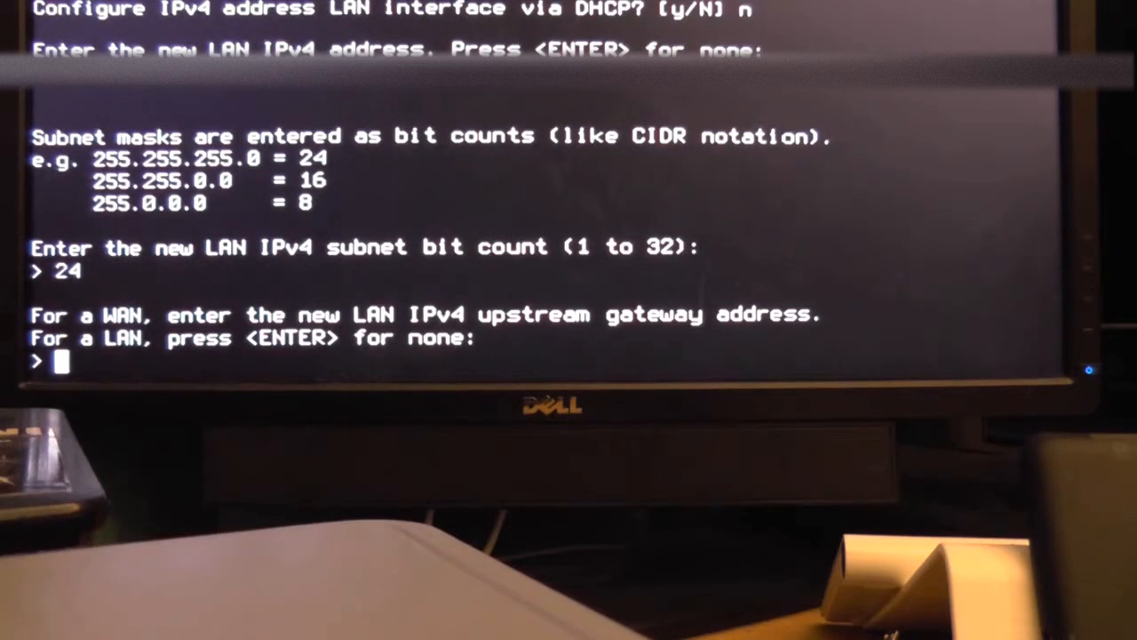
{"action": "key", "text": "enter"}
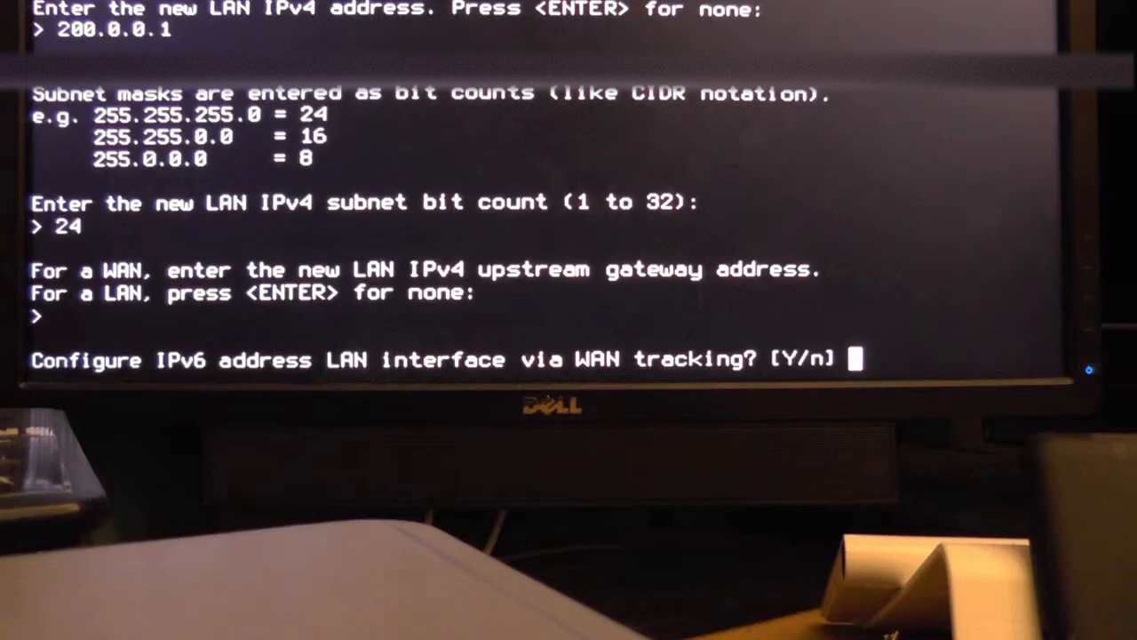
{"action": "key", "text": "enter"}
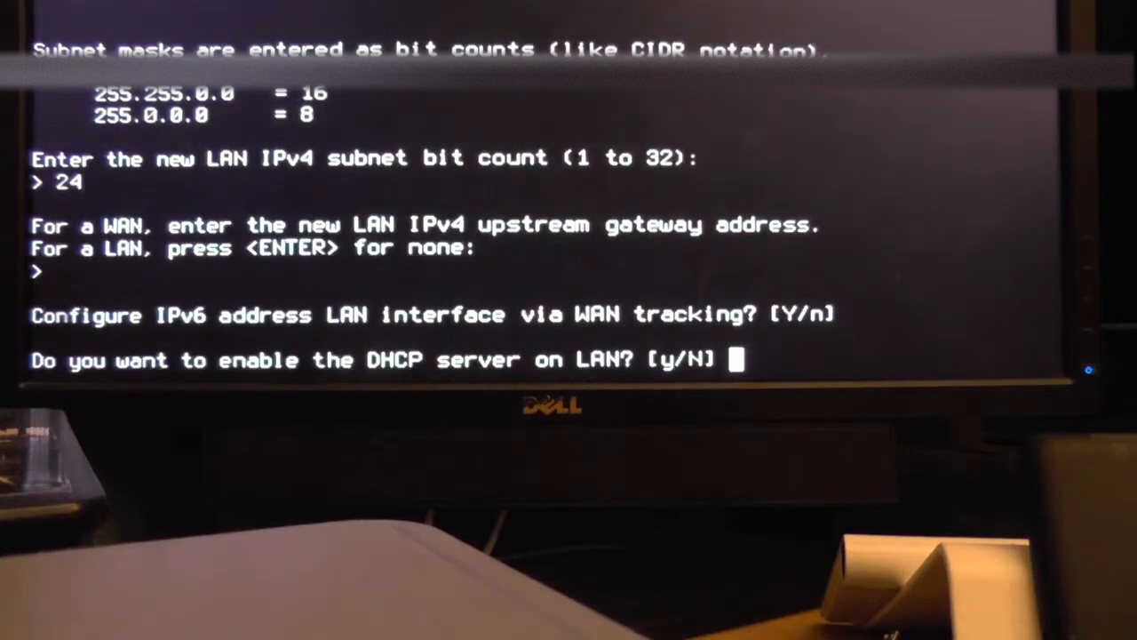
{"action": "type", "text": "y"}
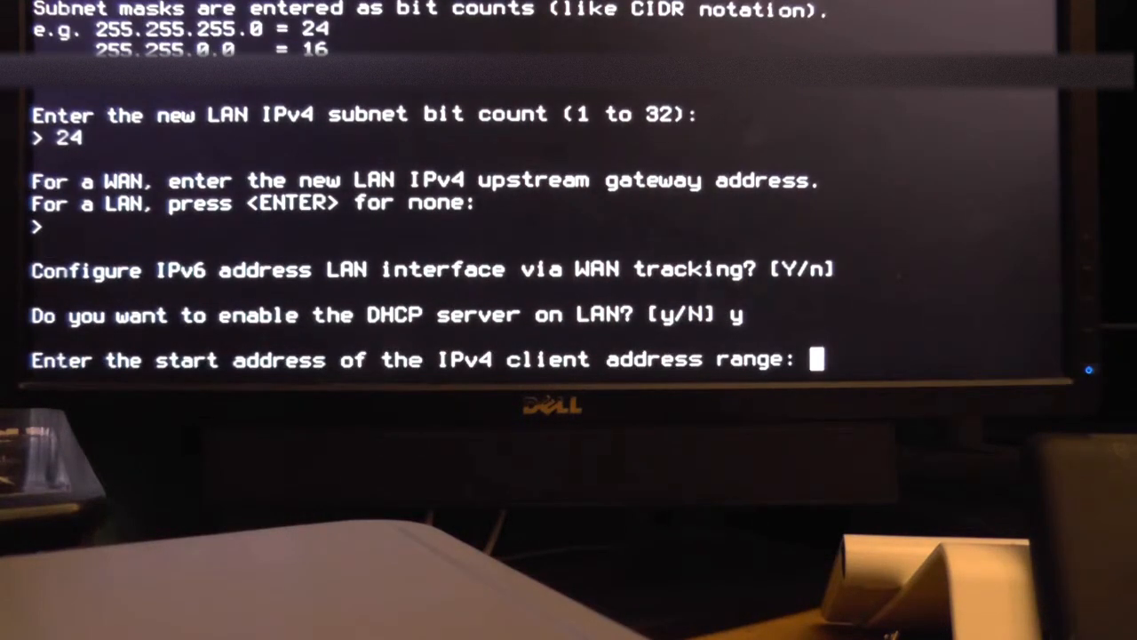
{"action": "type", "text": "200.0.0.100"}
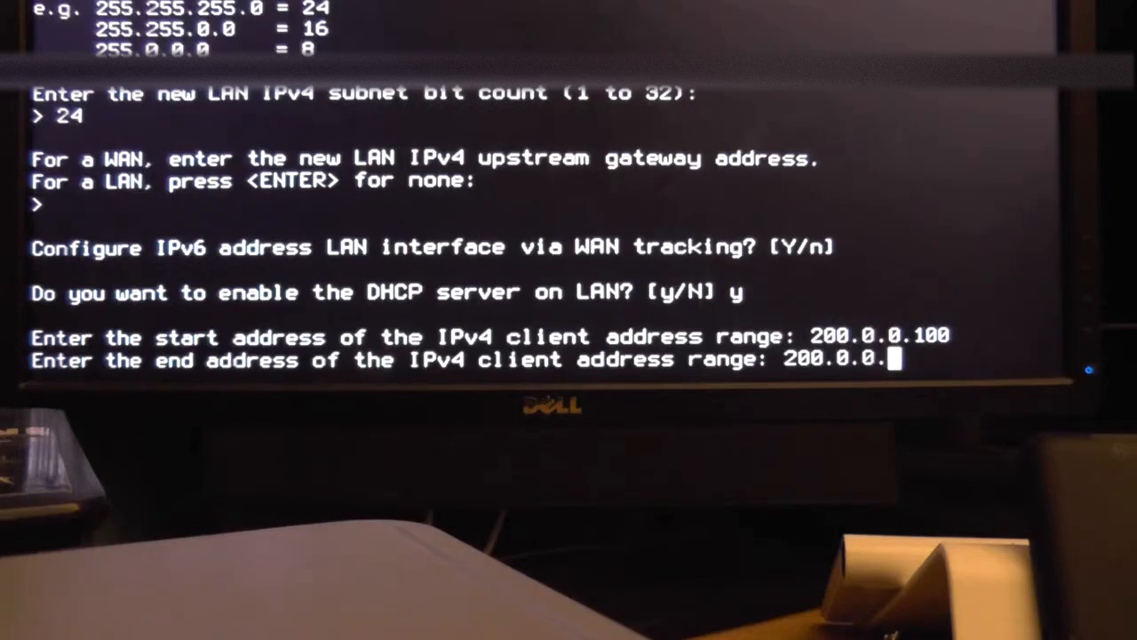
{"action": "type", "text": "200"}
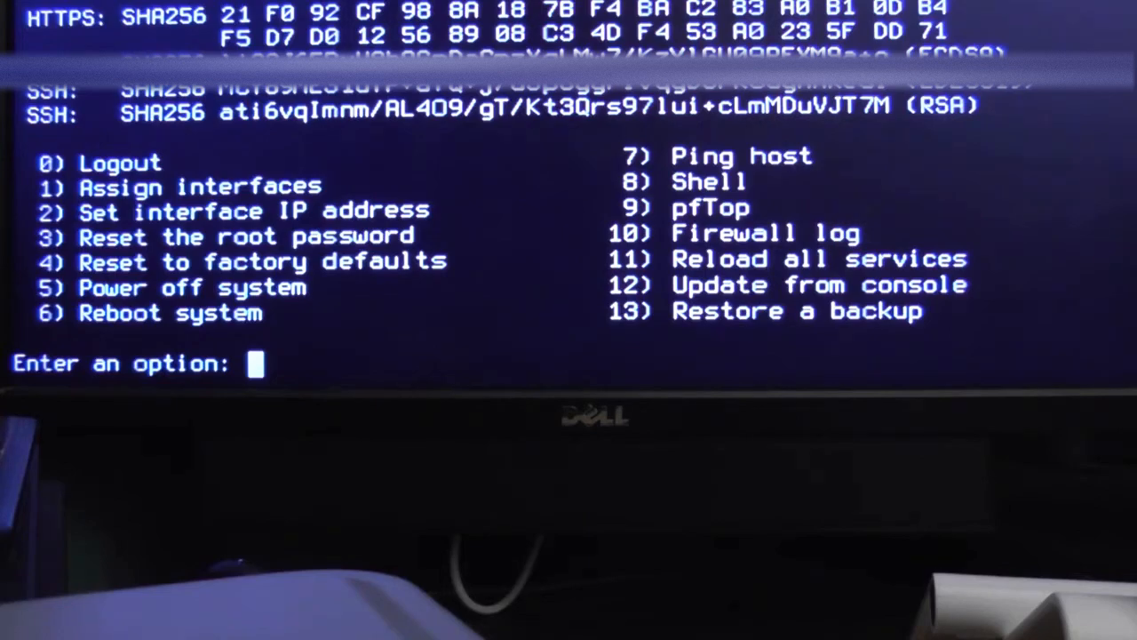
- Set WAN (interface 2) to DHCP and DHCP6, keeping HTTPS for the web GUI
{"action": "type", "text": "2"}
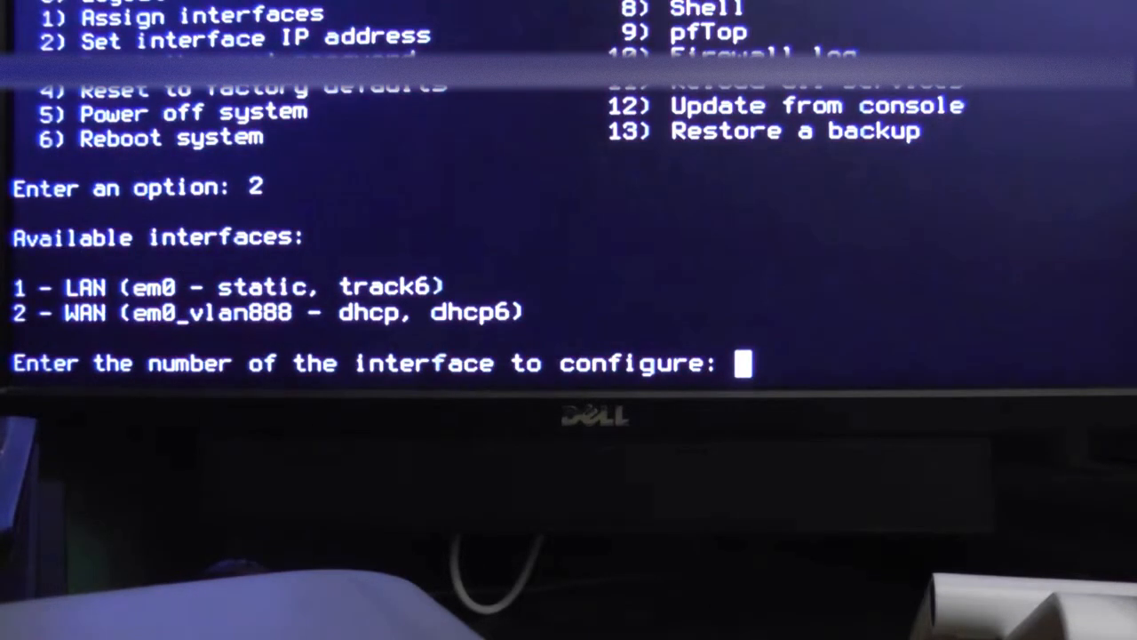
{"action": "type", "text": "2"}
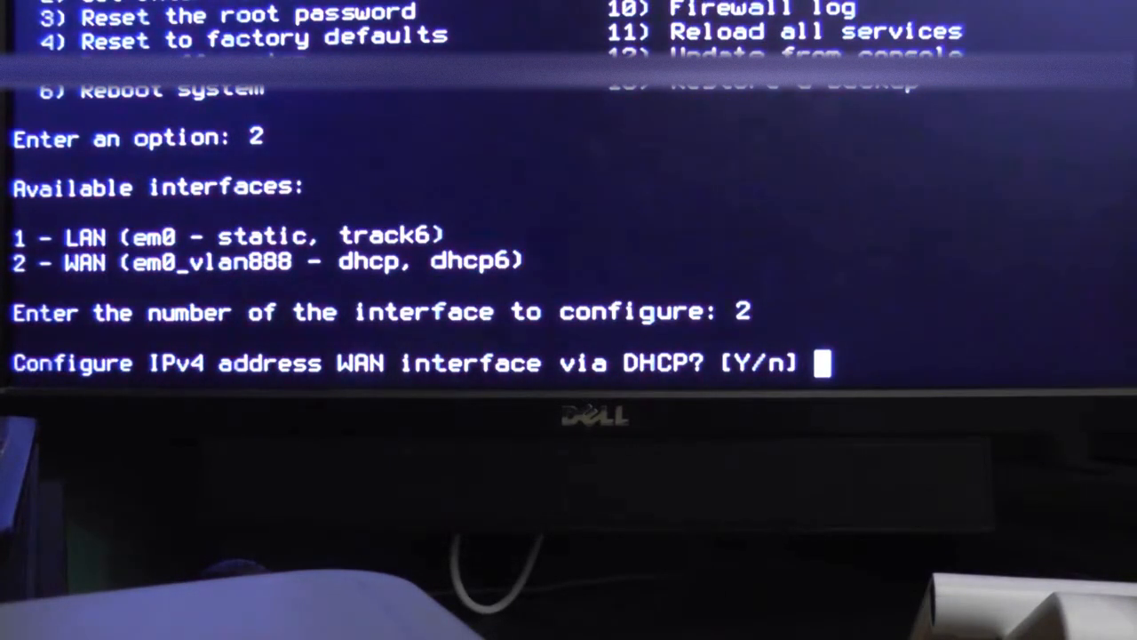
{"action": "type", "text": "y"}
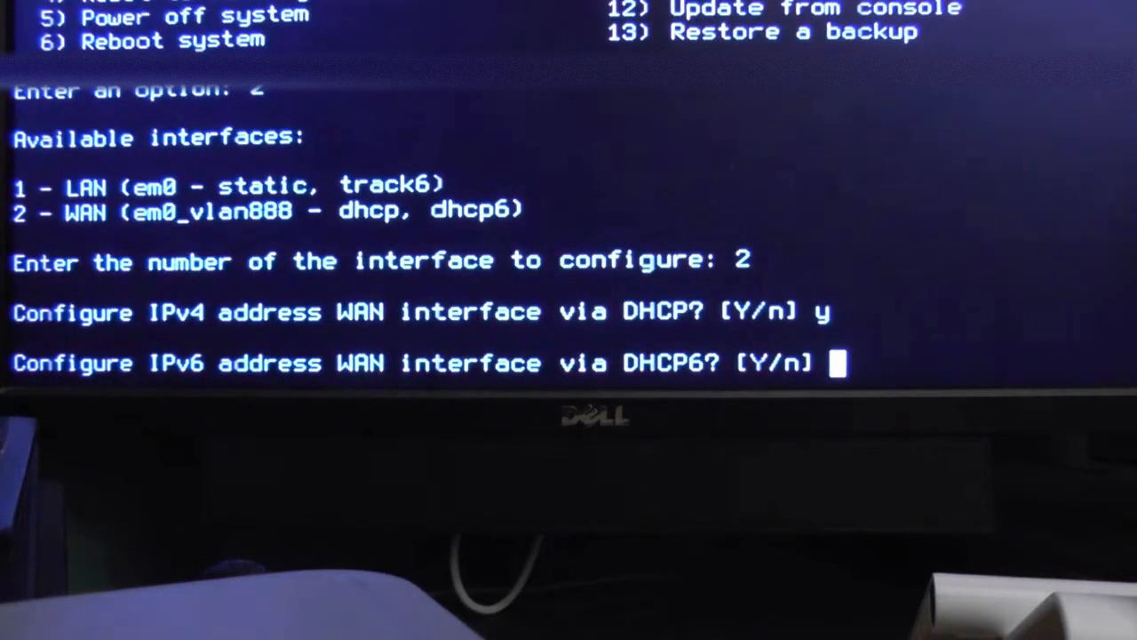
{"action": "type", "text": "y"}
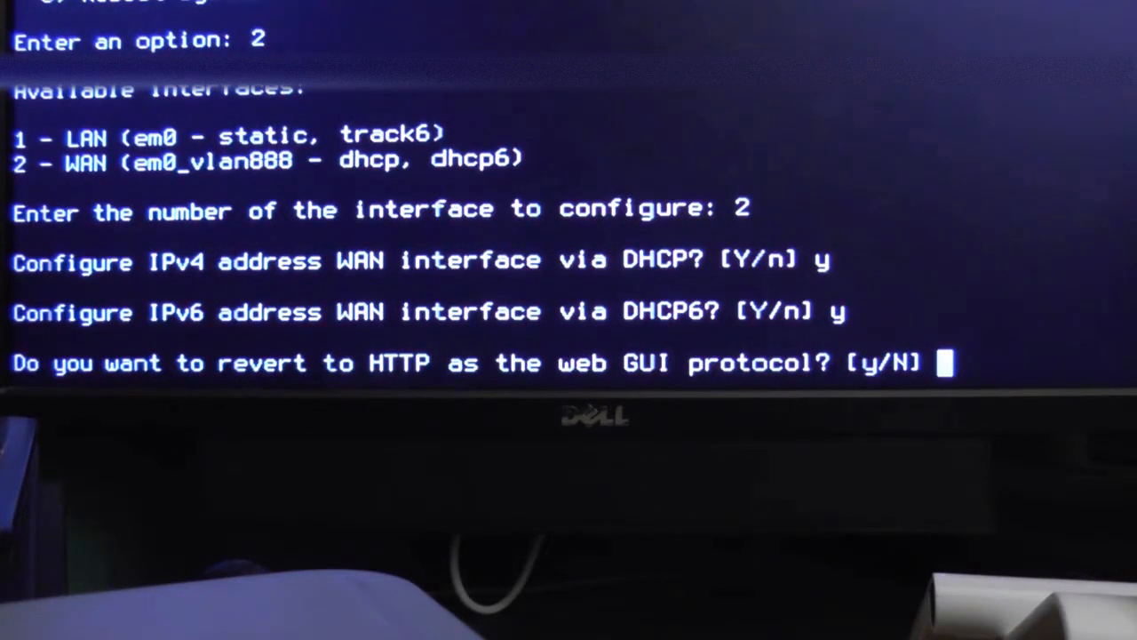
{"action": "key", "text": "enter"}
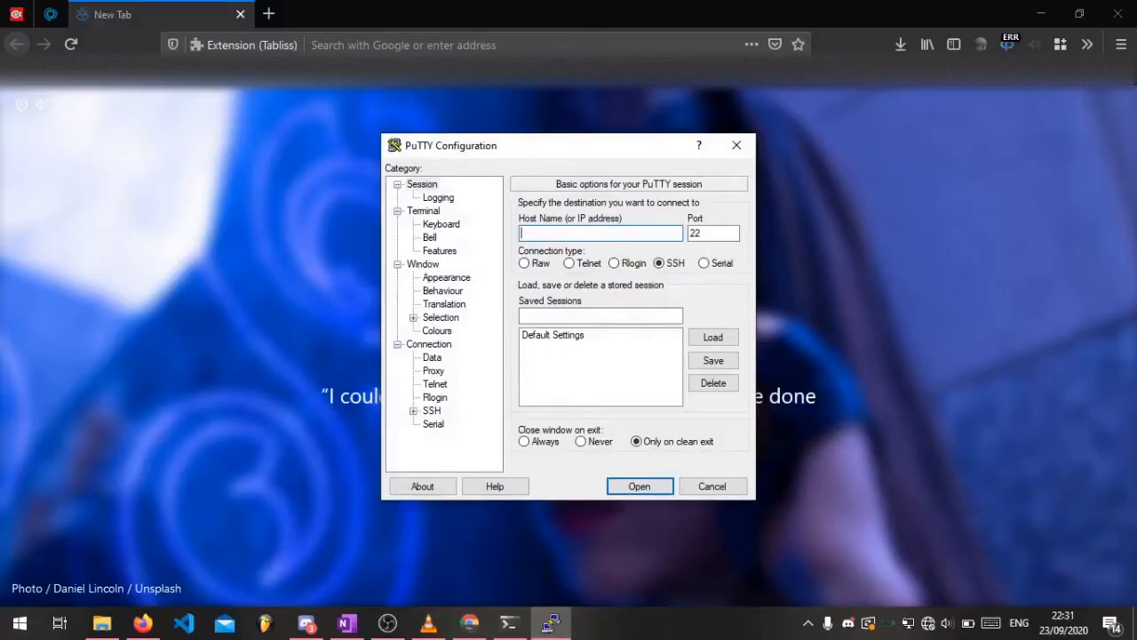
- Connect PuTTY to 200.0.0.241 over Telnet on port 23
{"action": "type", "text": "200.0.0.241"}
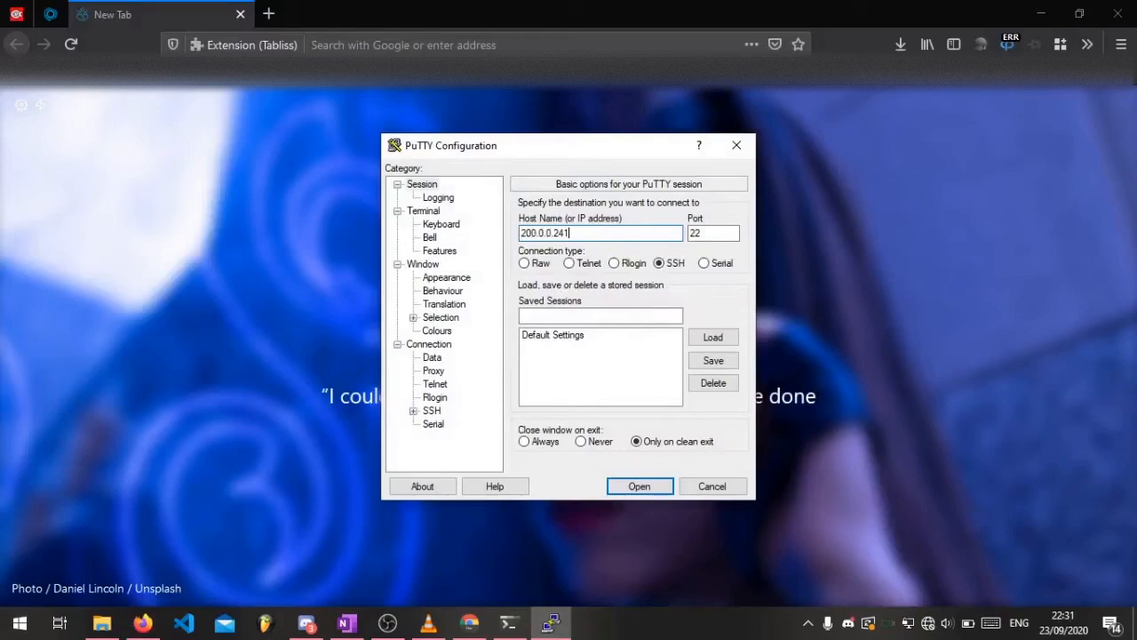
{"action": "left_click", "coordinate": [568, 263]}
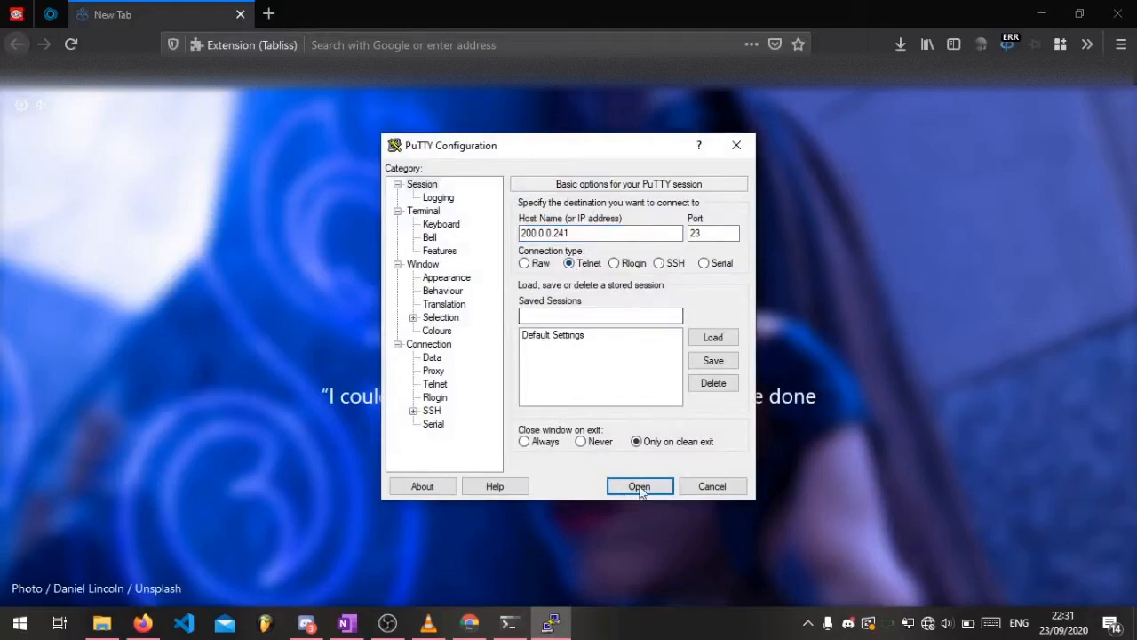
{"action": "left_click", "coordinate": [639, 486]}
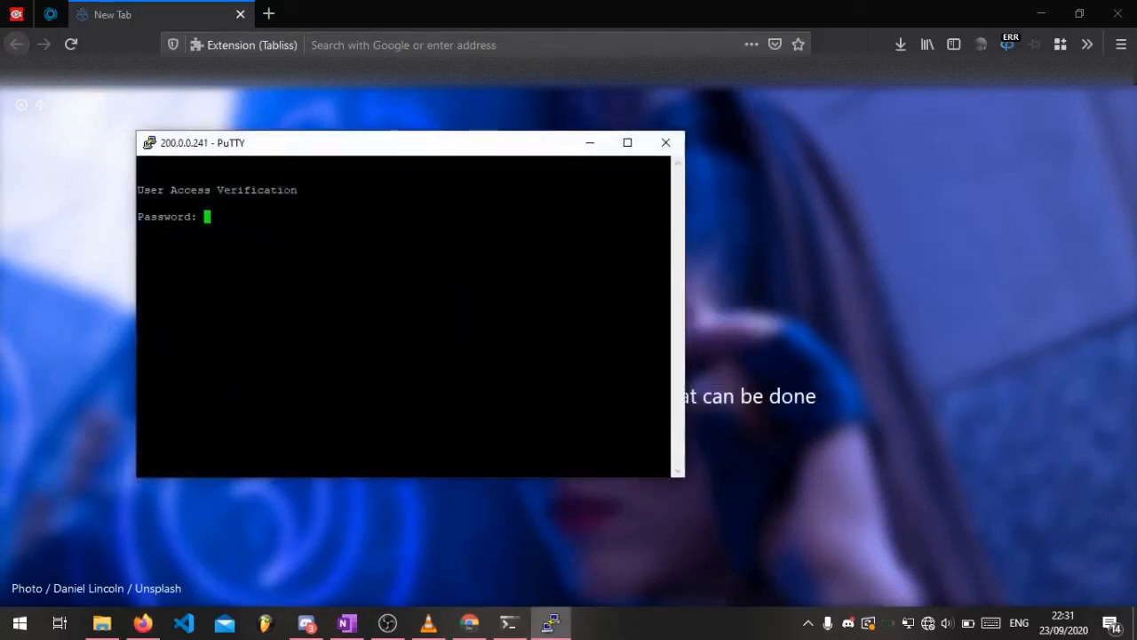
{"action": "left_click", "coordinate": [627, 142]}
{"action": "type", "text": "enab"}
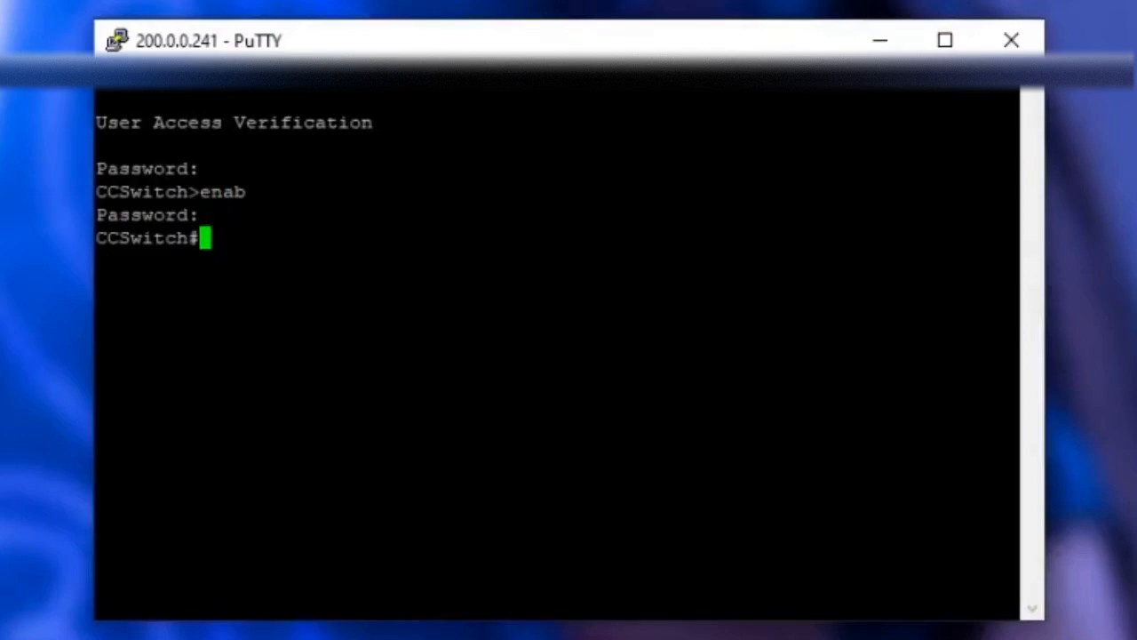
- In switch config mode, create VLAN 888 and make port Gi0/1 a trunk
{"action": "type", "text": "configure"}
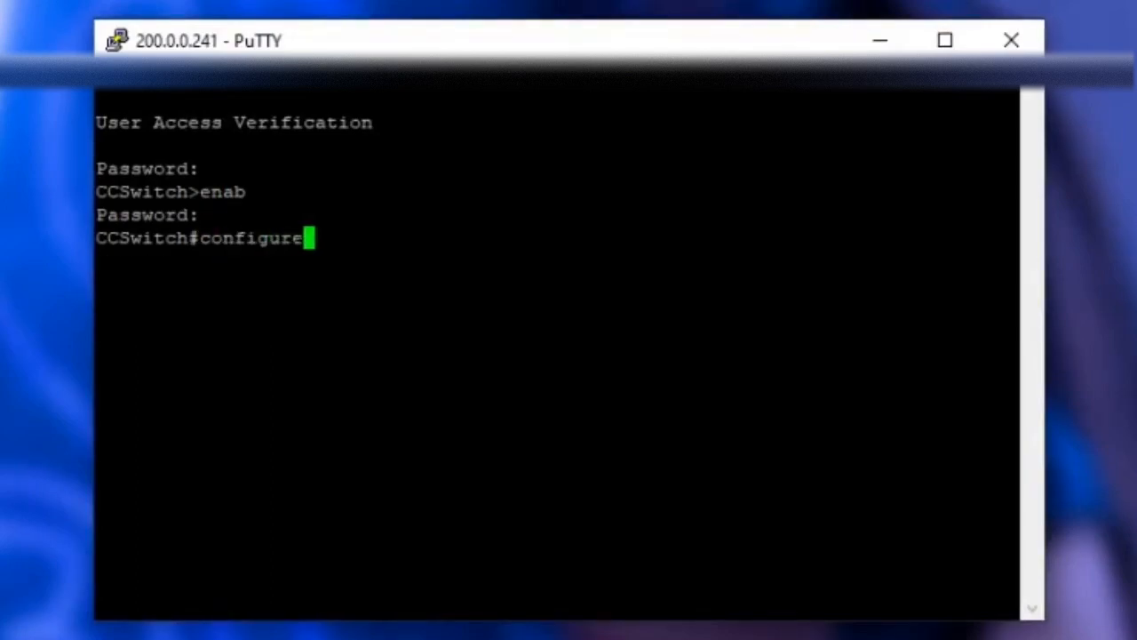
{"action": "type", "text": "terminal"}
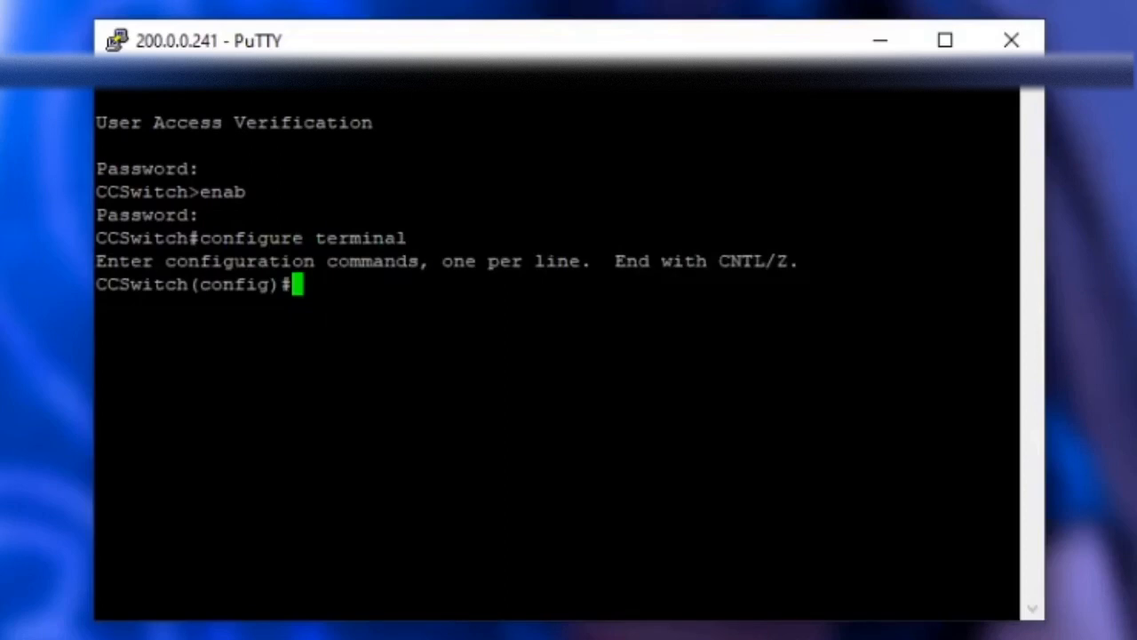
{"action": "type", "text": "vlan 888"}
{"action": "type", "text": "inter Gi0"}
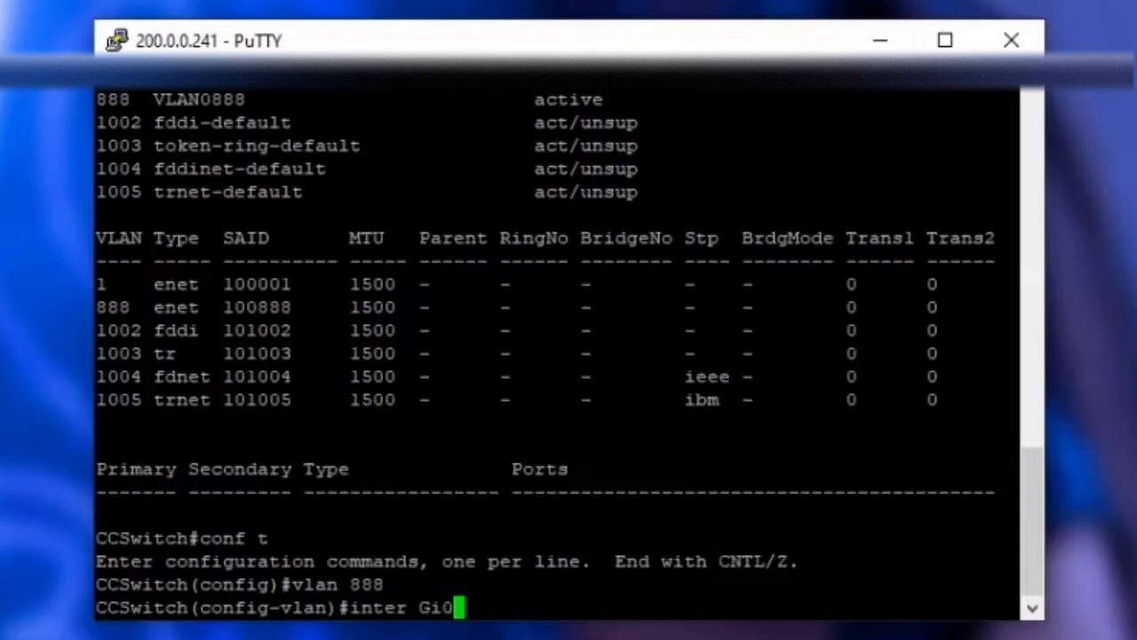
{"action": "type", "text": "/1"}
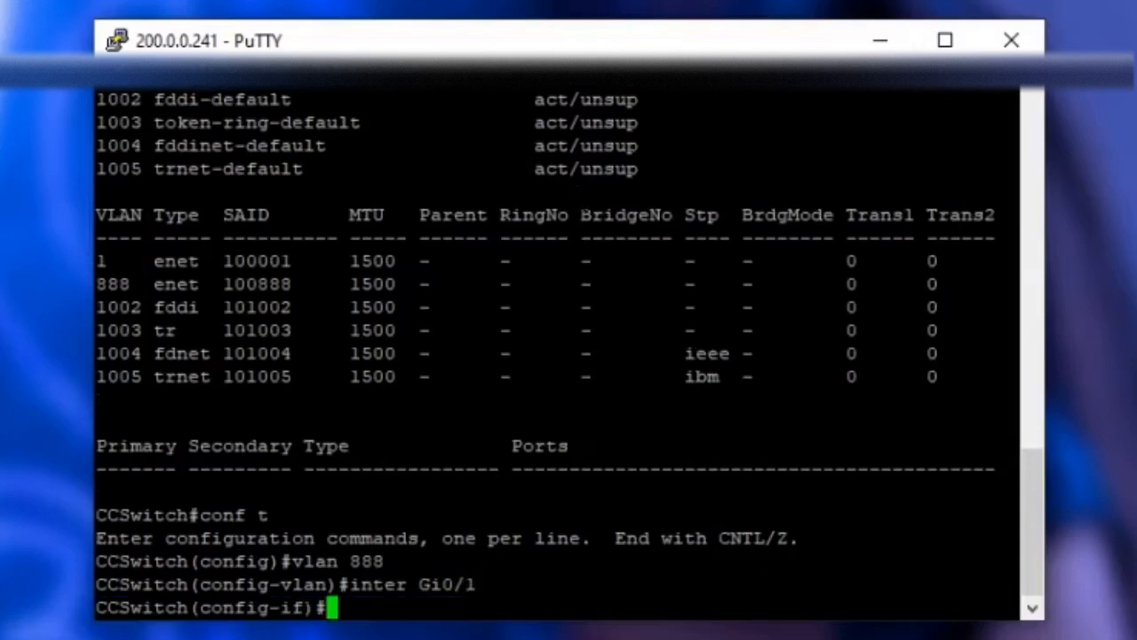
{"action": "type", "text": "switchport mode trunk"}
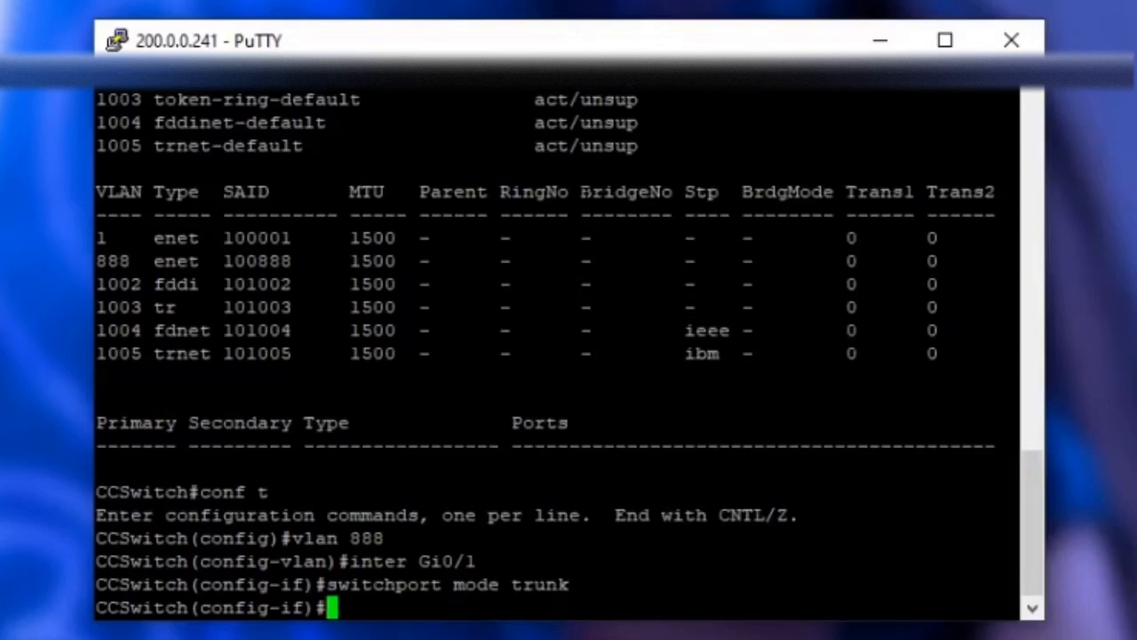
- Put port Gi0/2 into access VLAN 888 and check the VLAN table
{"action": "type", "text": "exit"}
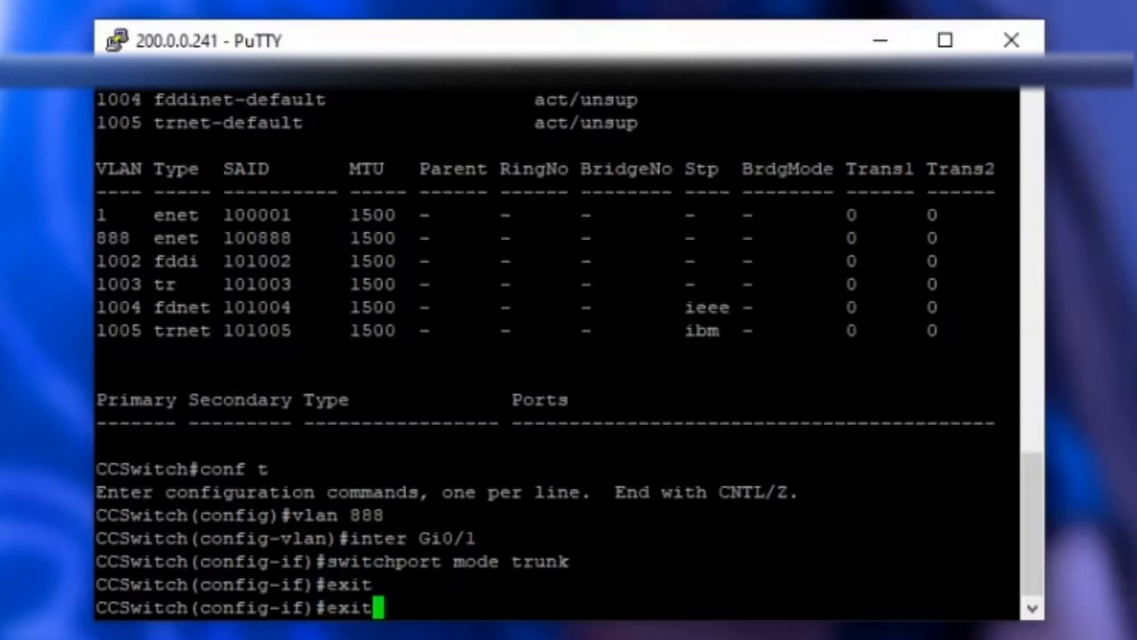
{"action": "type", "text": "inter Gi0/2"}
{"action": "type", "text": "s"}
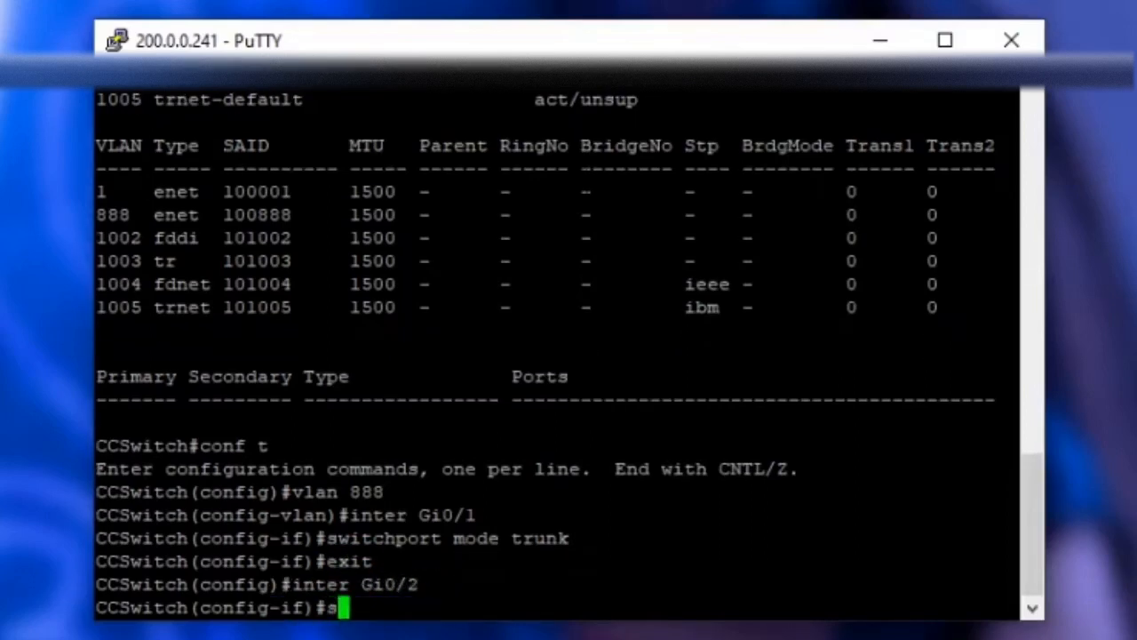
{"action": "type", "text": "witchport mode access"}
{"action": "type", "text": "switchp access vlan 888"}
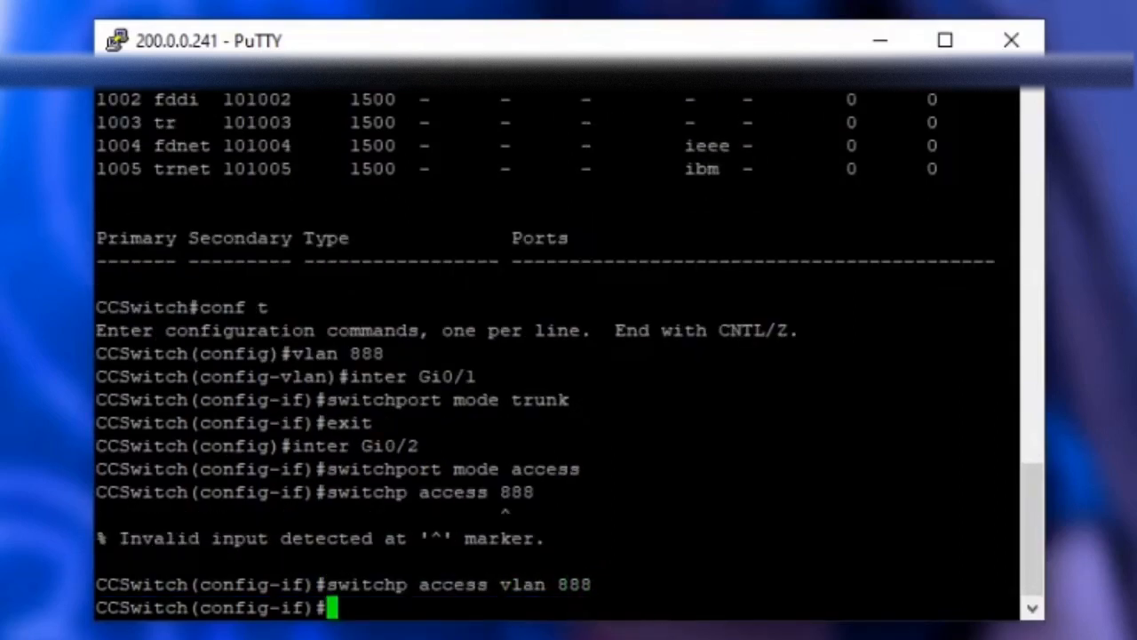
{"action": "type", "text": "exit"}
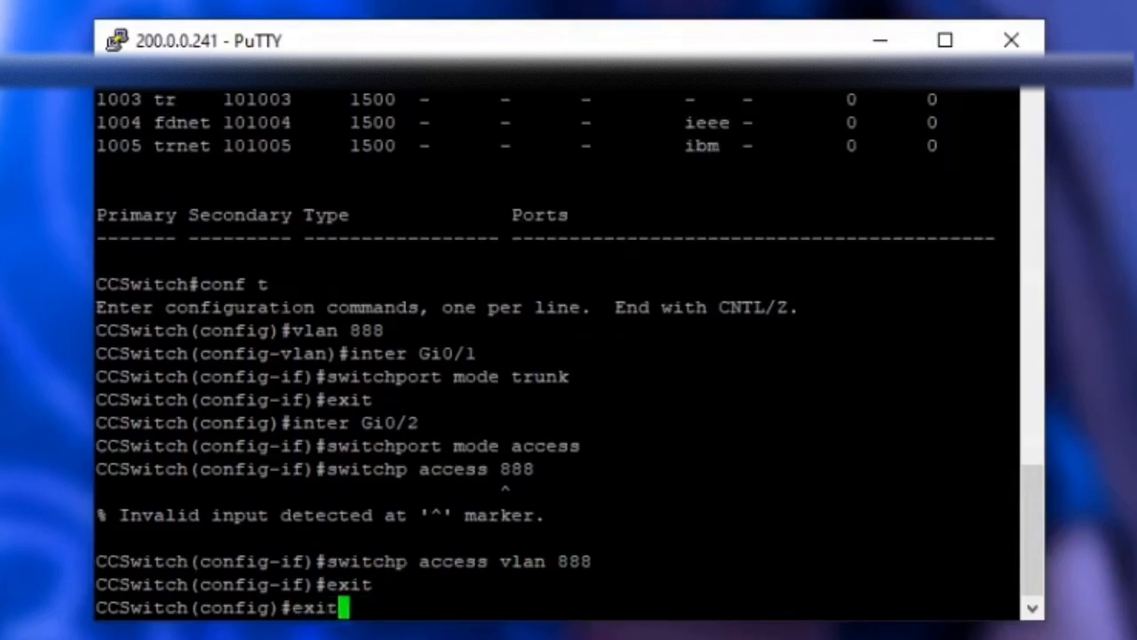
{"action": "type", "text": "show v"}
{"action": "type", "text": "copy"}
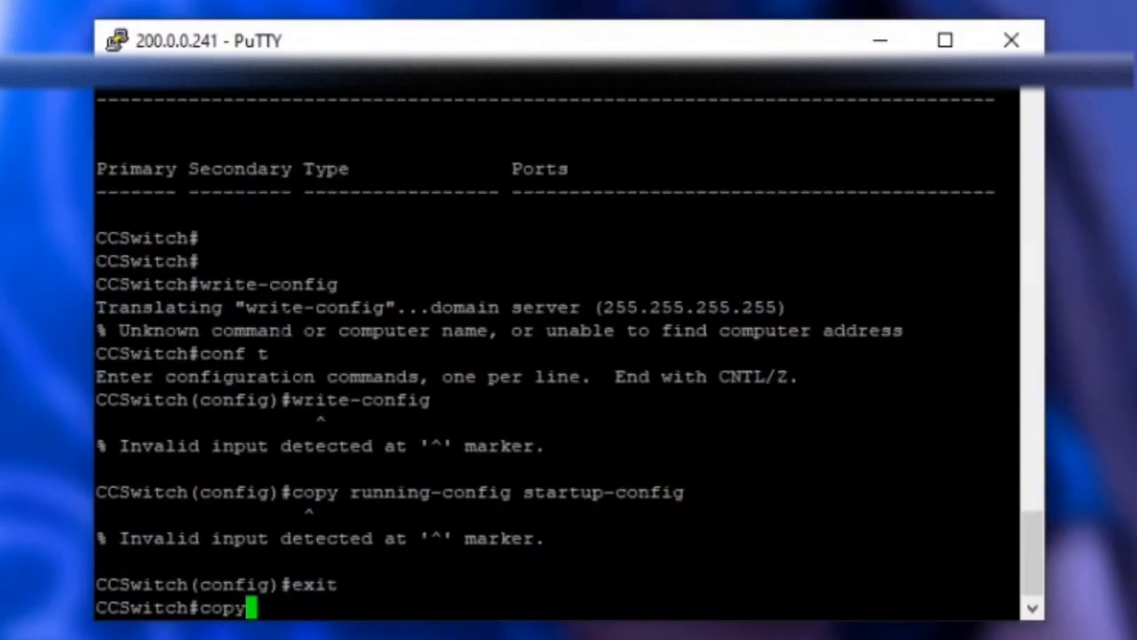
- Copy the switch's running-config to startup-config
{"action": "type", "text": "running-confi"}
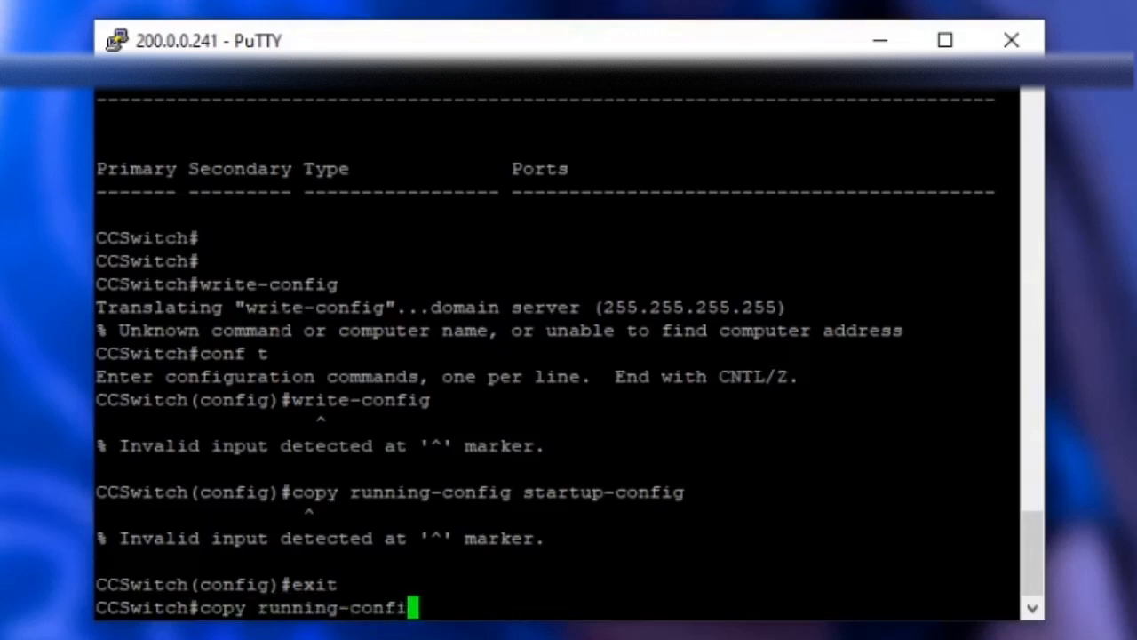
{"action": "type", "text": "startup-co"}
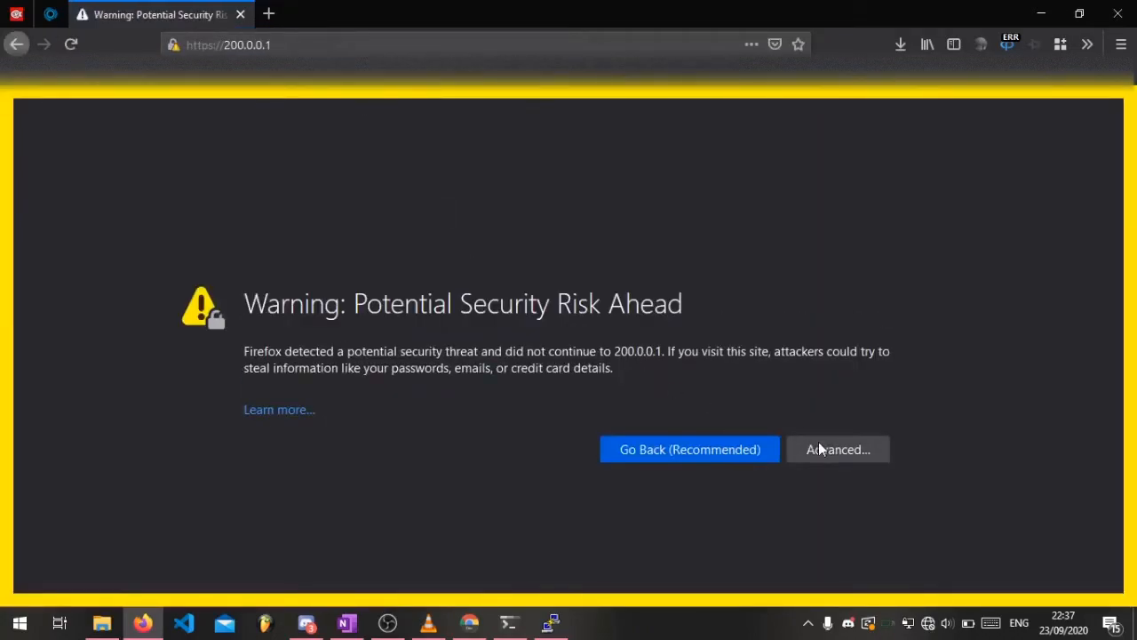
{"action": "left_click", "coordinate": [837, 449]}
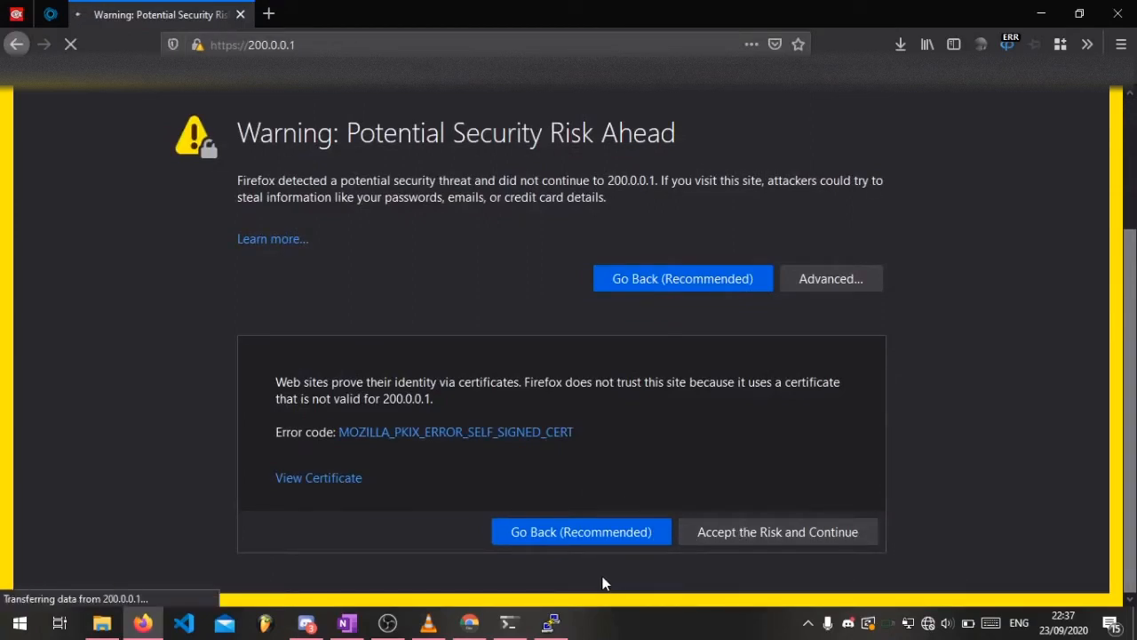
{"action": "left_click", "coordinate": [777, 531]}
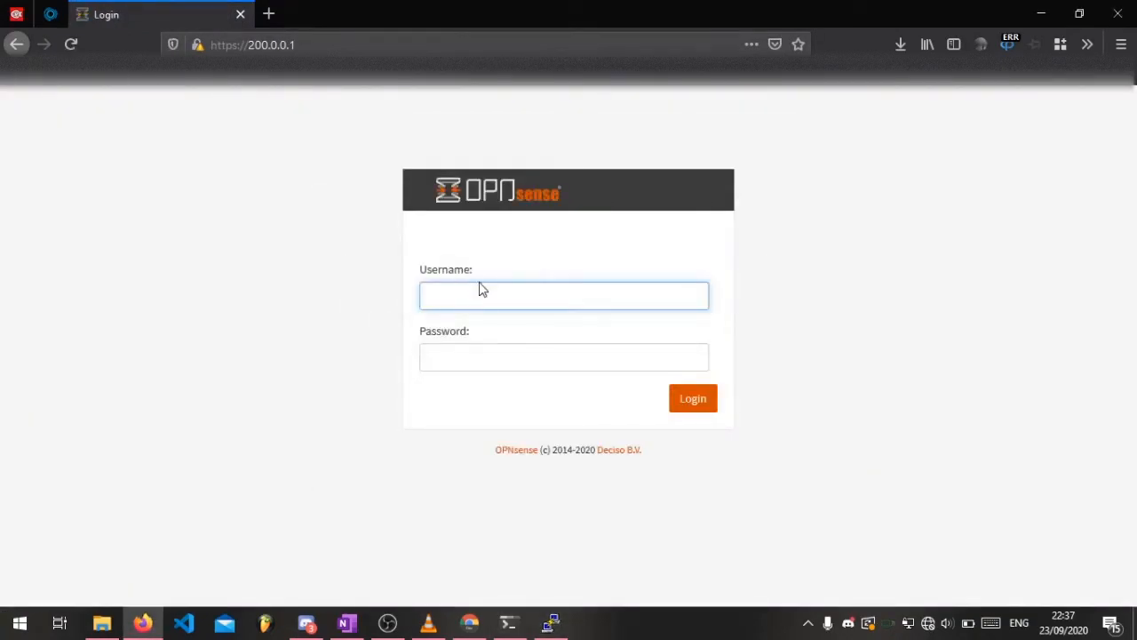
- Log in to the OPNsense web GUI as root without saving the password
{"action": "type", "text": "oot"}
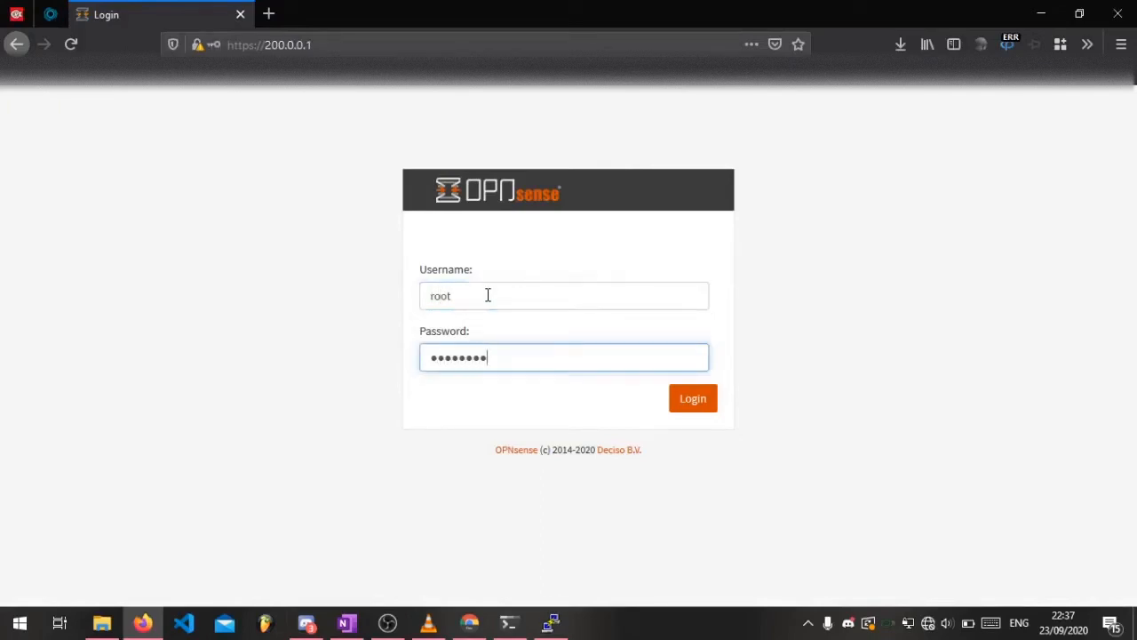
{"action": "left_click", "coordinate": [692, 398]}
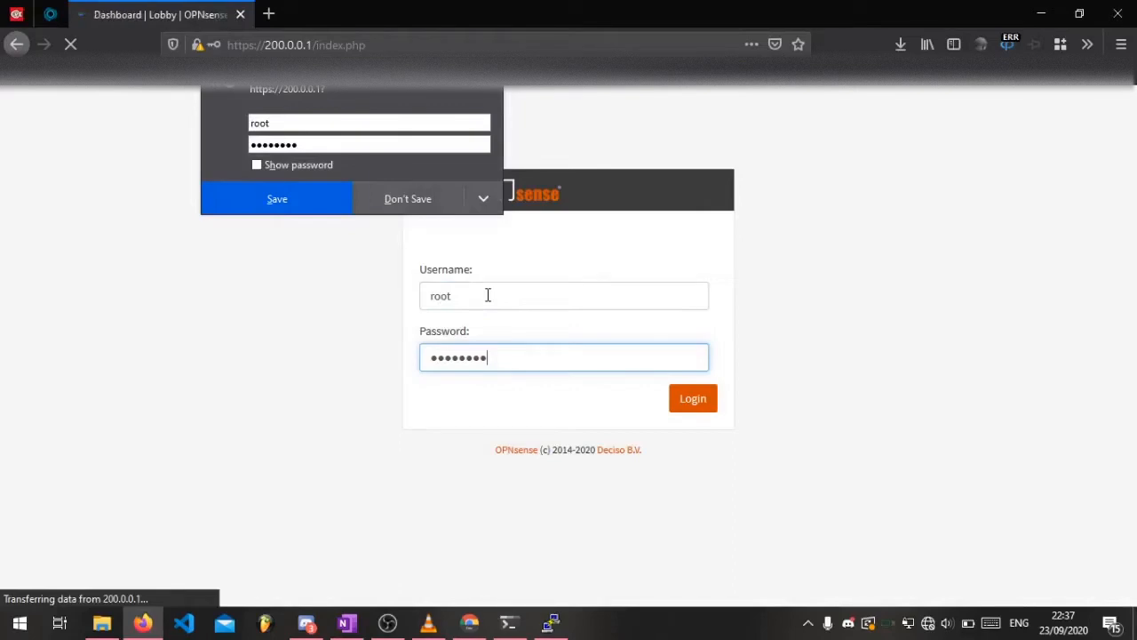
{"action": "left_click", "coordinate": [693, 398]}
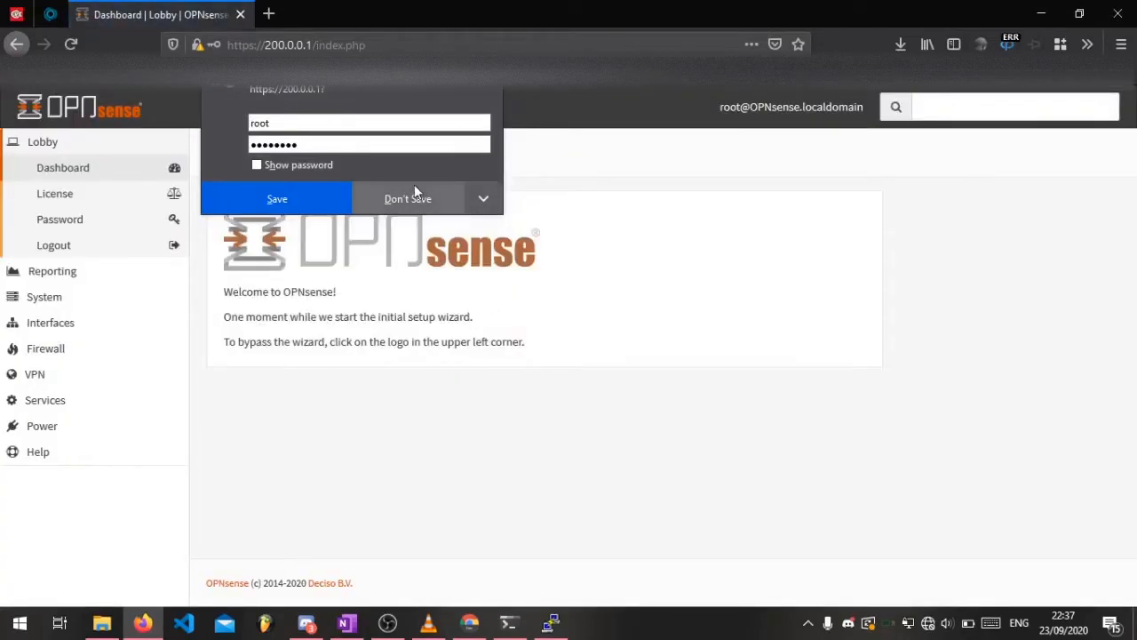
{"action": "left_click", "coordinate": [408, 198]}
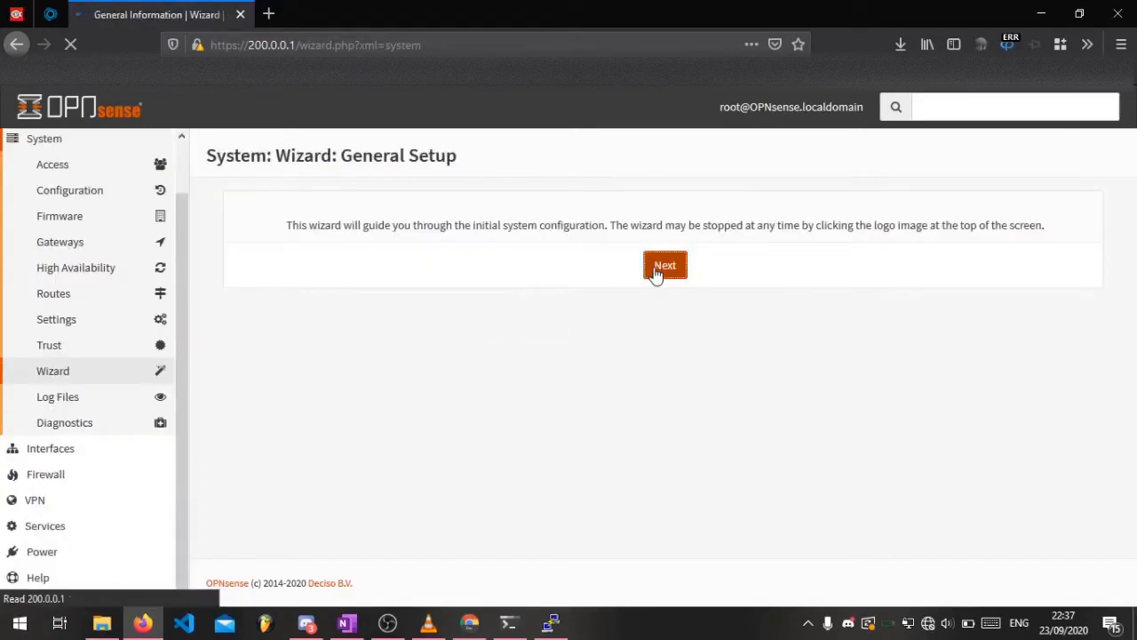
- Set DNS servers 1.1.1.1 and 8.8.8.8 with WAN DHCP/PPP DNS override disabled
{"action": "left_click", "coordinate": [665, 265]}
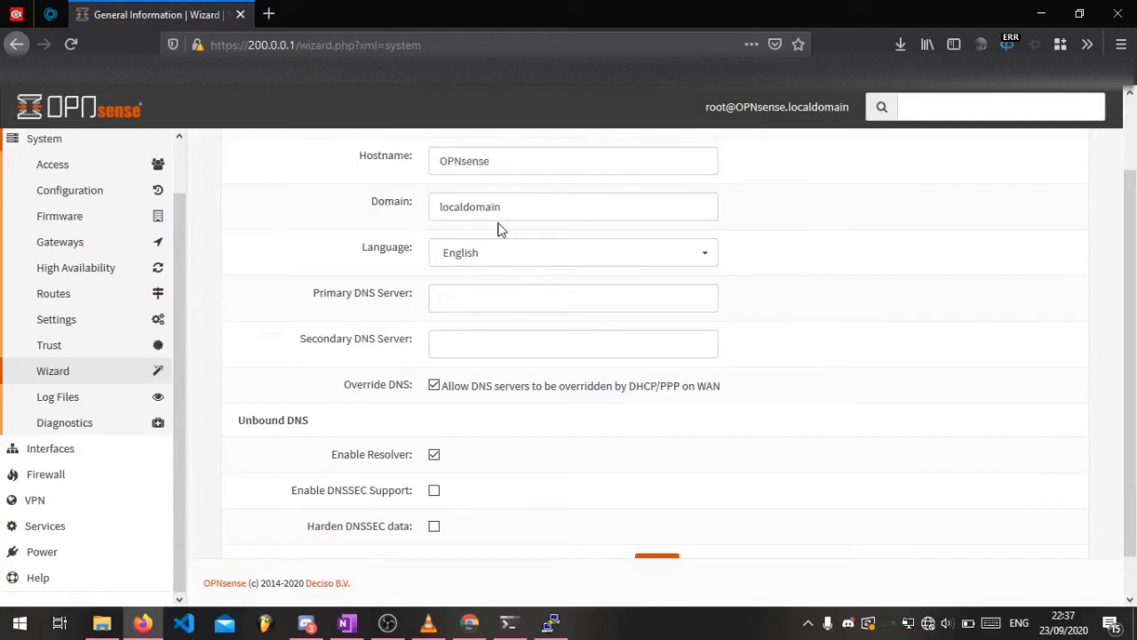
{"action": "left_click", "coordinate": [574, 297]}
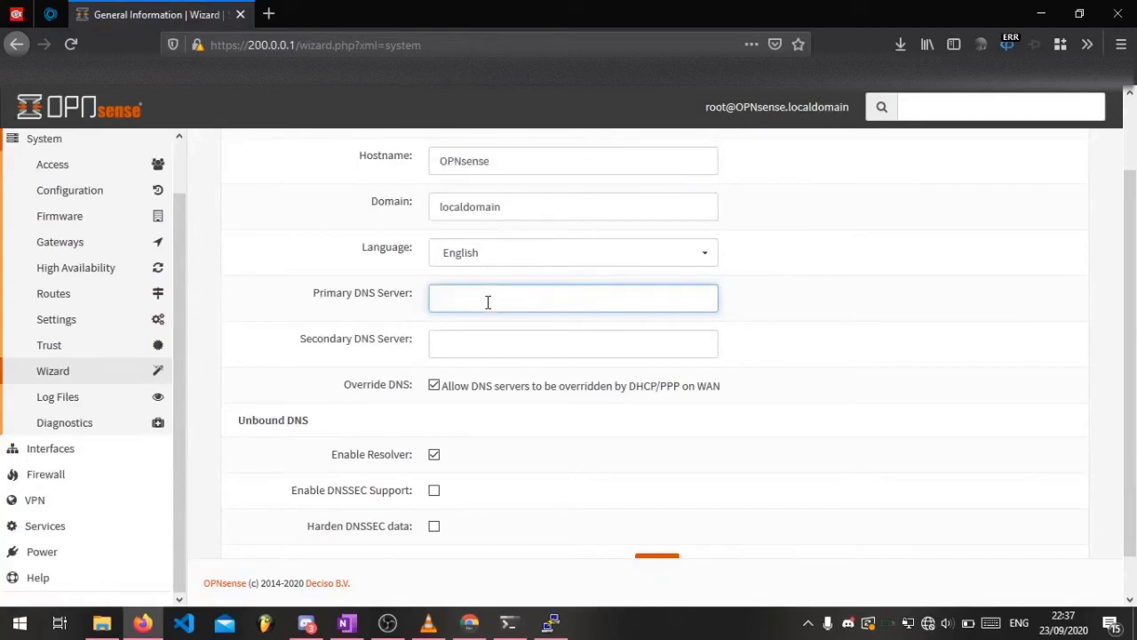
{"action": "type", "text": "1.1.1.1"}
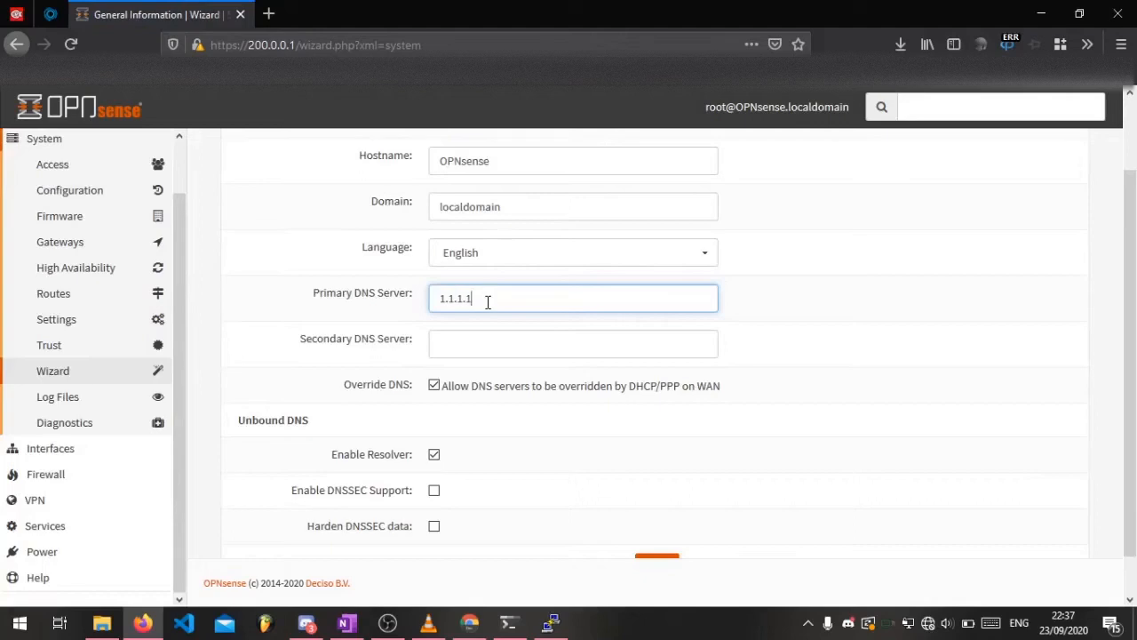
{"action": "type", "text": "8.8.8.8"}
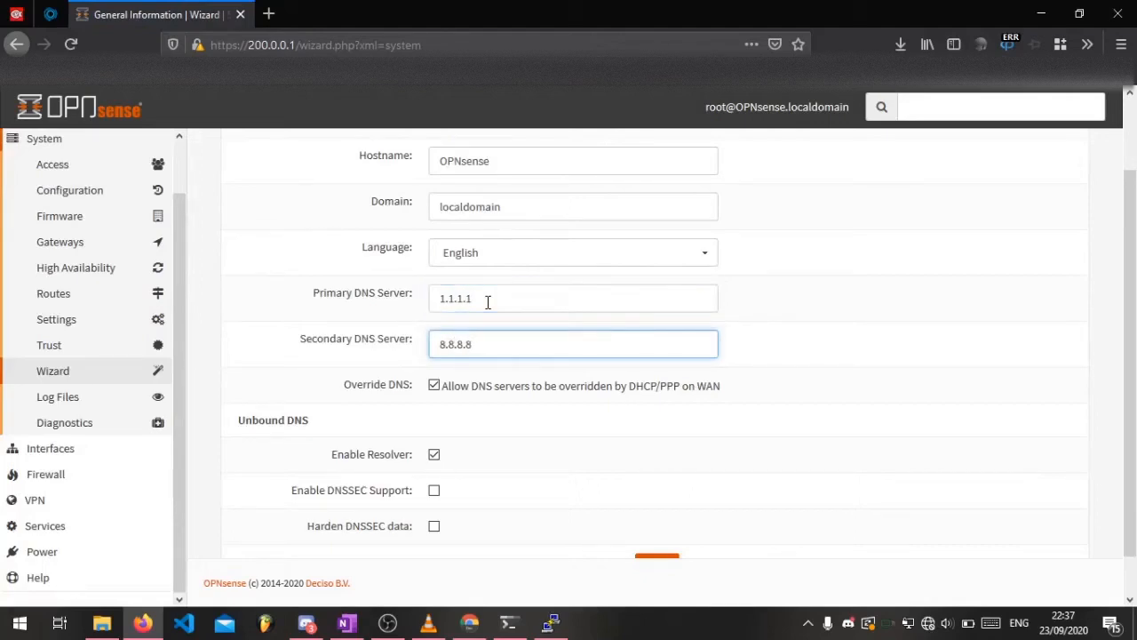
{"action": "mouse_move", "coordinate": [504, 387]}
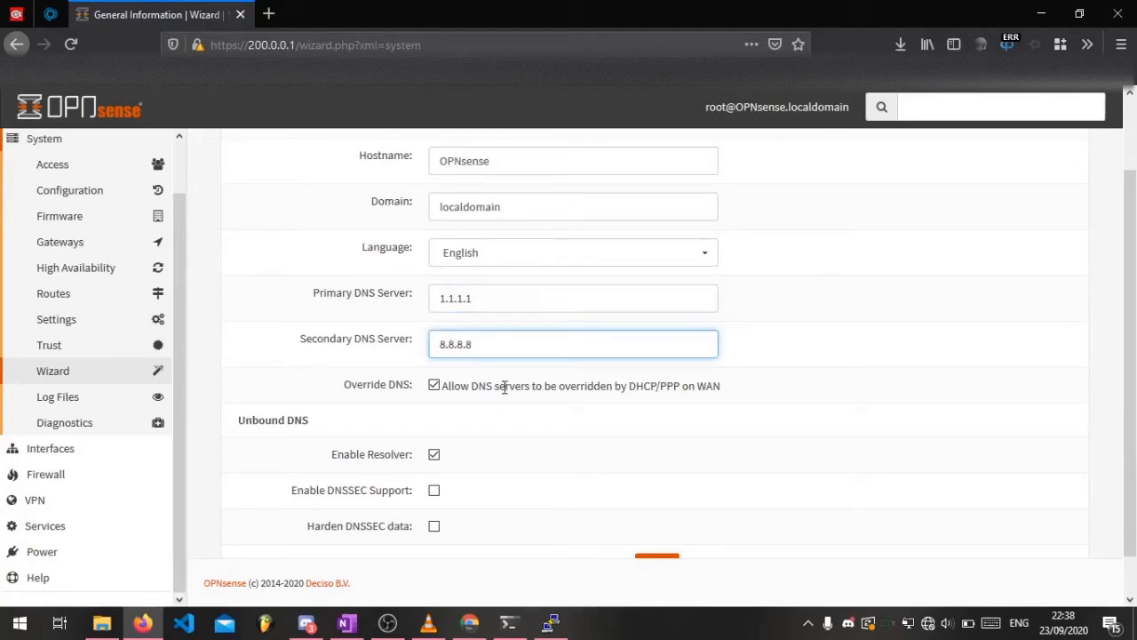
{"action": "left_click", "coordinate": [434, 341]}
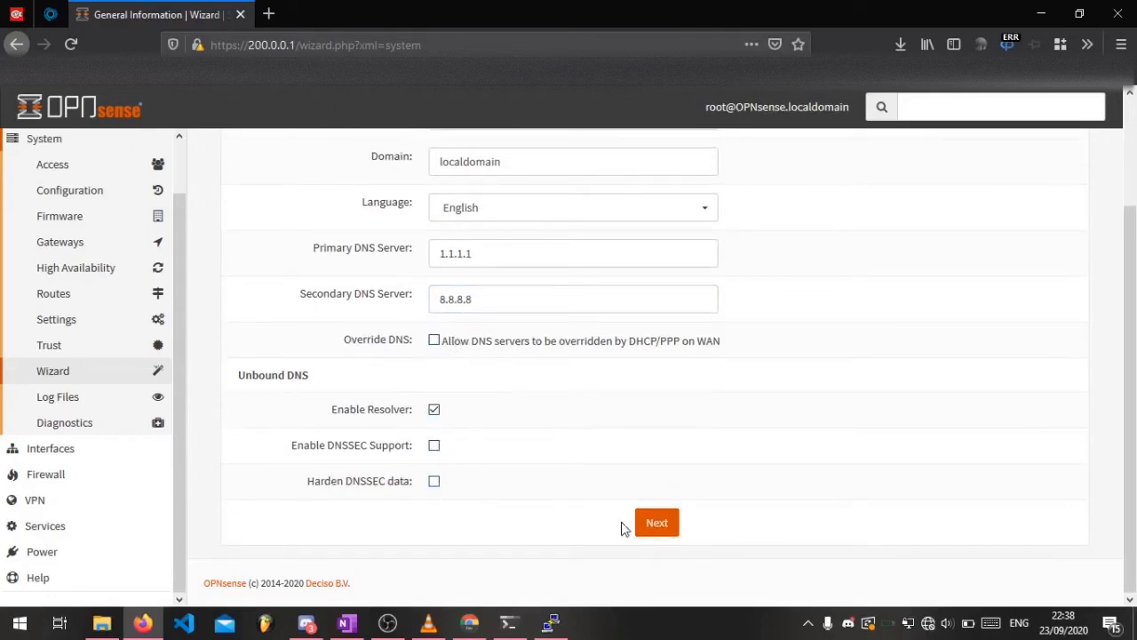
{"action": "left_click", "coordinate": [657, 522]}
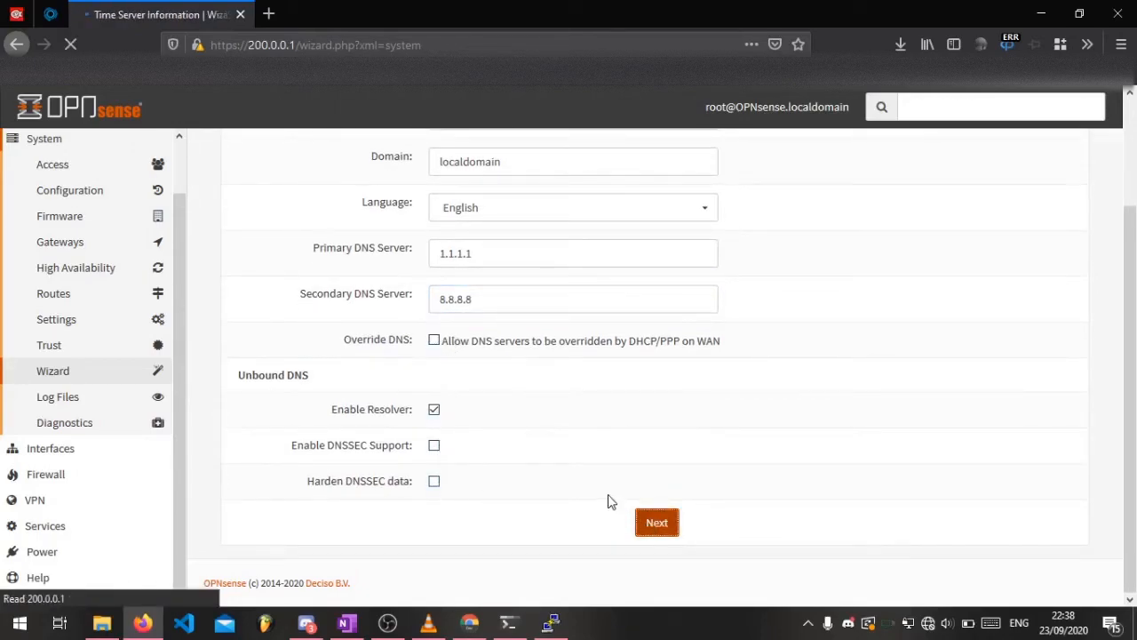
{"action": "left_click", "coordinate": [656, 521]}
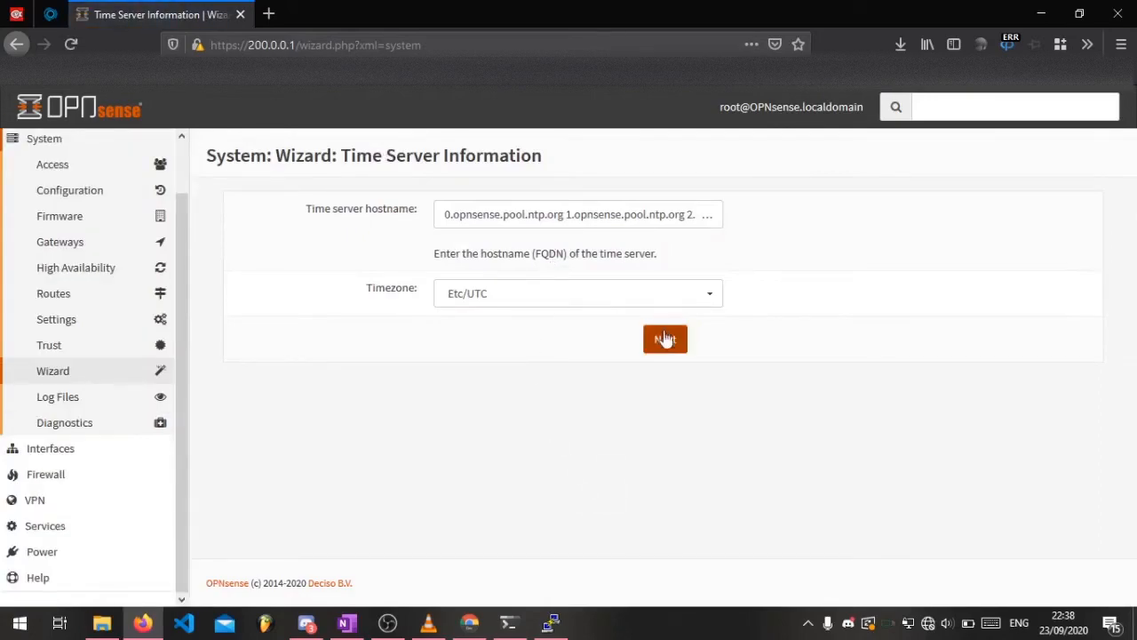
- Keep the default time servers and timezone in the wizard
{"action": "left_click", "coordinate": [664, 339]}
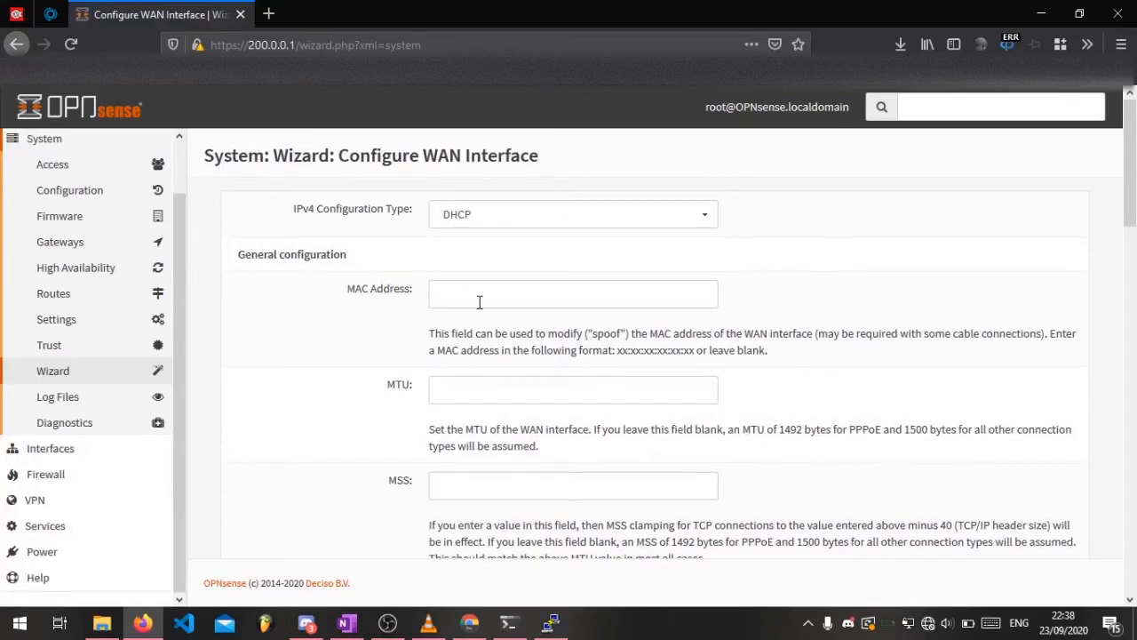
{"action": "scroll", "scroll_direction": "down", "scroll_amount": 3}
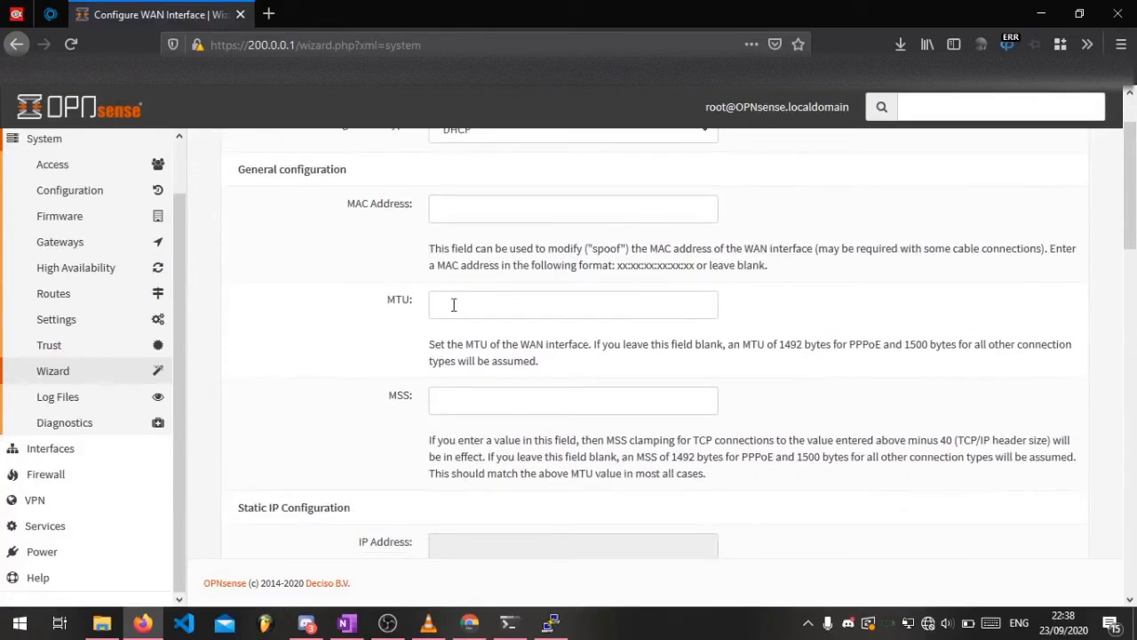
{"action": "scroll", "scroll_direction": "down", "scroll_amount": 3}
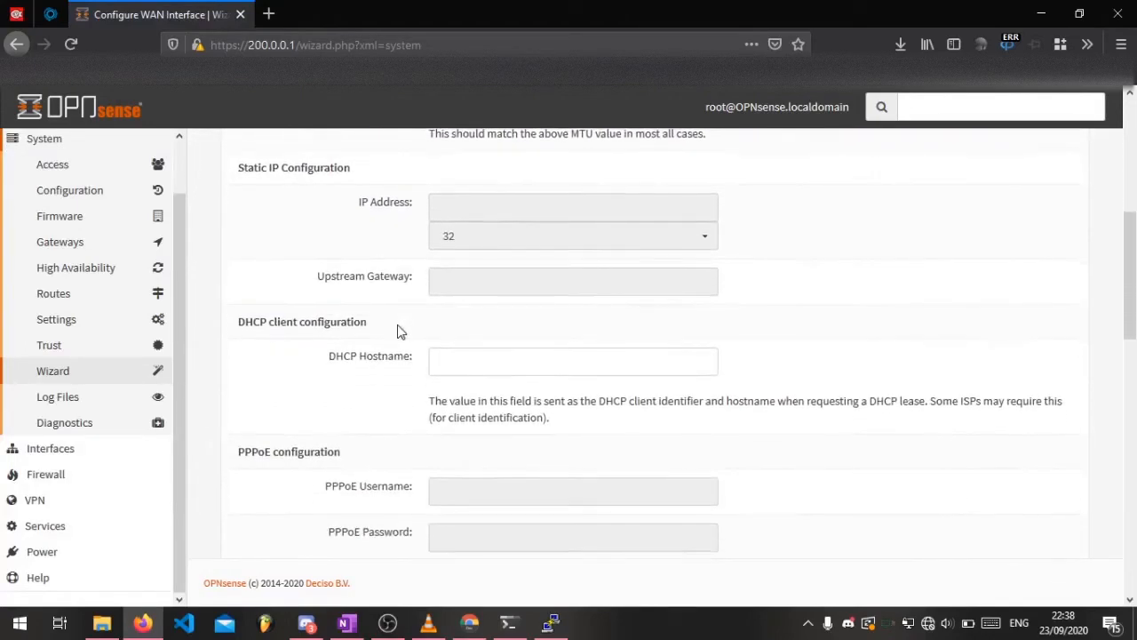
{"action": "scroll", "scroll_direction": "down", "scroll_amount": 3}
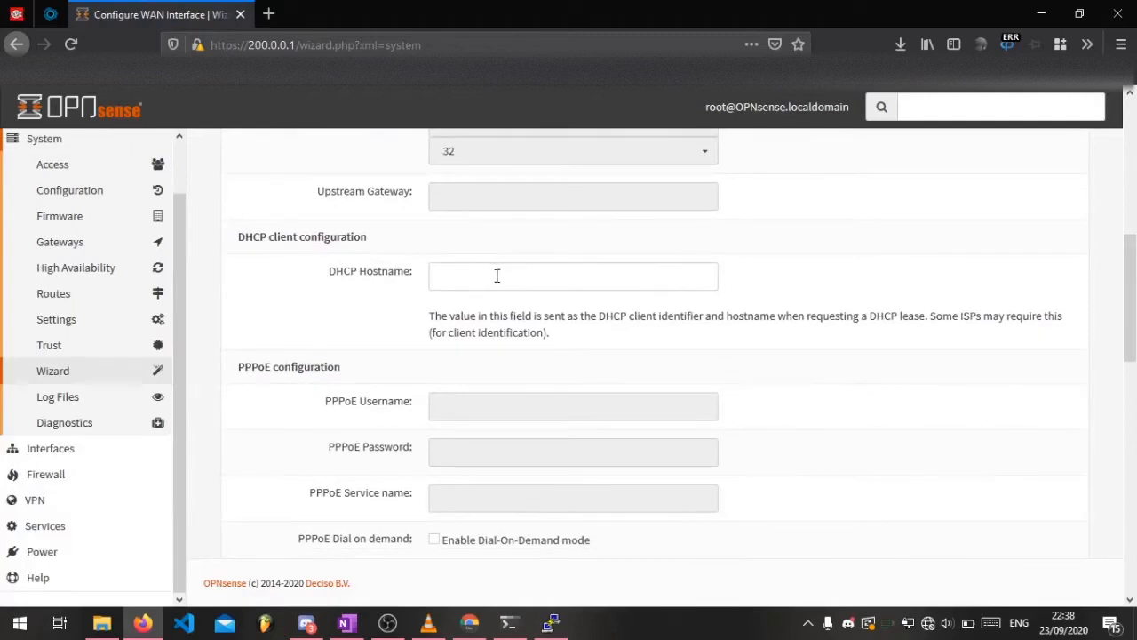
- Set the WAN DHCP hostname to 'opnsense-vlan-ex' and submit the WAN settings
{"action": "type", "text": "o"}
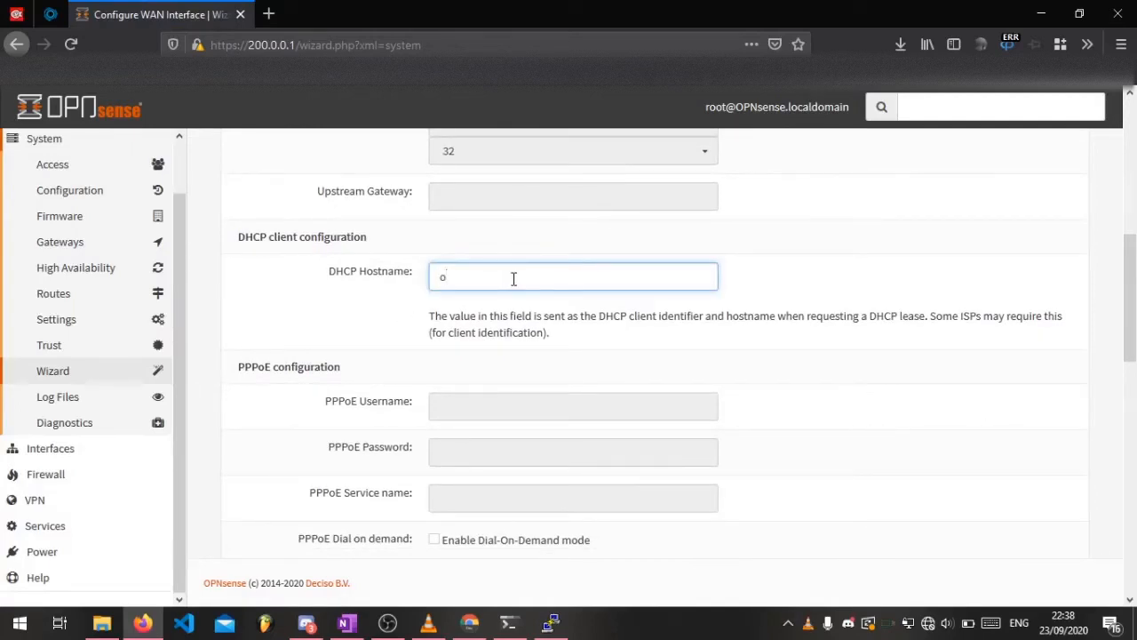
{"action": "type", "text": "pnsense"}
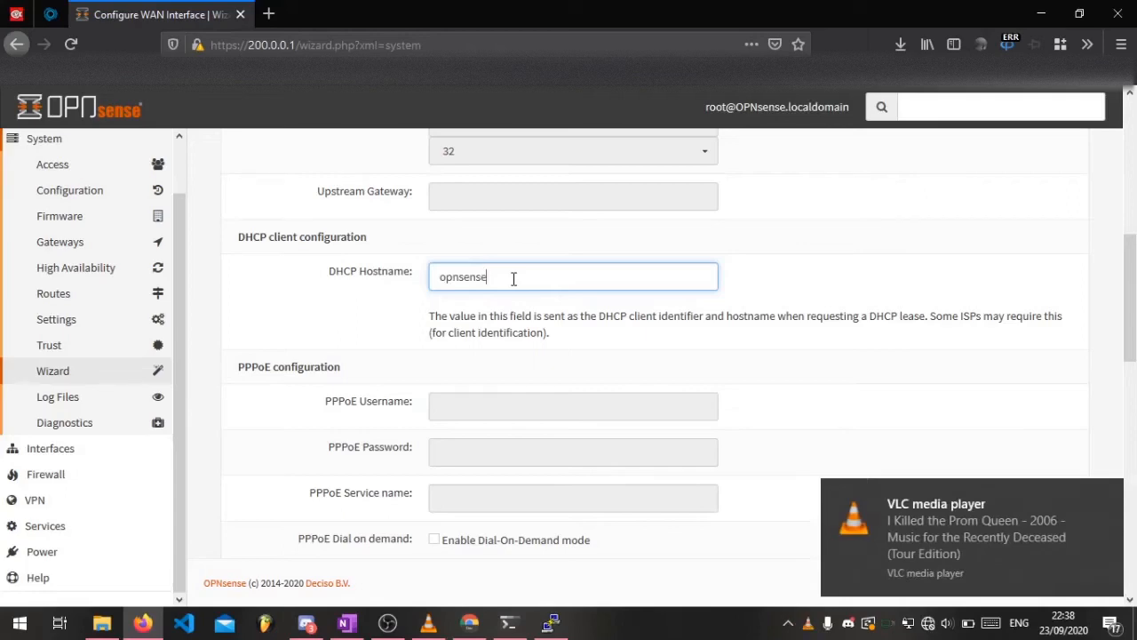
{"action": "type", "text": "-"}
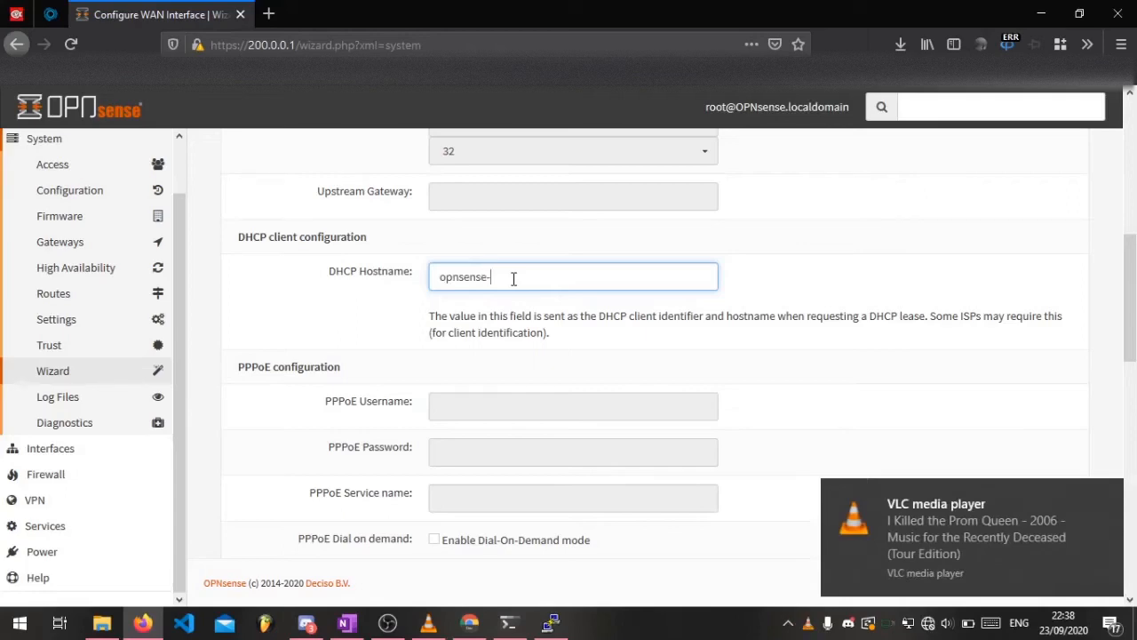
{"action": "type", "text": "vlan-ex"}
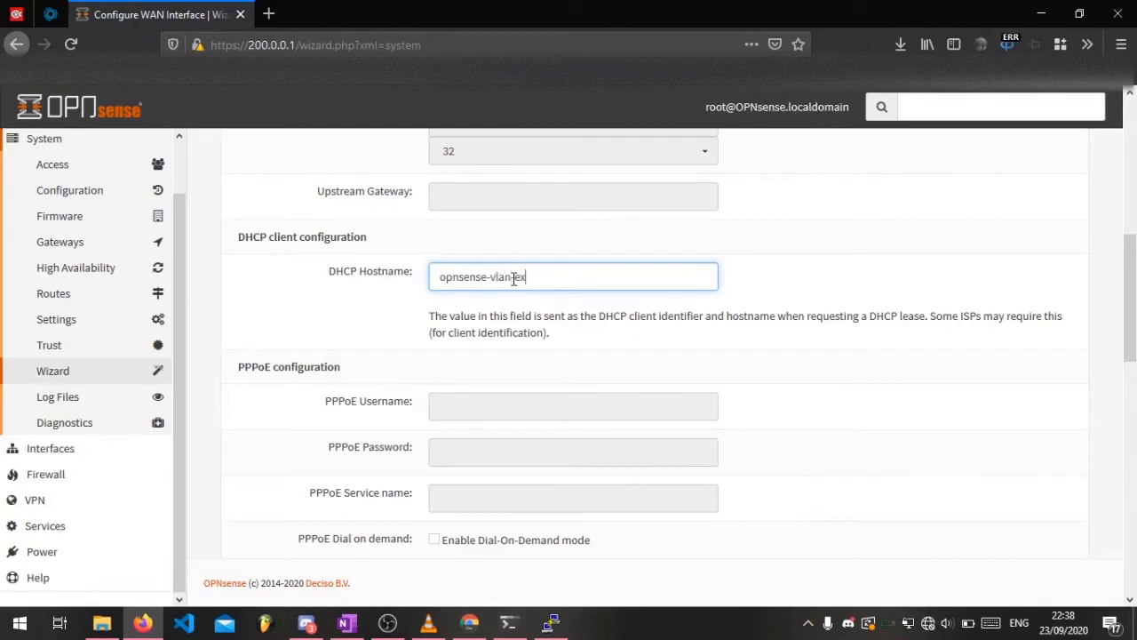
{"action": "scroll", "scroll_direction": "down", "scroll_amount": 3}
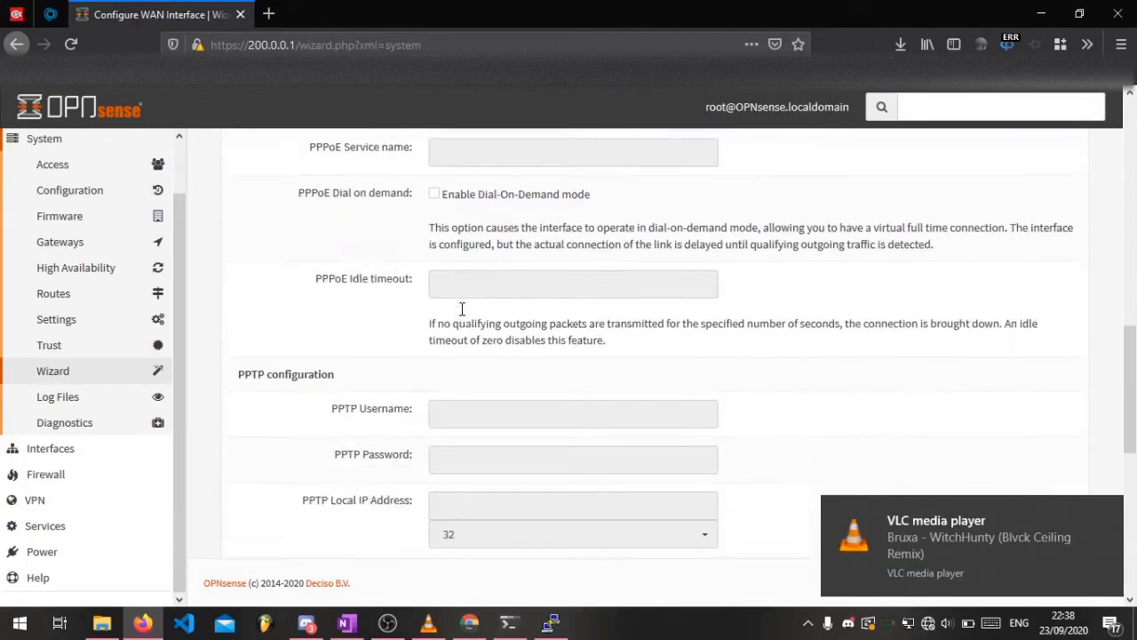
{"action": "scroll", "scroll_direction": "down", "scroll_amount": 3}
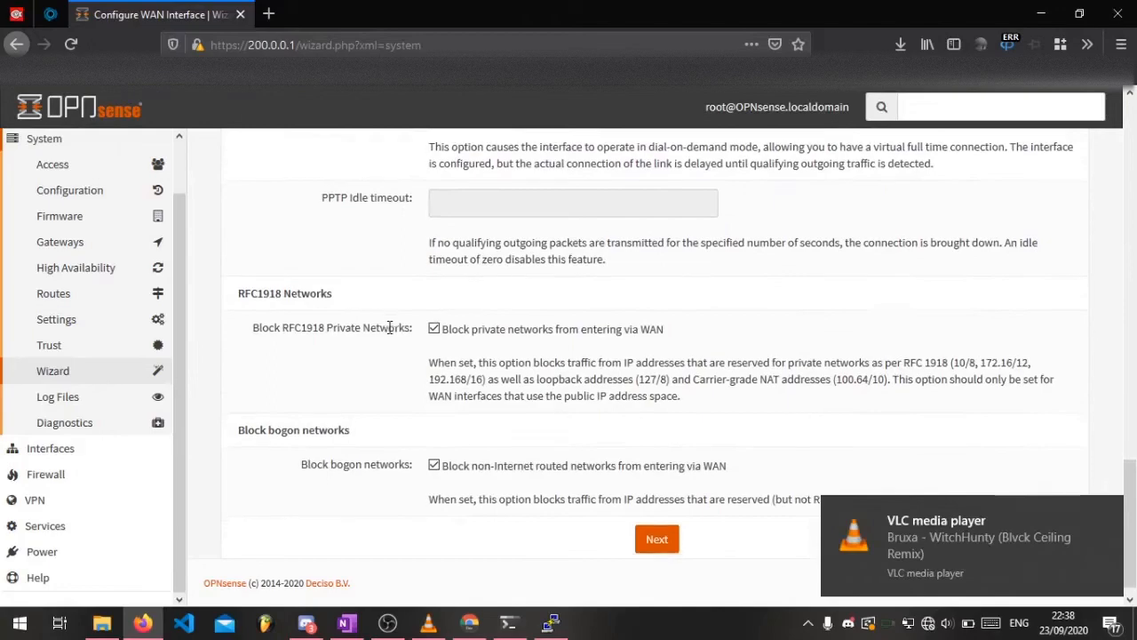
{"action": "left_click", "coordinate": [657, 538]}
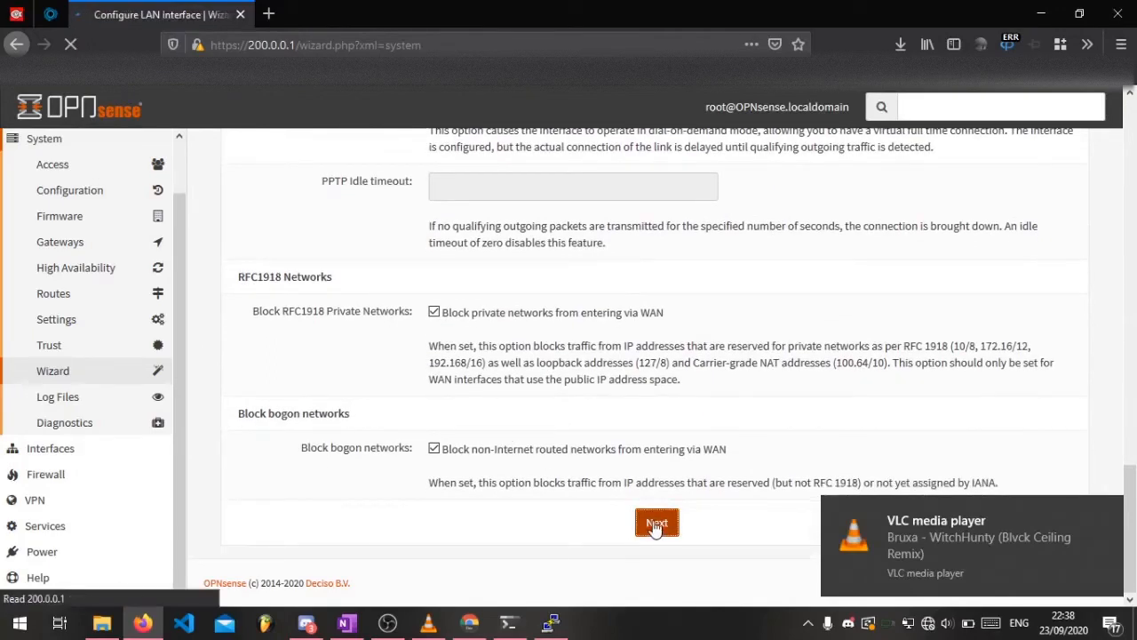
- Keep LAN at 200.0.0.1/24 and leave the root password unchanged
{"action": "left_click", "coordinate": [657, 522]}
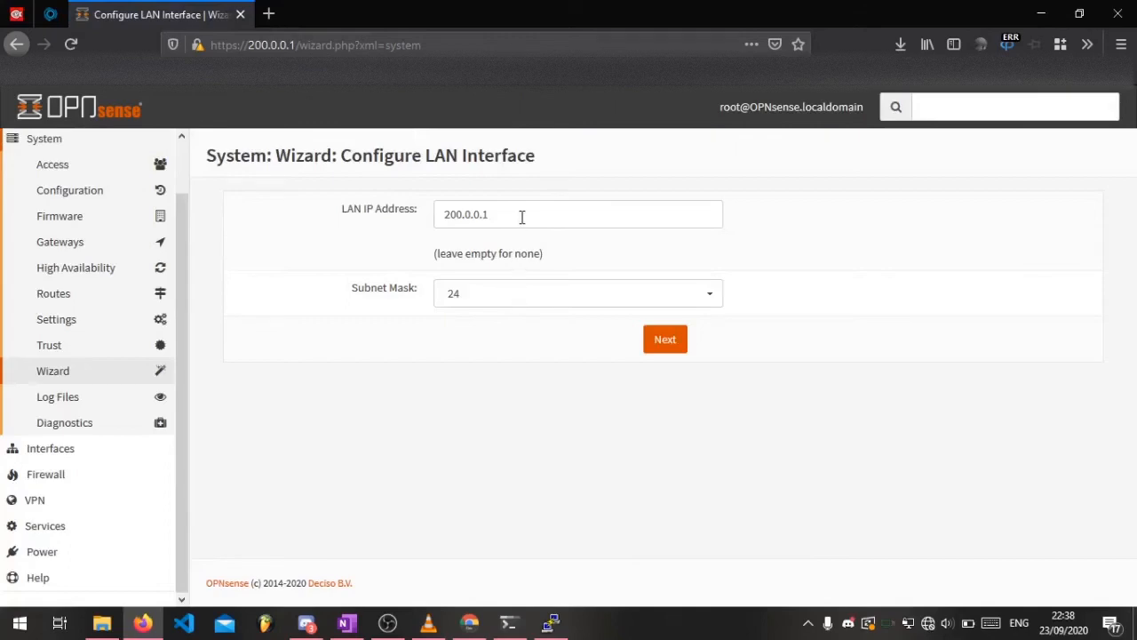
{"action": "left_click", "coordinate": [665, 339]}
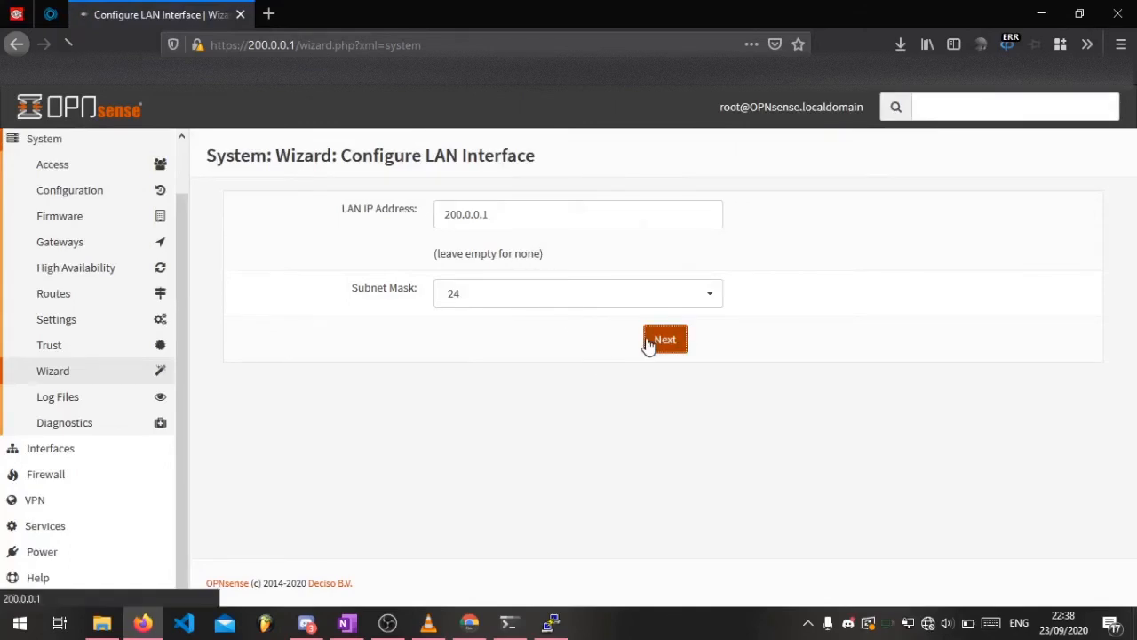
{"action": "left_click", "coordinate": [665, 339]}
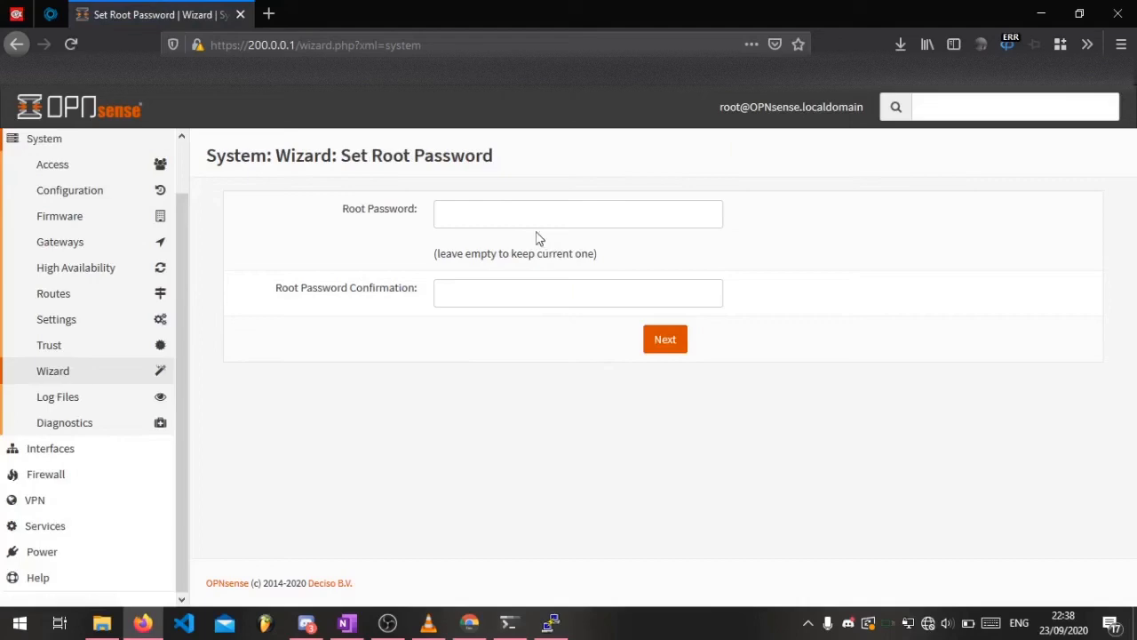
{"action": "left_click", "coordinate": [665, 339]}
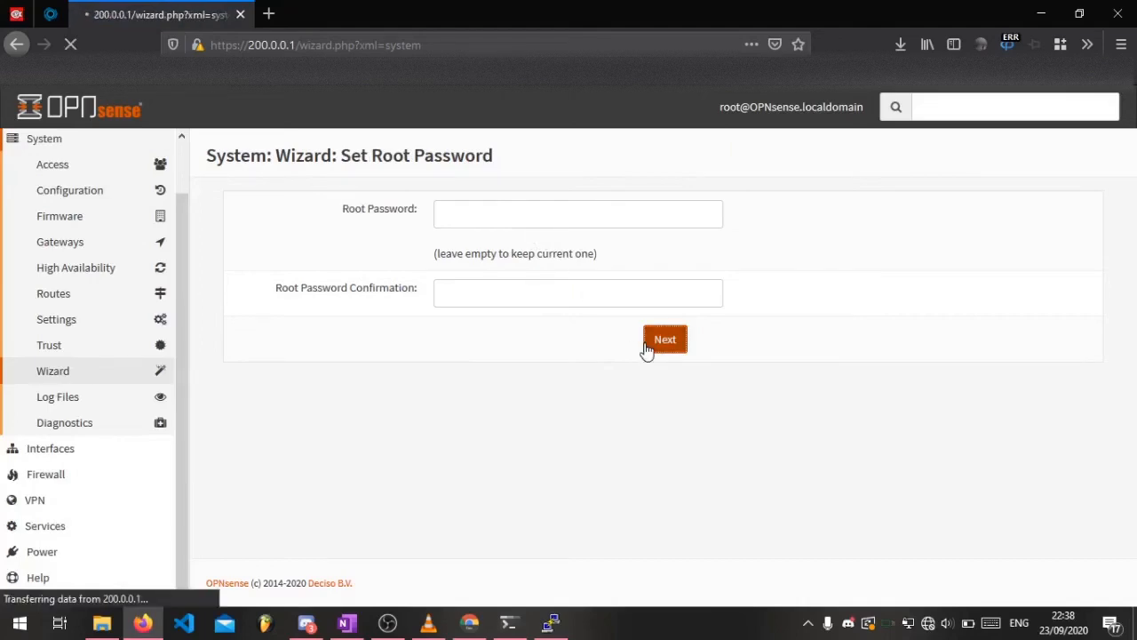
{"action": "left_click", "coordinate": [664, 339]}
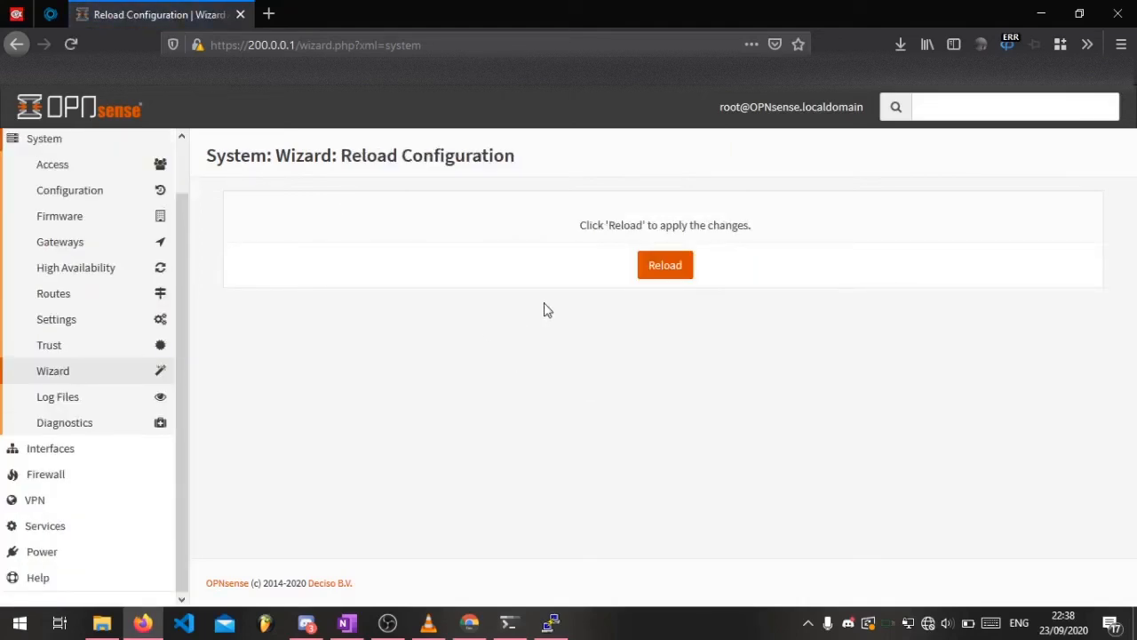
- Reload the OPNsense configuration to apply the wizard changes
{"action": "left_click", "coordinate": [665, 265]}
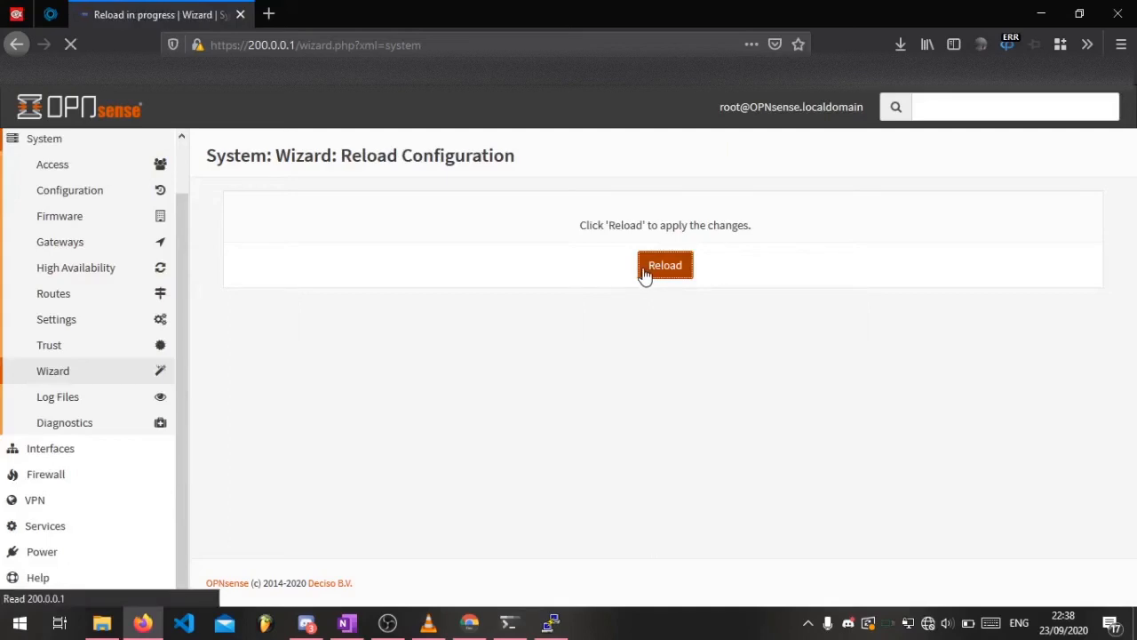
{"action": "left_click", "coordinate": [665, 265]}
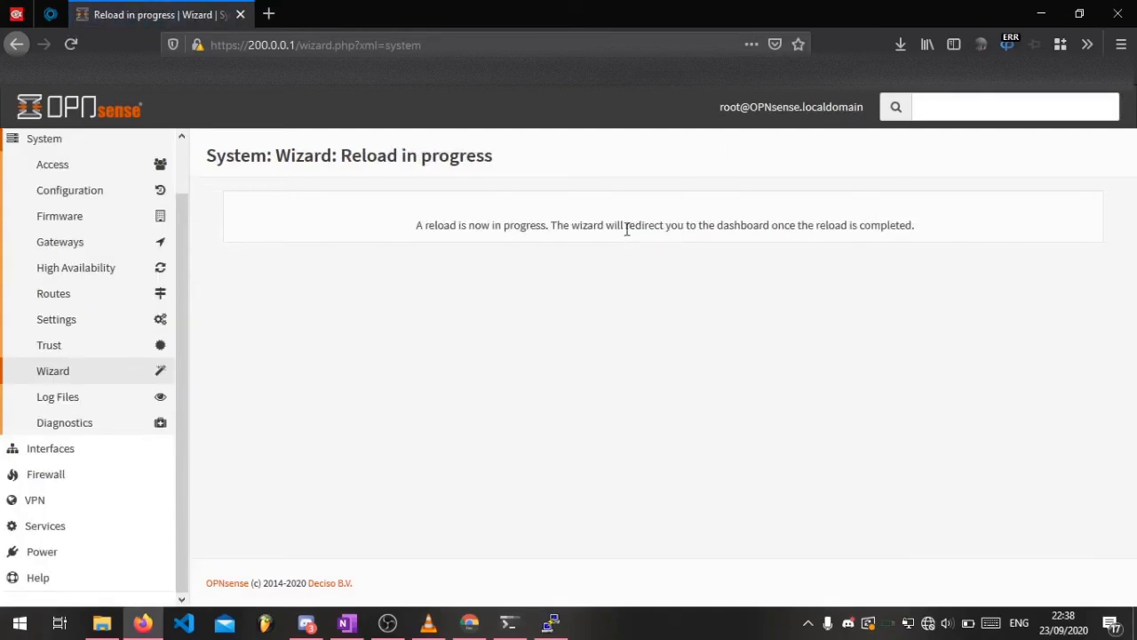
{"action": "mouse_move", "coordinate": [635, 224]}
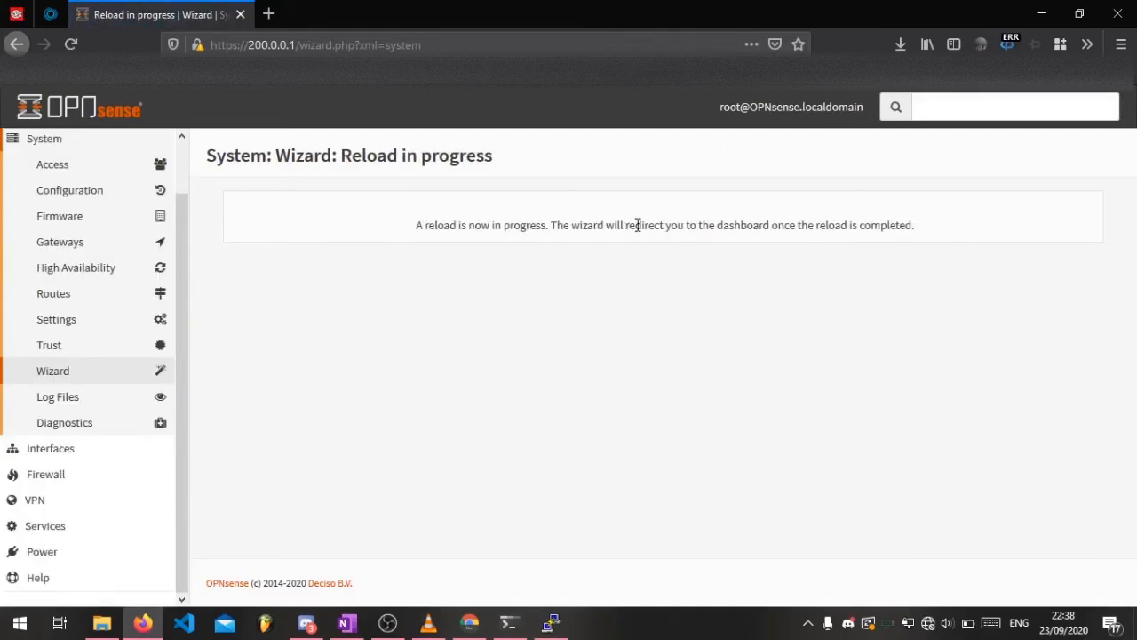